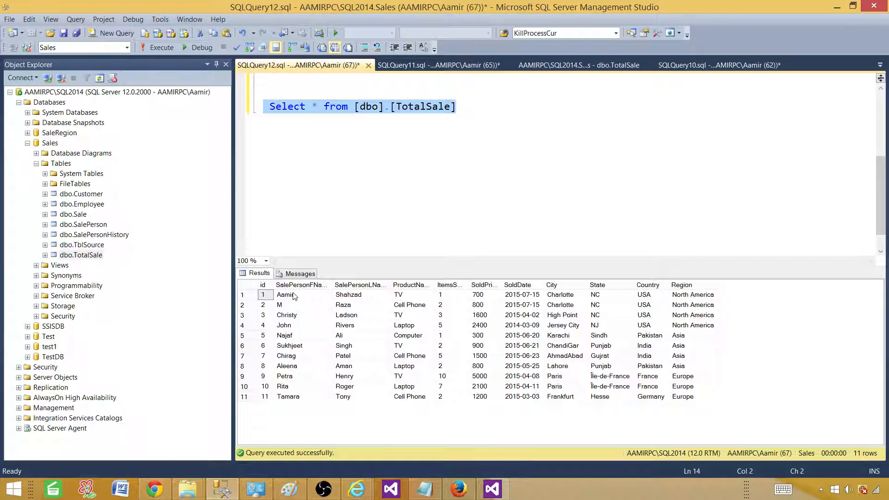
- Review the salesperson, SoldPrice, Country and Region result columns, then switch to the report project
left_click(300, 285)
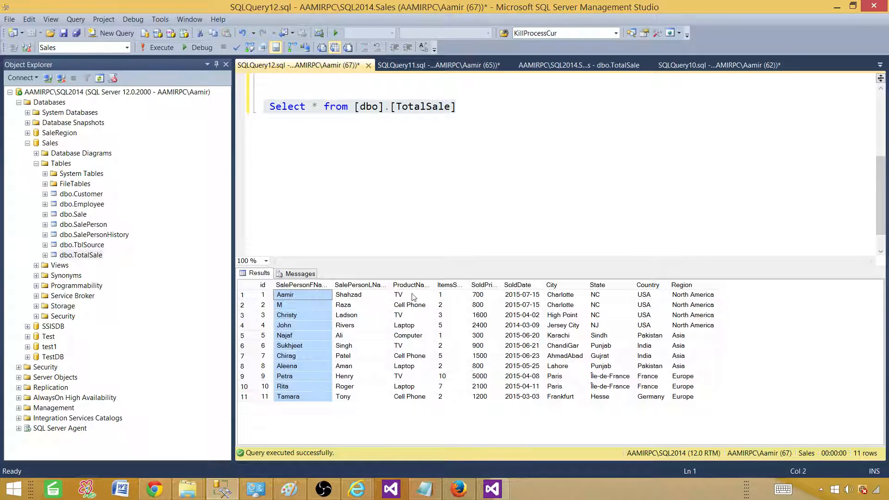
left_click(409, 284)
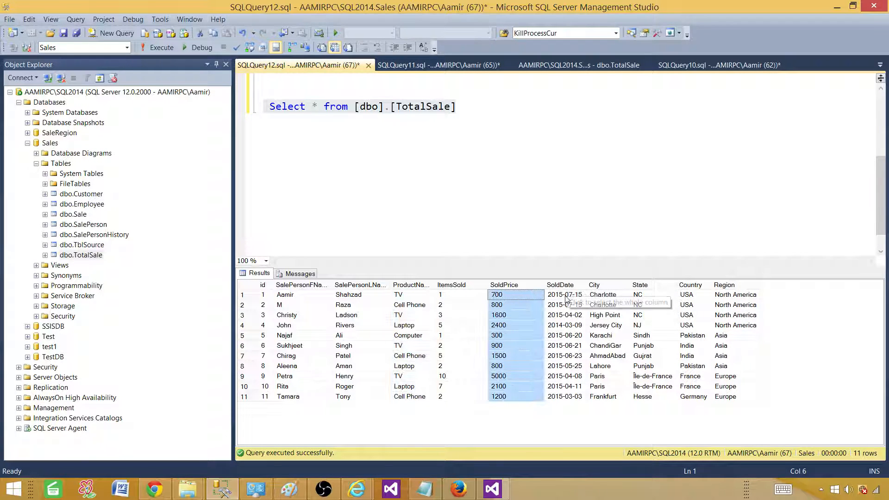
left_click(686, 294)
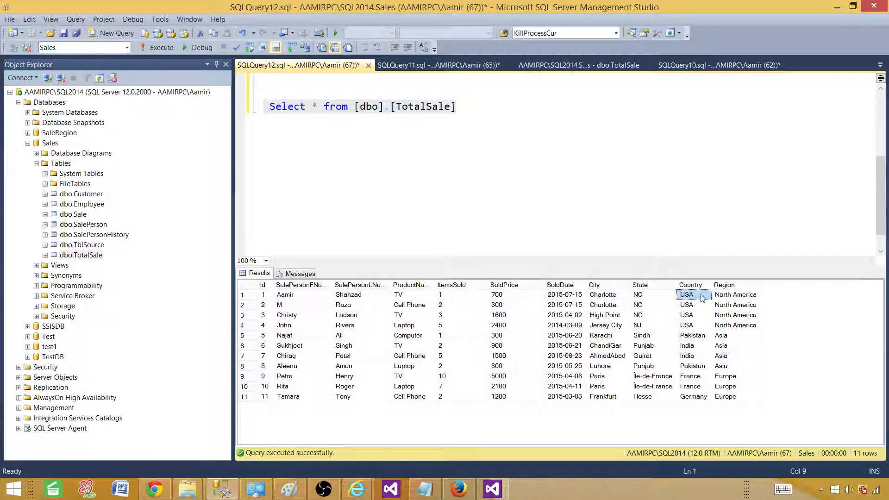
left_click(736, 295)
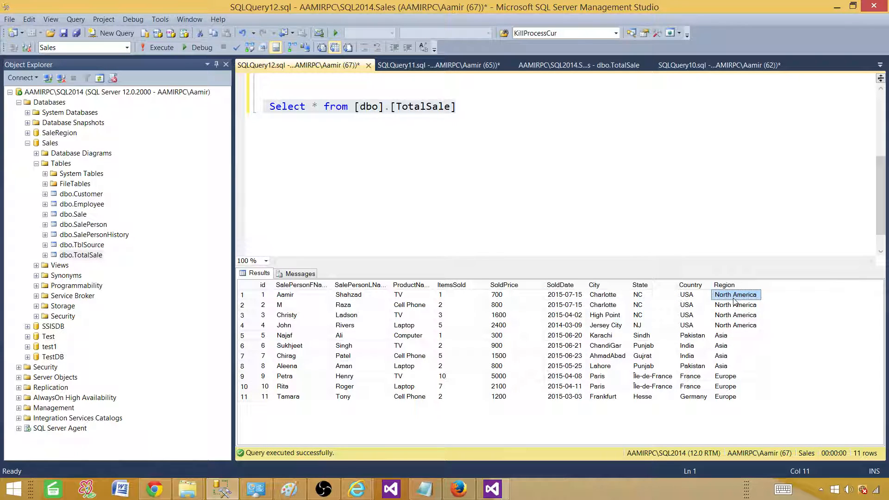
mouse_move(404, 321)
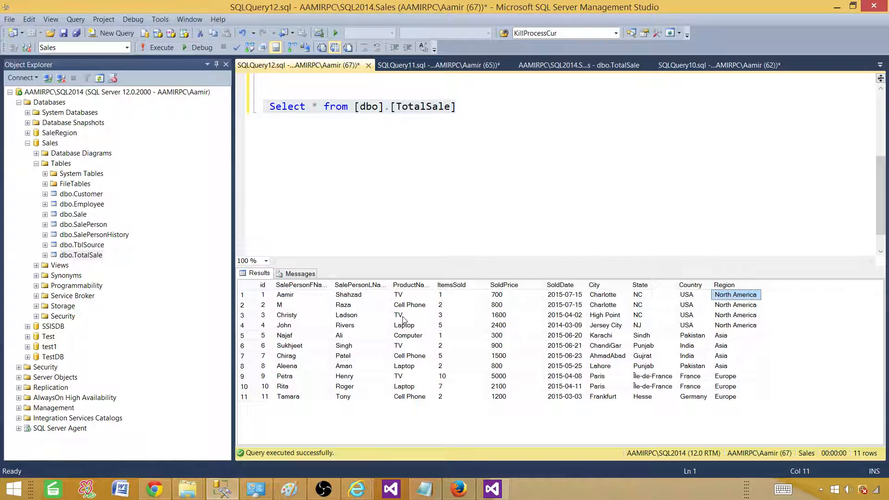
mouse_move(385, 312)
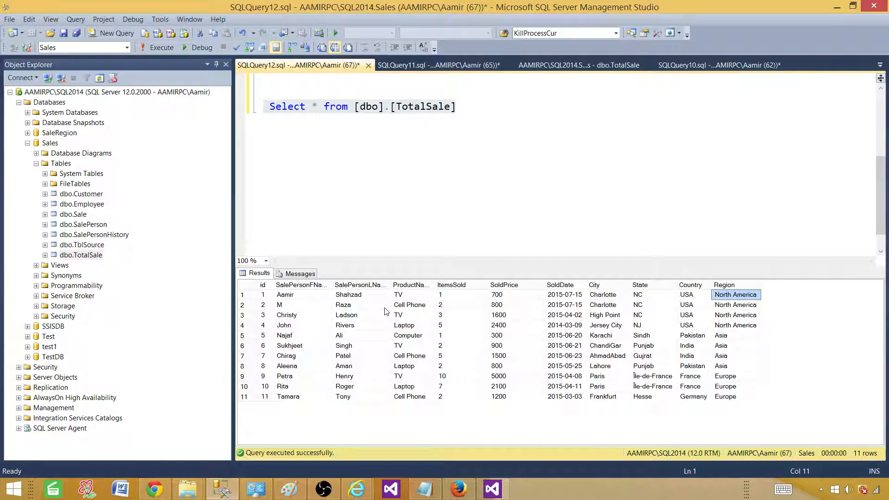
mouse_move(546, 478)
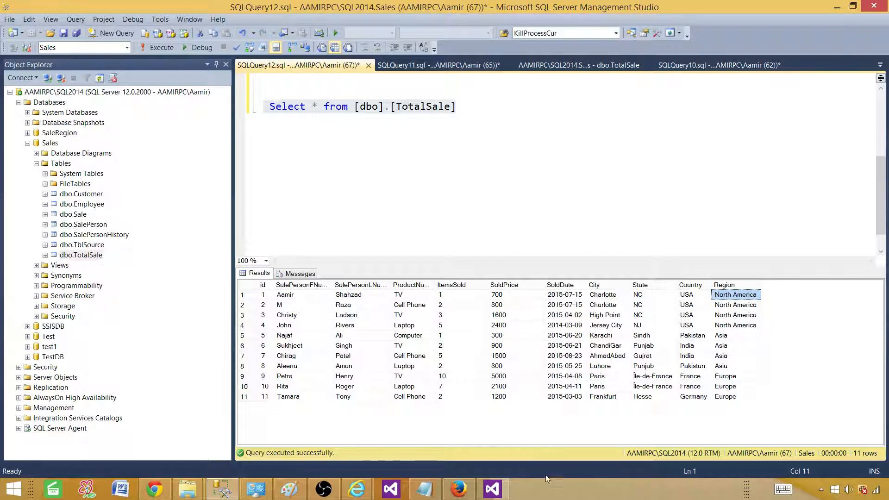
left_click(490, 488)
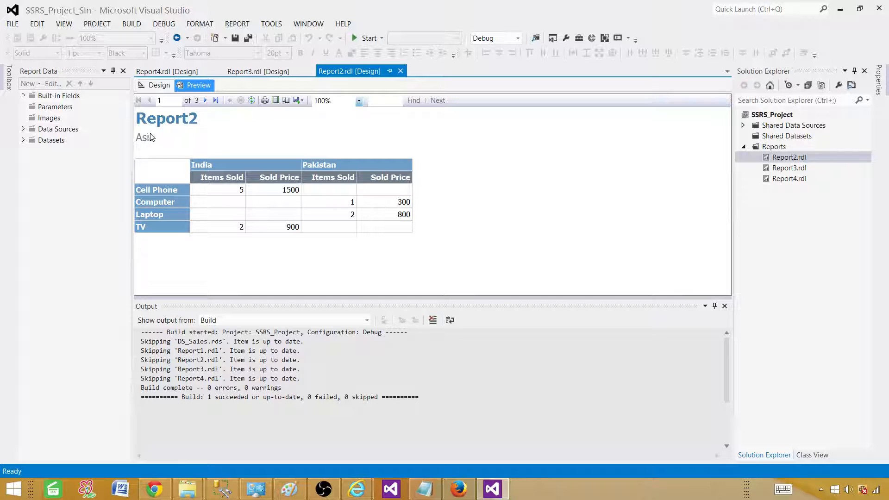
mouse_move(151, 144)
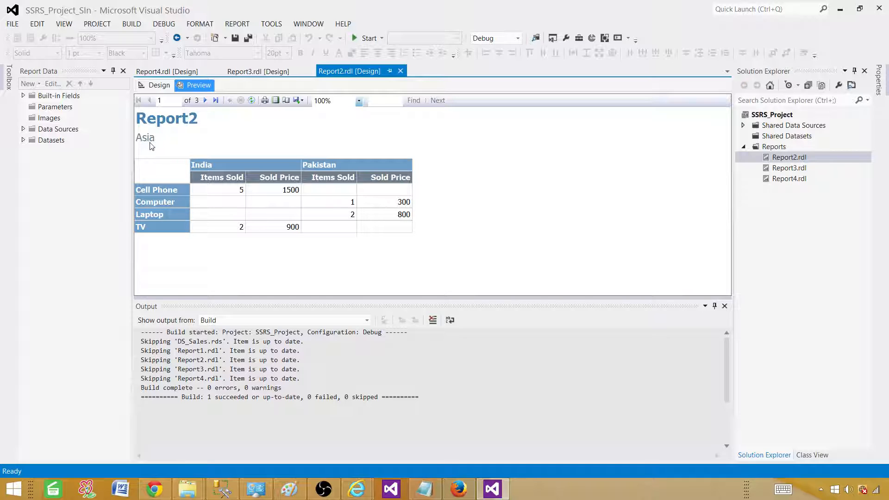
mouse_move(242, 174)
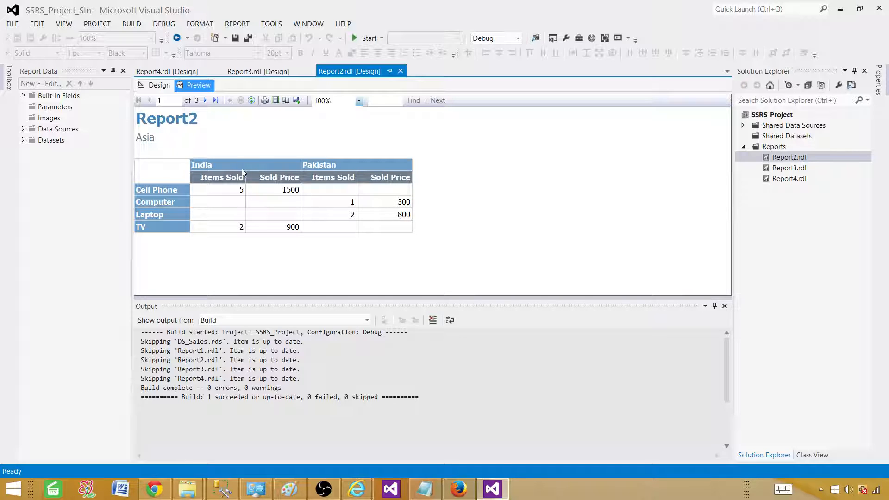
mouse_move(238, 170)
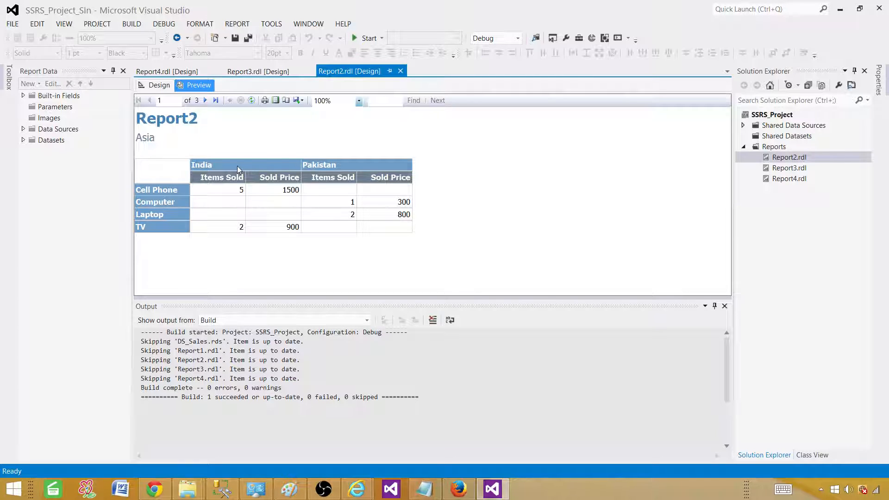
mouse_move(153, 143)
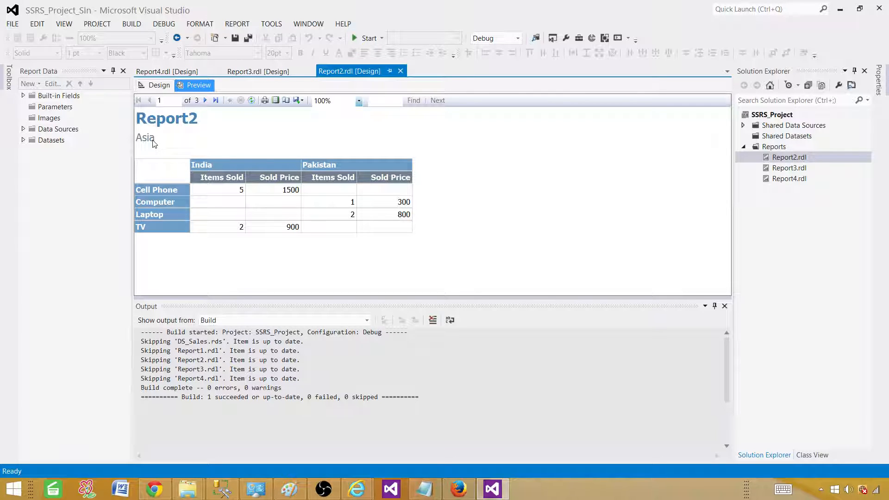
mouse_move(168, 195)
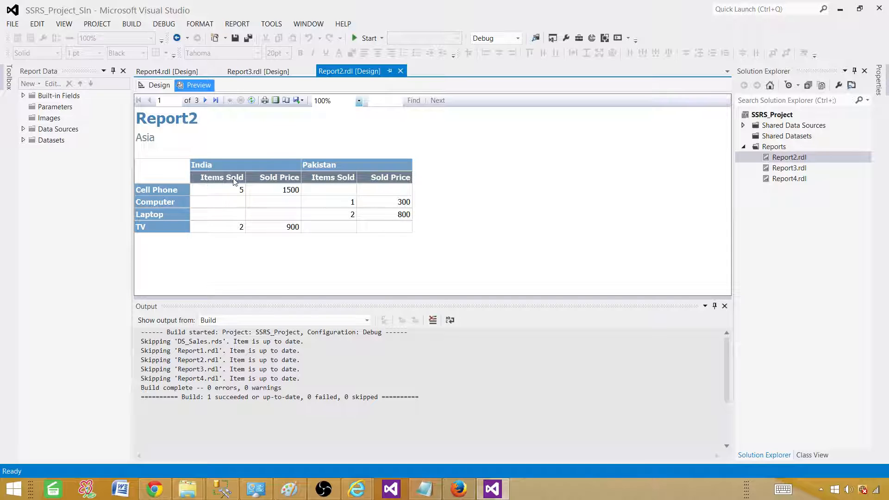
mouse_move(260, 168)
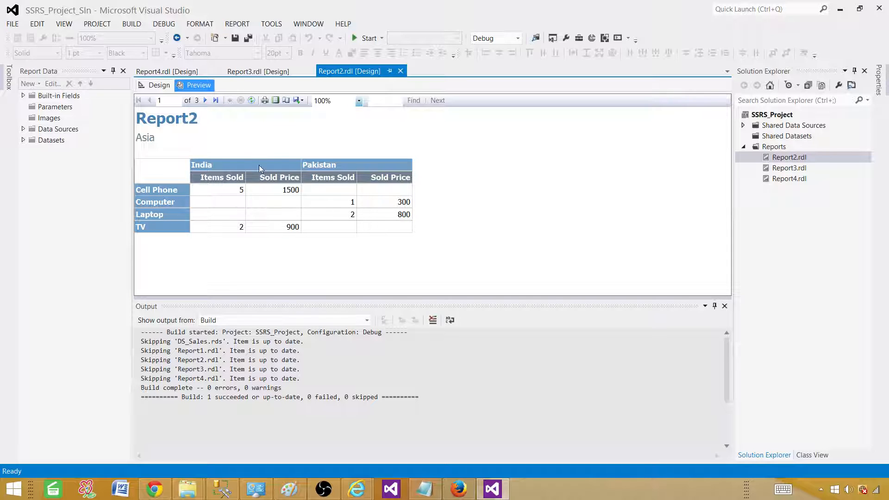
mouse_move(229, 165)
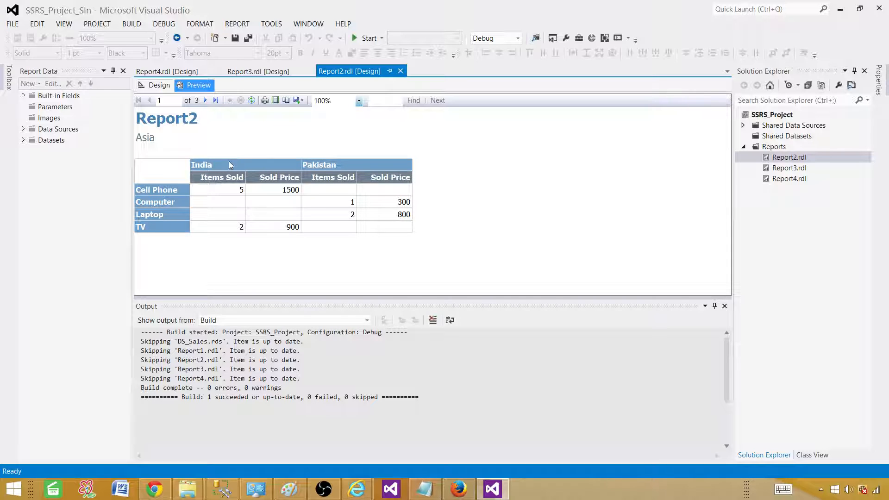
mouse_move(223, 213)
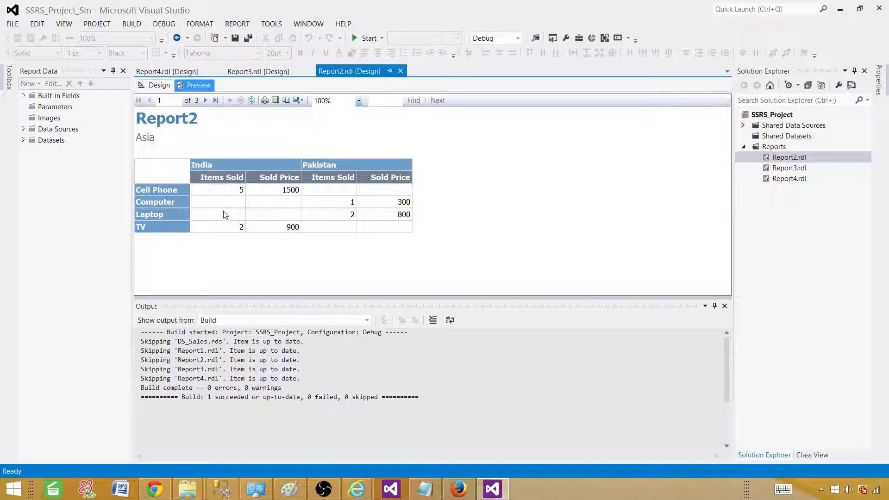
mouse_move(267, 198)
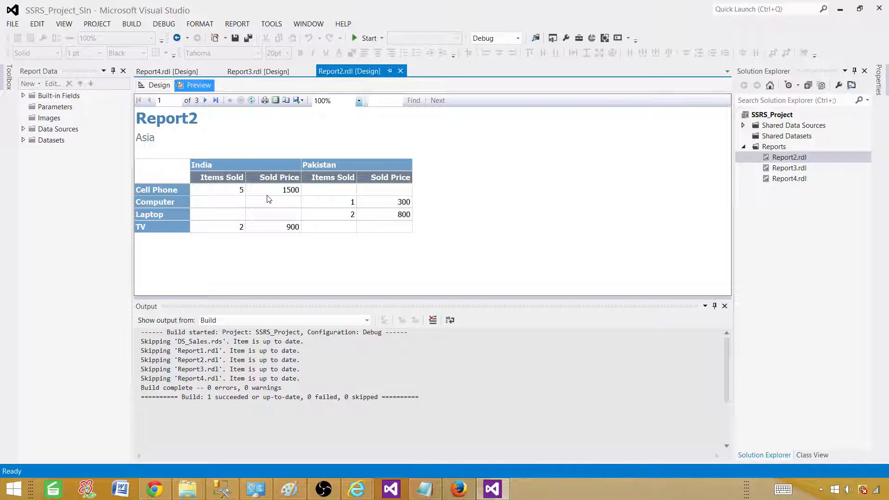
mouse_move(270, 186)
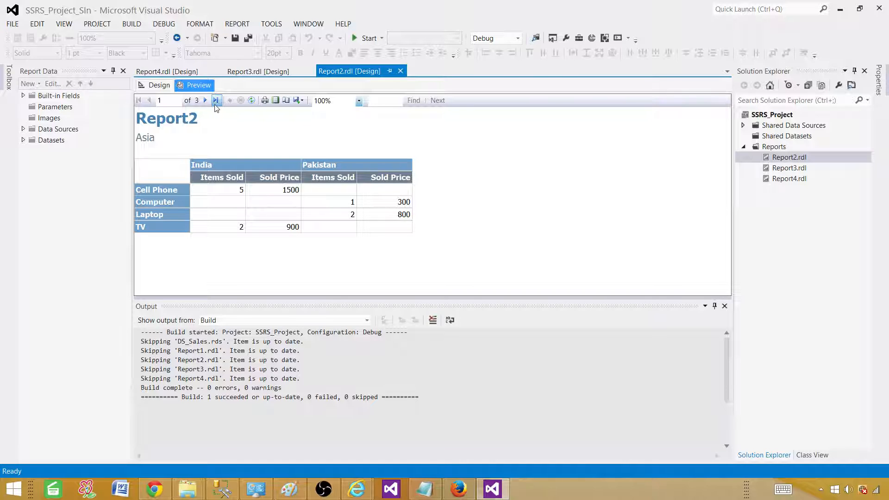
- Page through Report2's Europe and North America pages and return to the Europe page
left_click(205, 100)
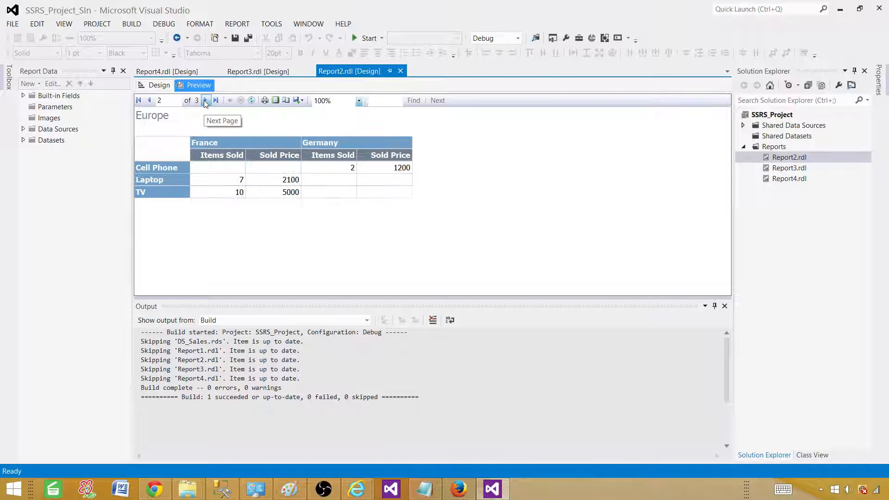
mouse_move(157, 117)
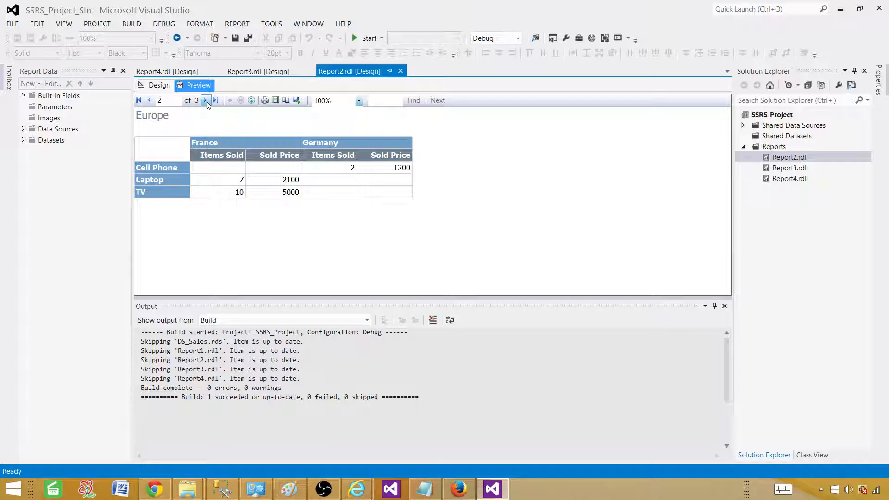
left_click(206, 100)
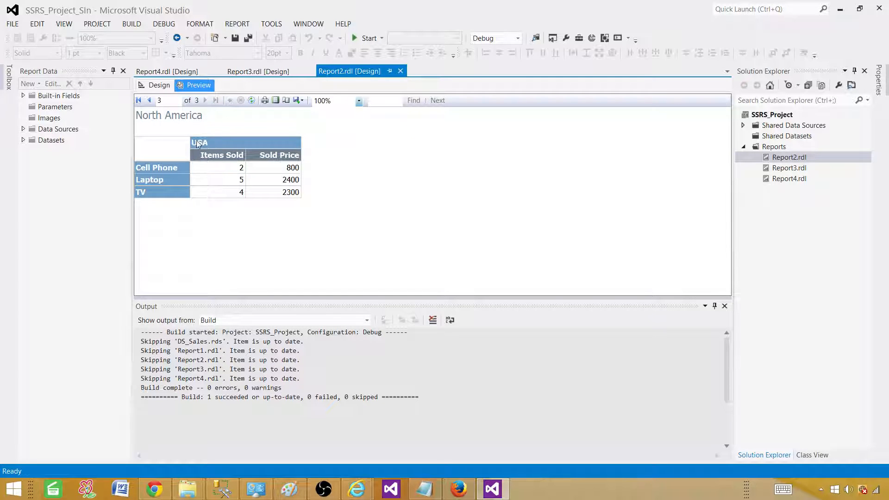
mouse_move(242, 150)
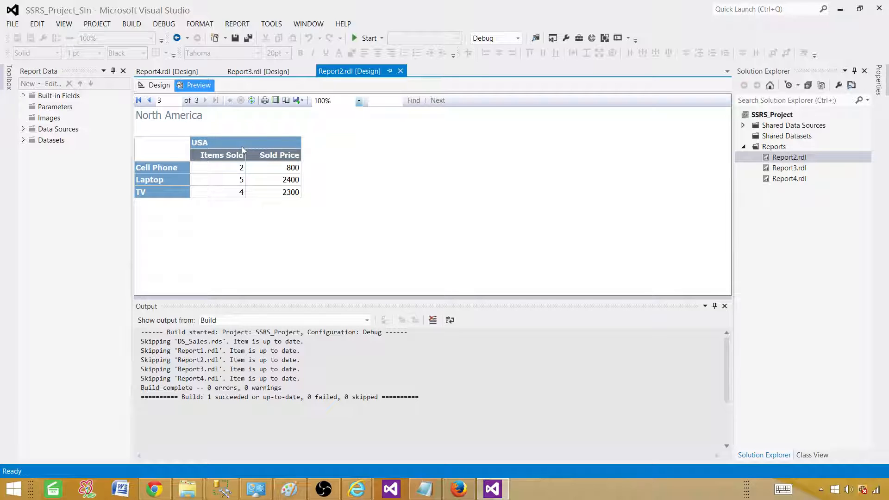
mouse_move(171, 209)
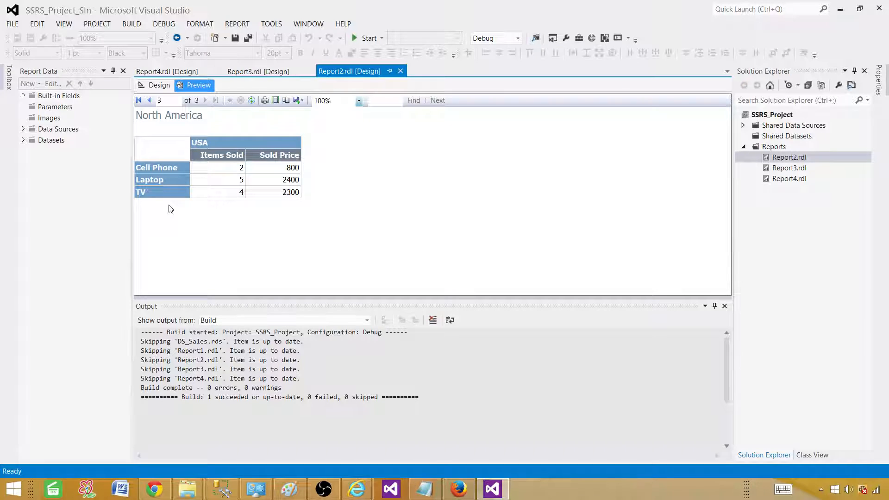
mouse_move(166, 179)
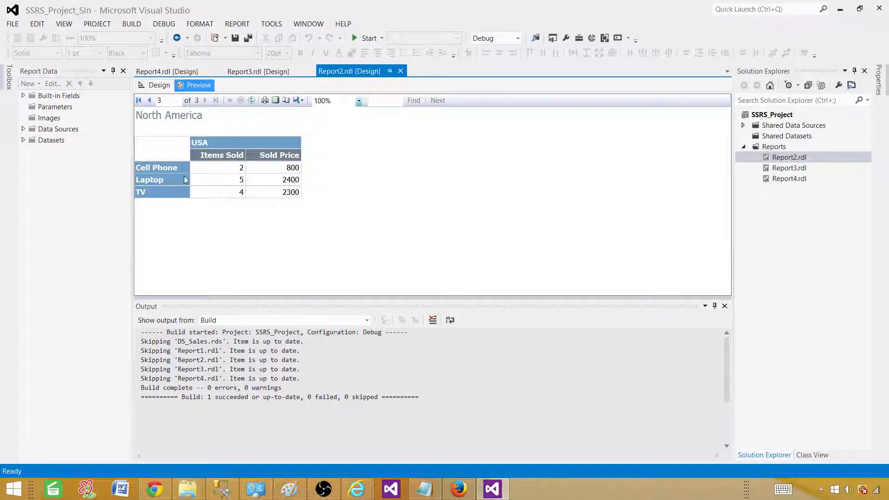
mouse_move(210, 123)
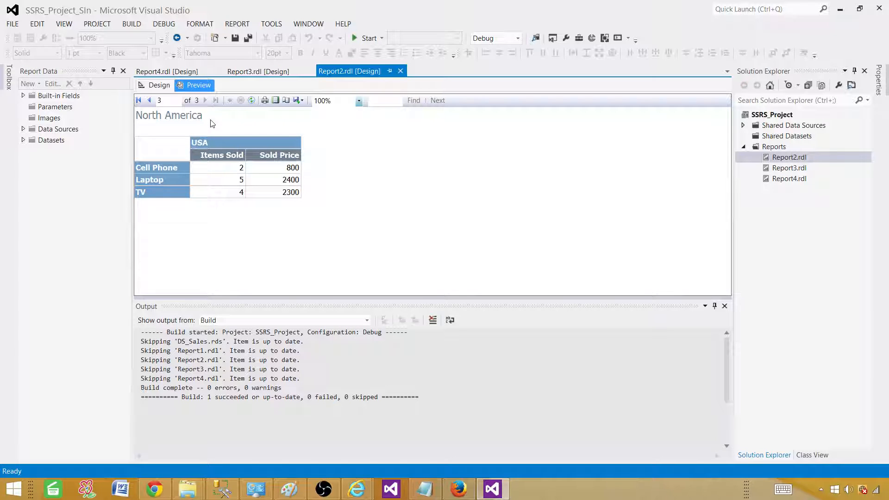
mouse_move(150, 100)
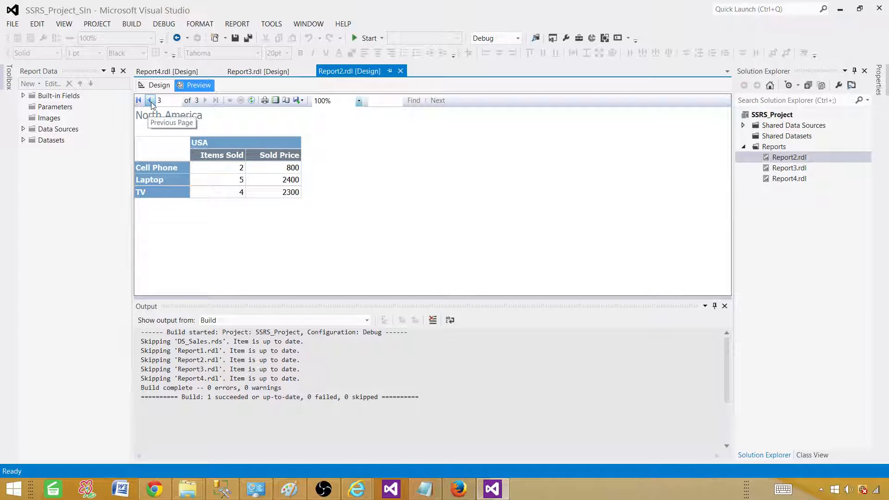
left_click(149, 100)
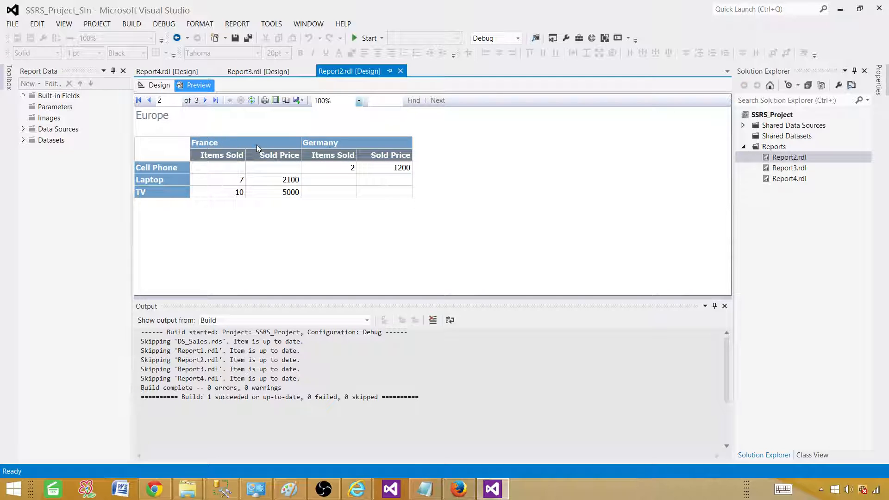
mouse_move(303, 141)
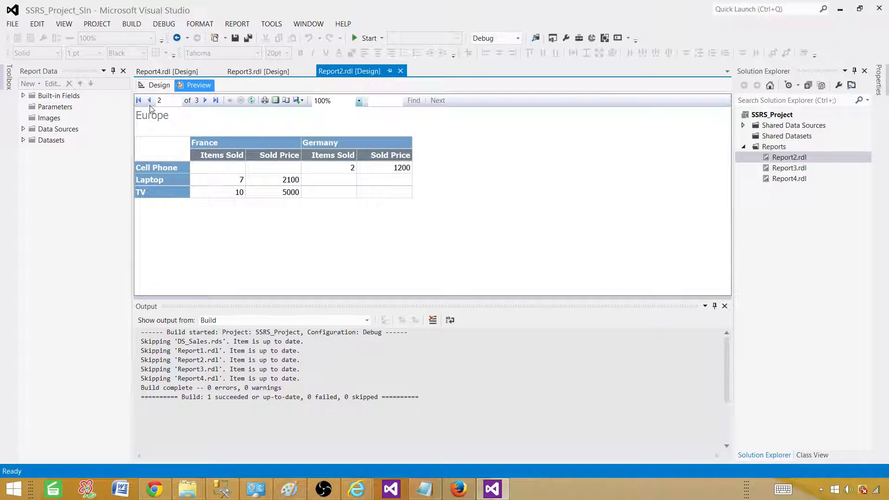
mouse_move(220, 142)
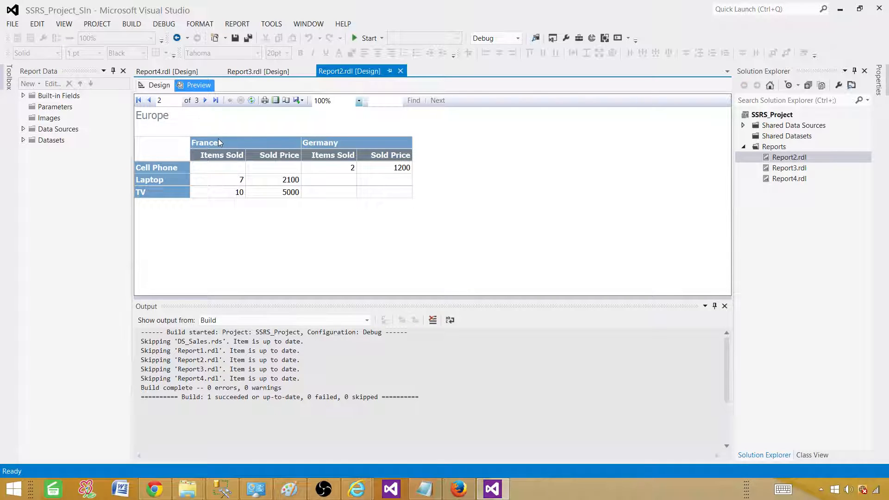
mouse_move(278, 149)
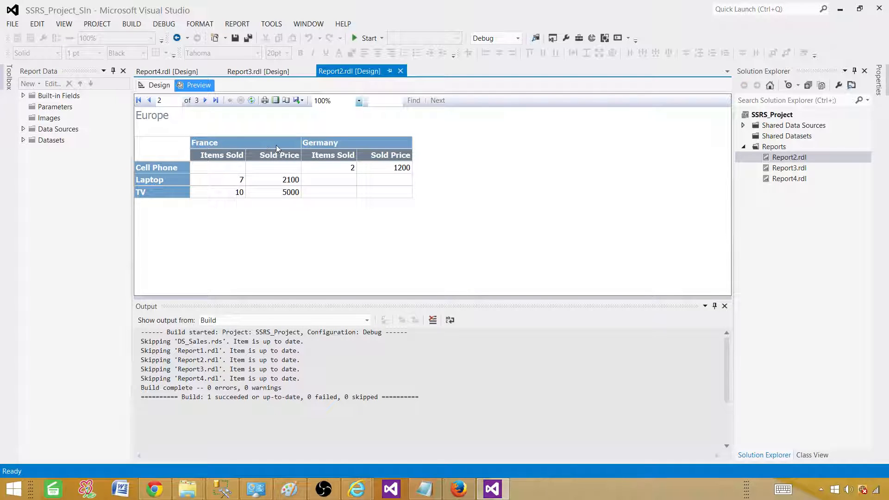
mouse_move(253, 150)
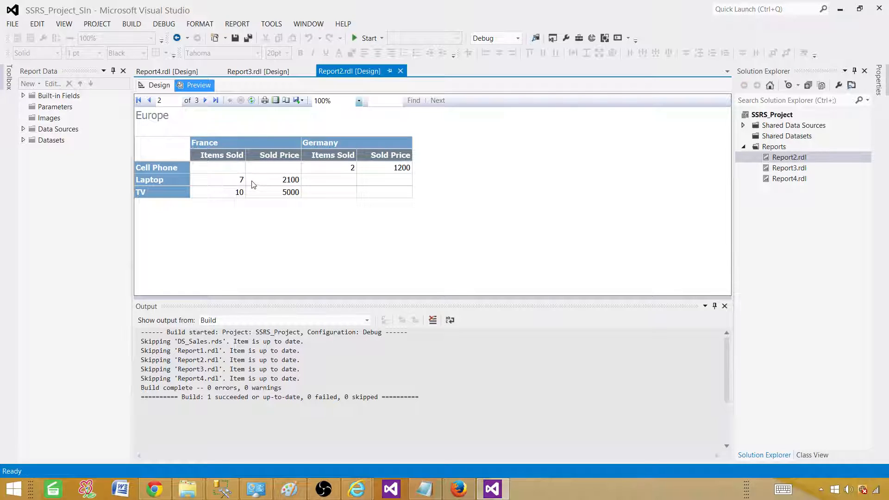
mouse_move(416, 143)
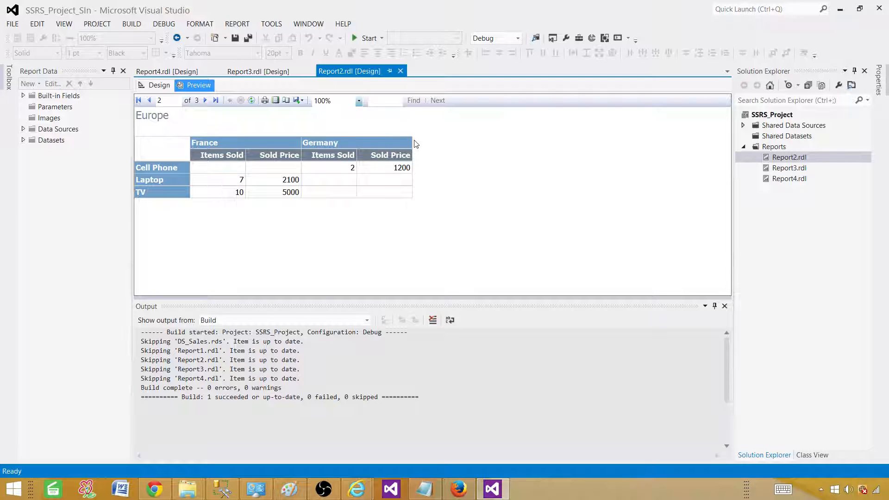
mouse_move(399, 158)
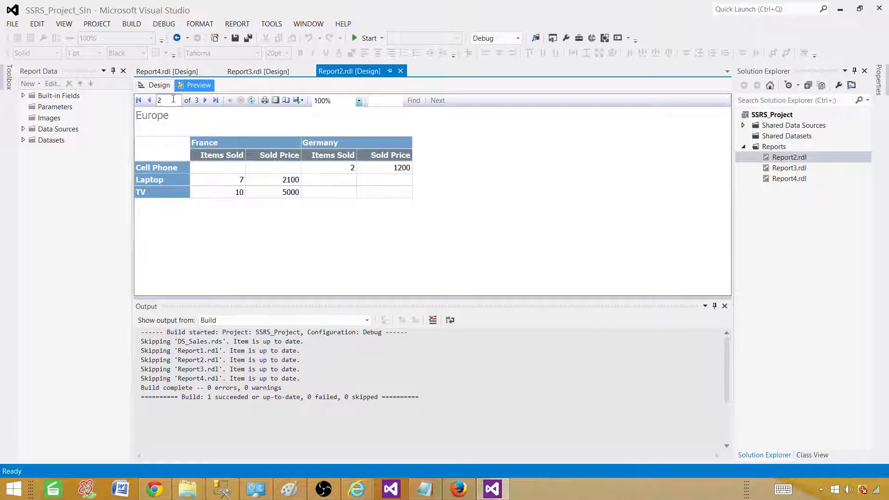
left_click(148, 100)
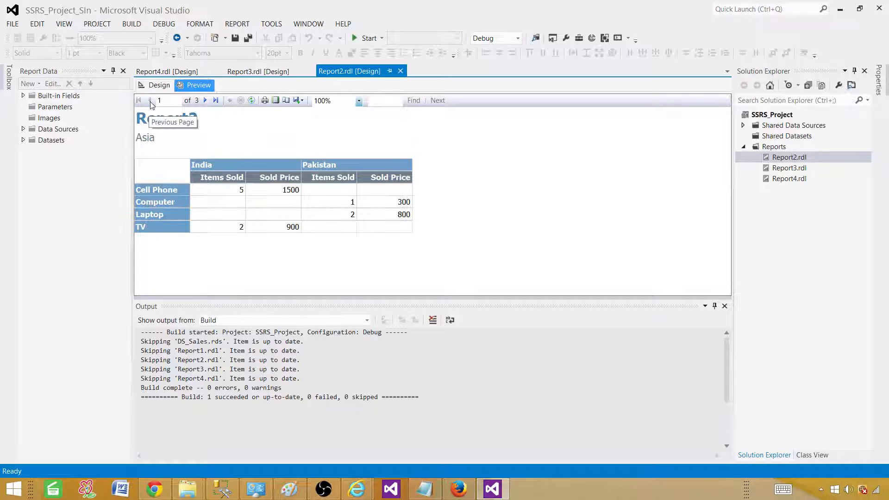
mouse_move(157, 218)
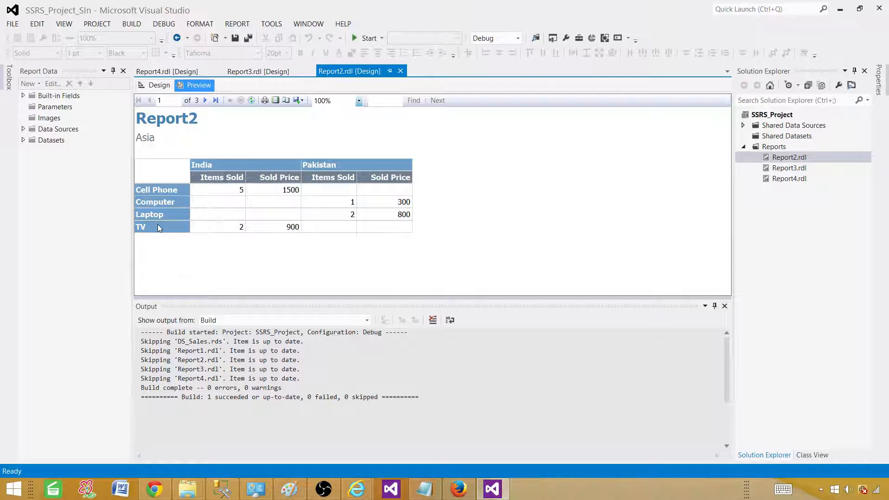
mouse_move(205, 100)
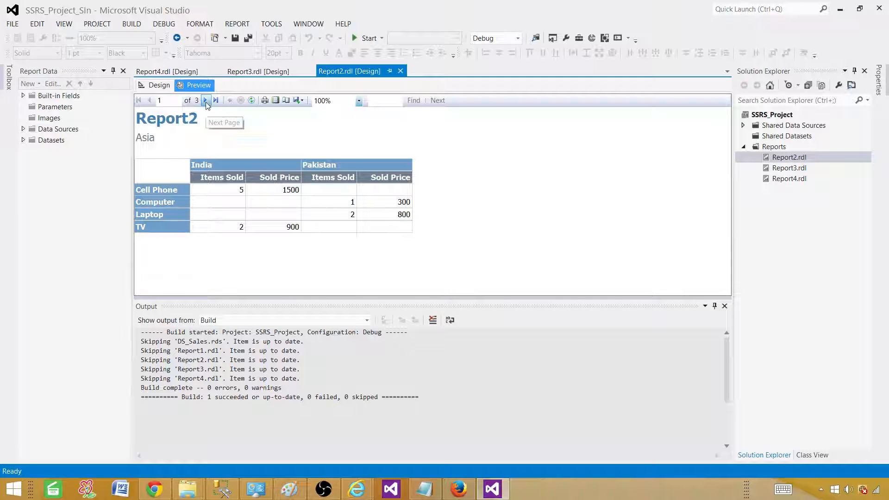
left_click(205, 100)
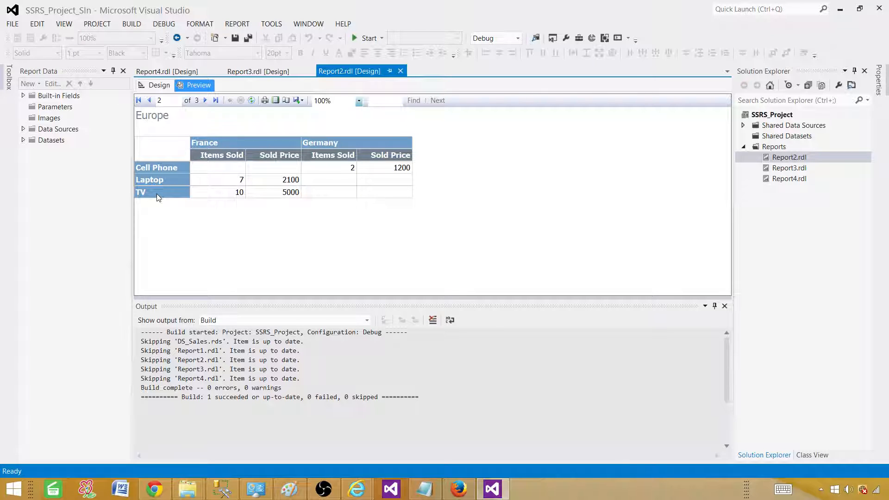
mouse_move(159, 194)
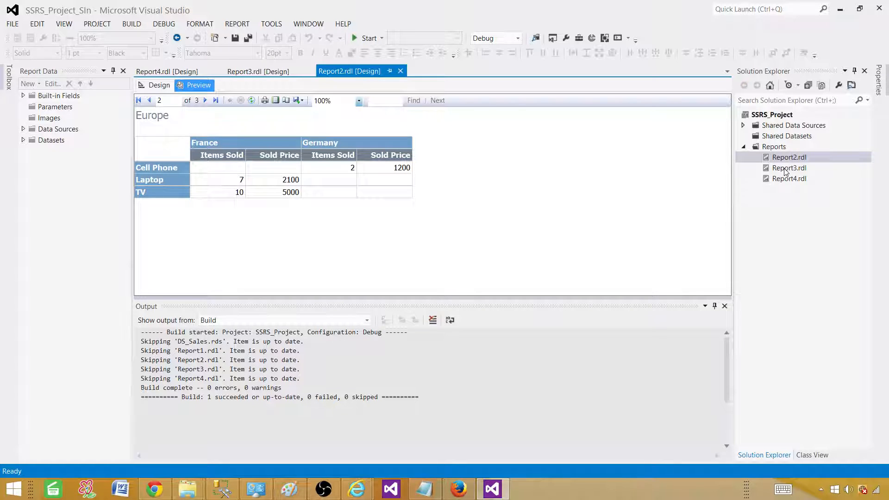
- Show Report3's preview with Asia, Europe and North America countries across the columns
left_click(788, 168)
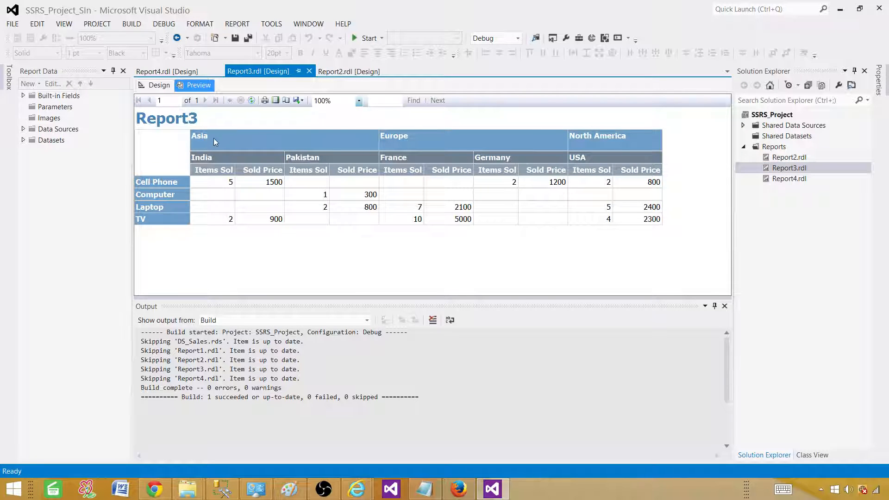
mouse_move(605, 138)
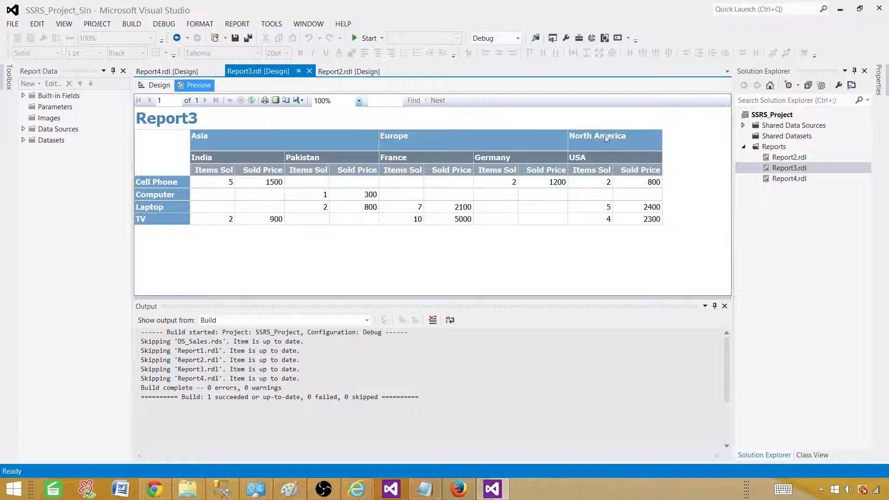
mouse_move(257, 161)
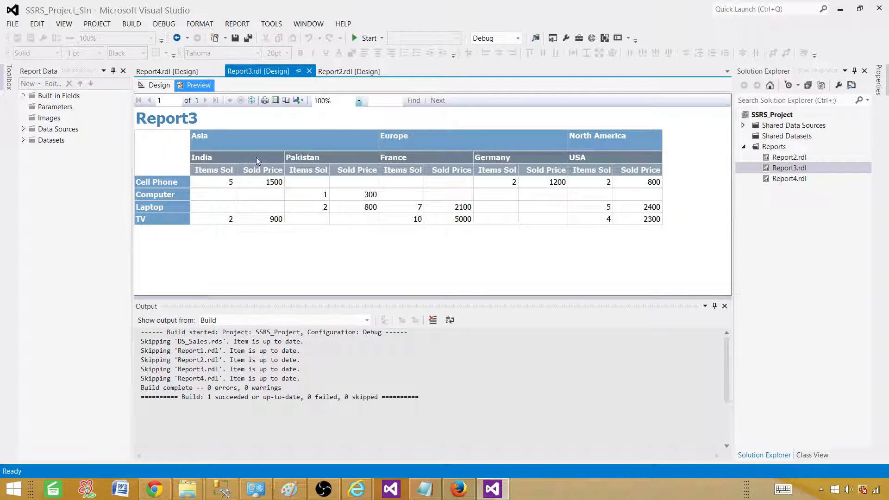
mouse_move(226, 158)
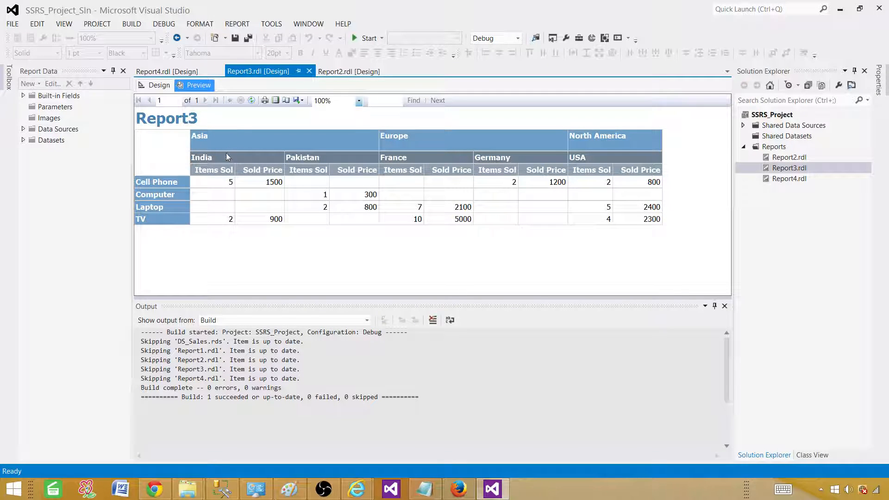
mouse_move(391, 143)
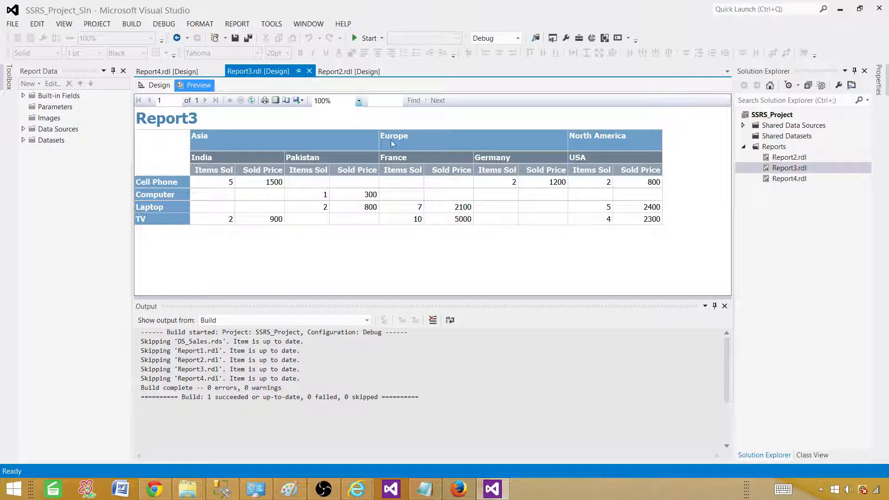
mouse_move(583, 166)
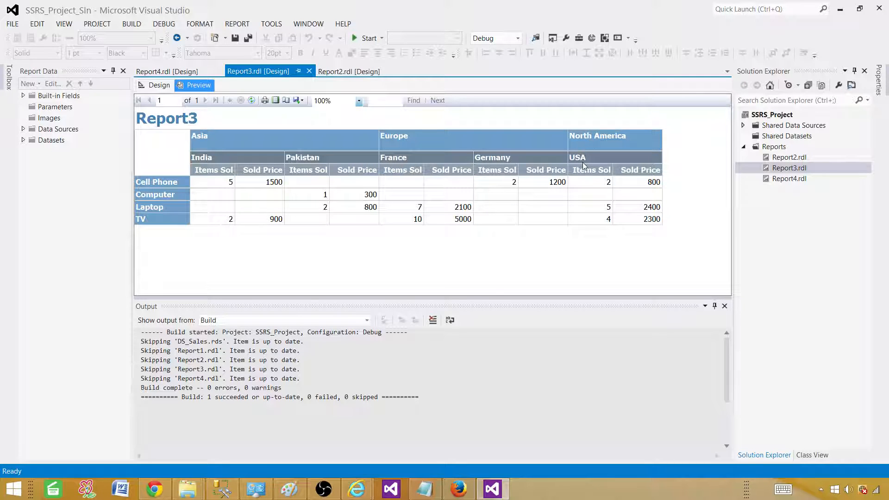
mouse_move(590, 165)
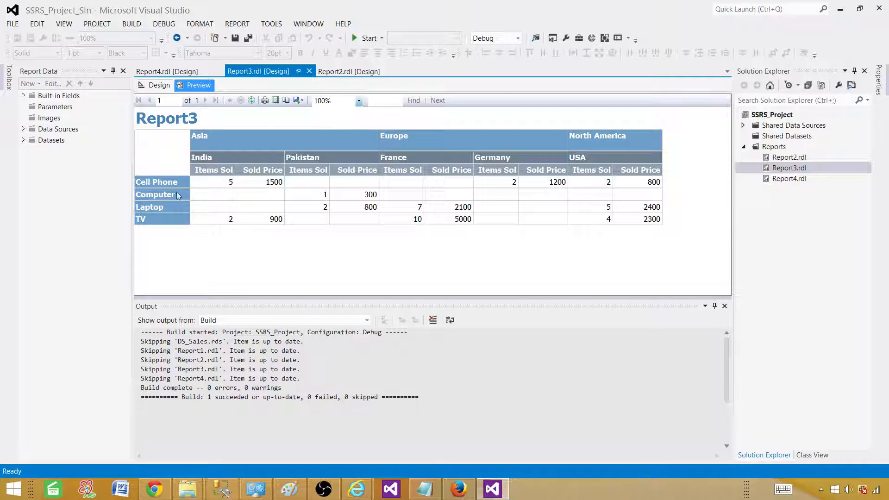
mouse_move(221, 192)
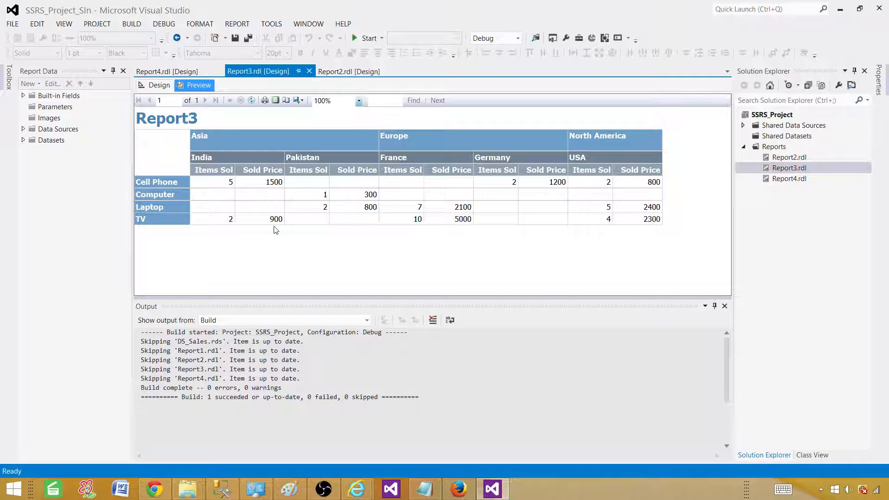
mouse_move(327, 222)
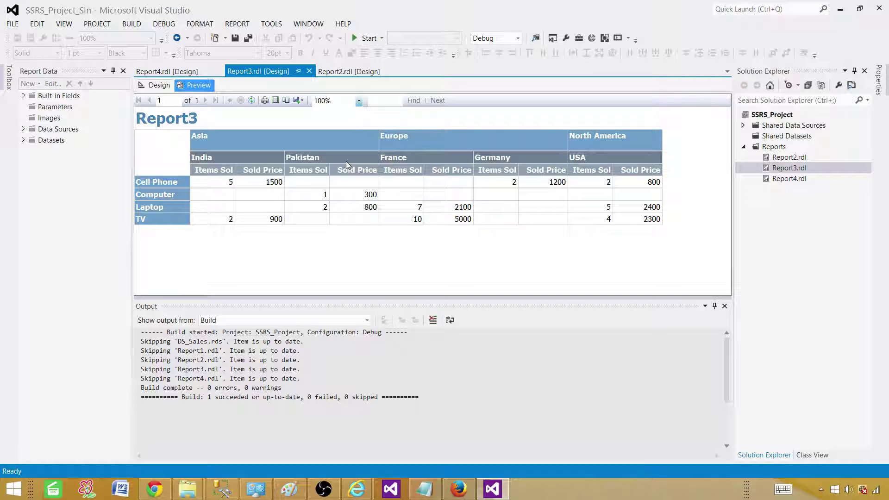
mouse_move(751, 172)
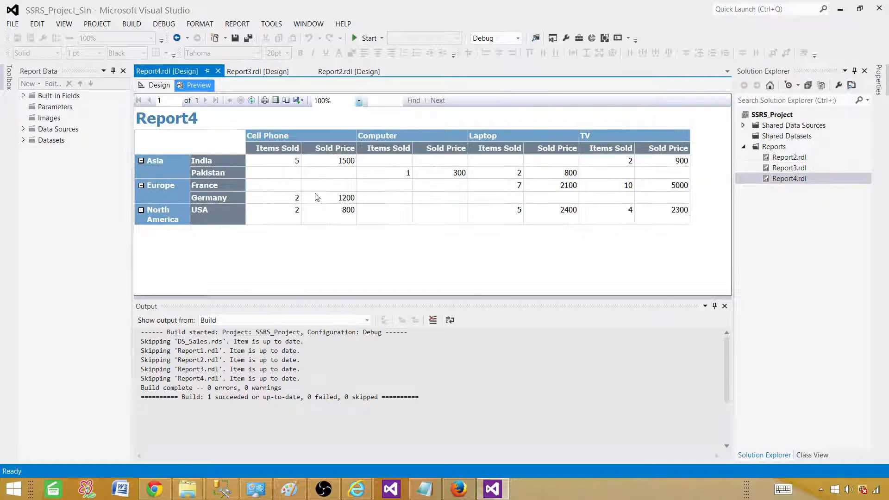
- Collapse Asia and Europe to summary rows, then expand them to show India, Pakistan, France and Germany
left_click(140, 160)
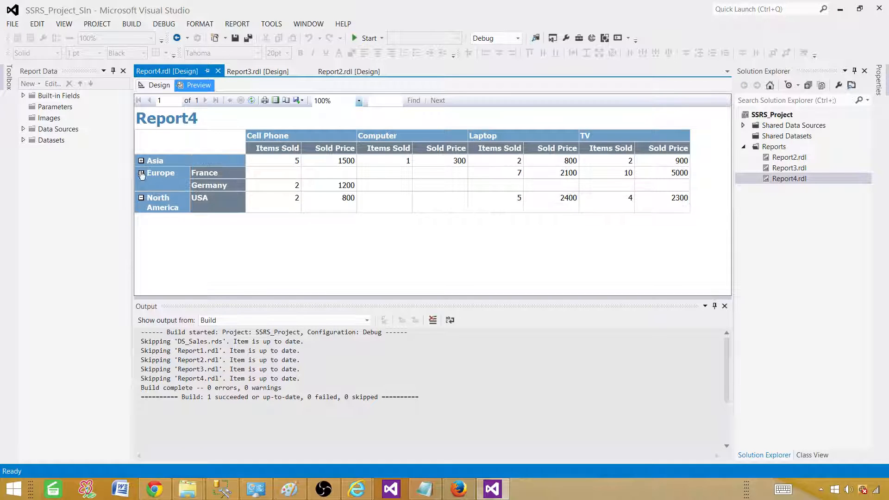
left_click(141, 173)
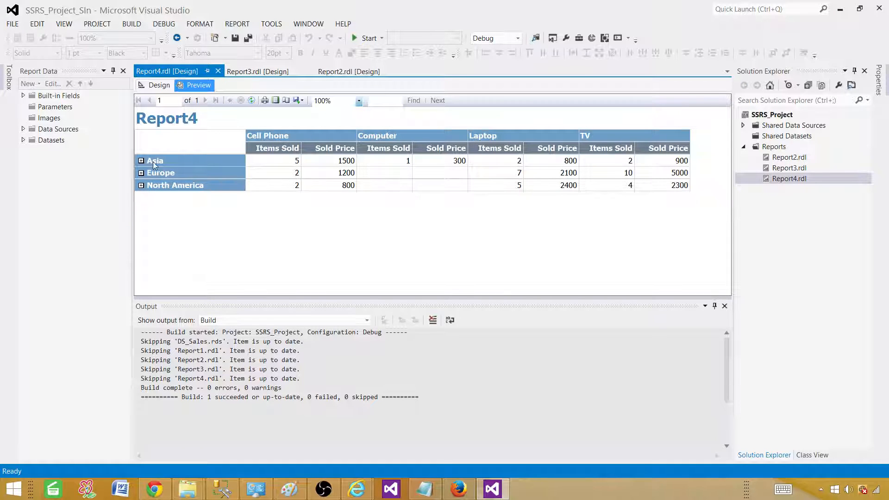
mouse_move(277, 138)
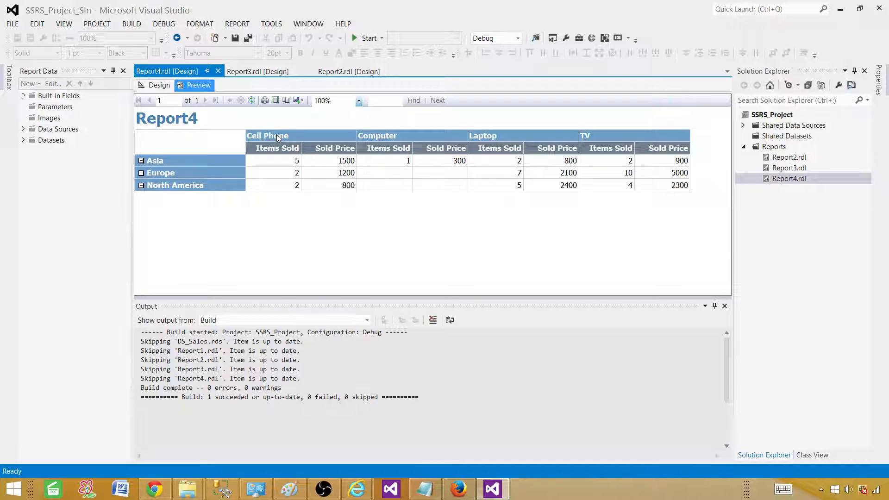
mouse_move(465, 144)
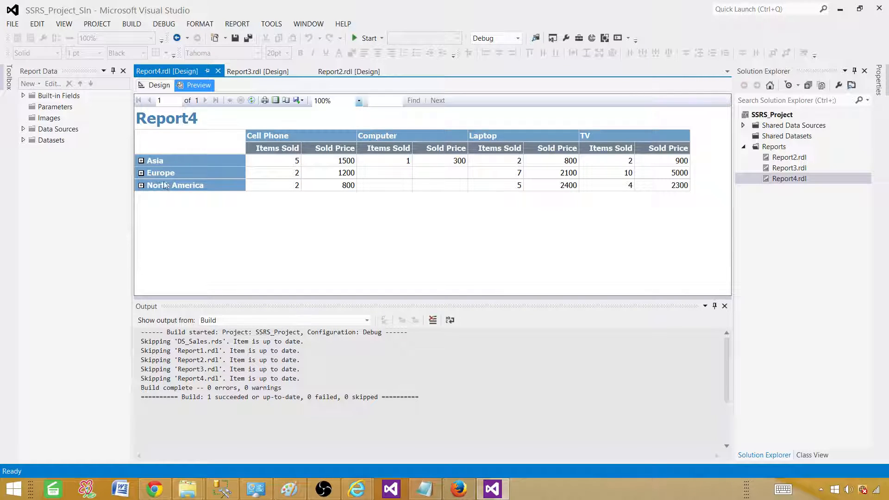
left_click(140, 161)
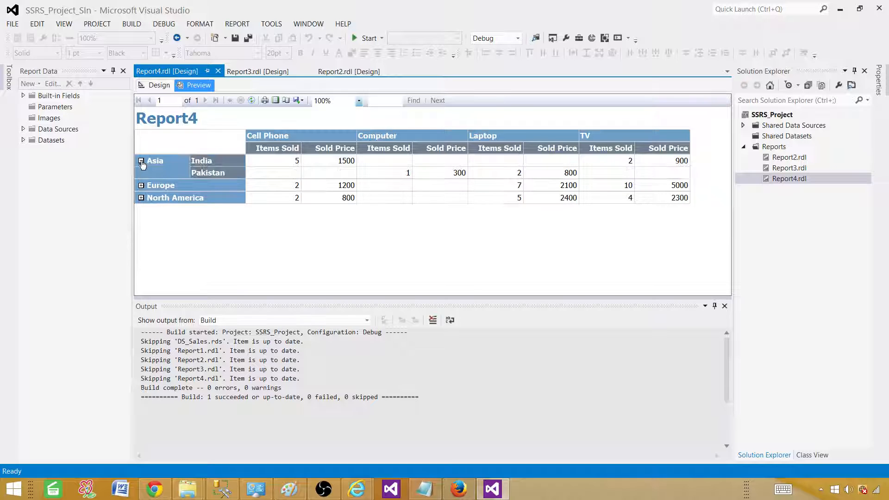
mouse_move(181, 168)
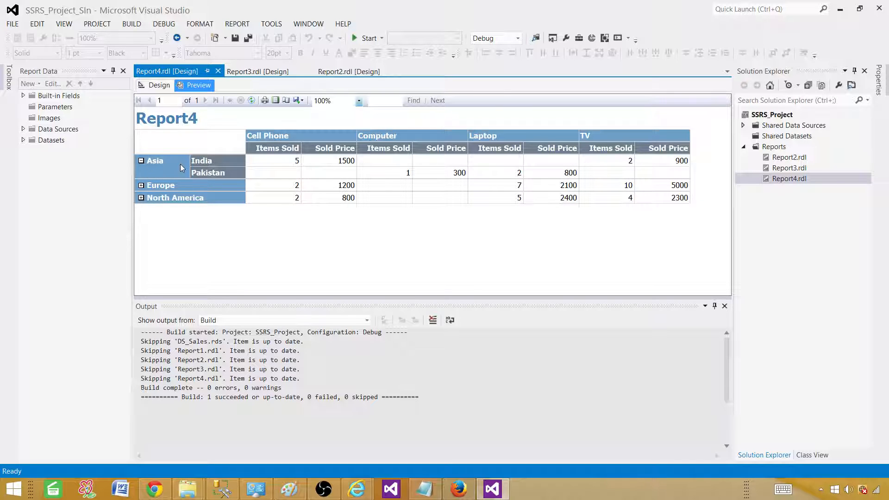
mouse_move(342, 165)
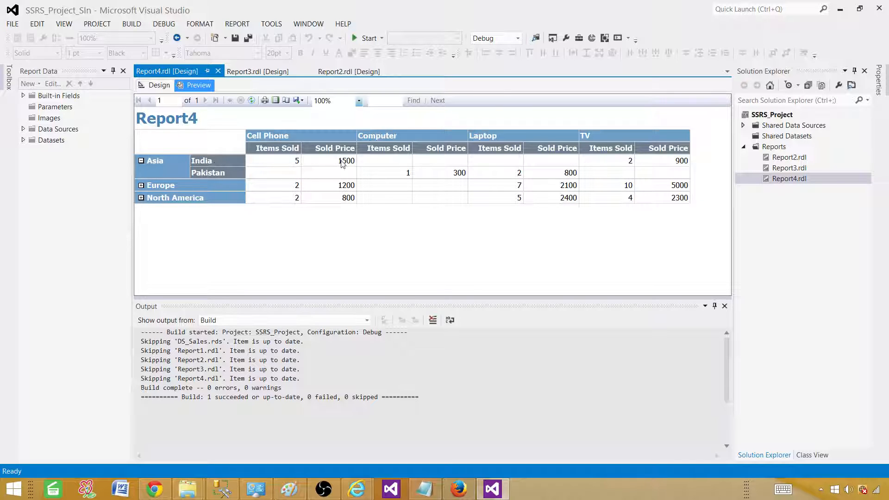
mouse_move(453, 159)
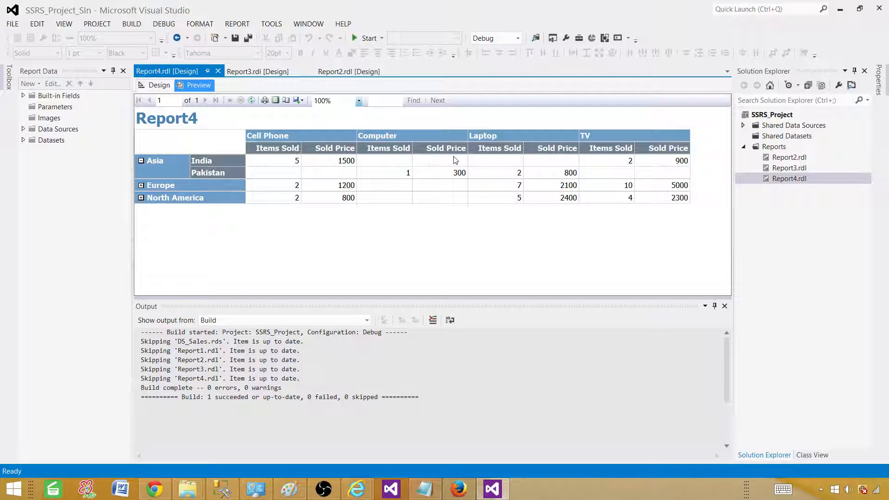
mouse_move(433, 155)
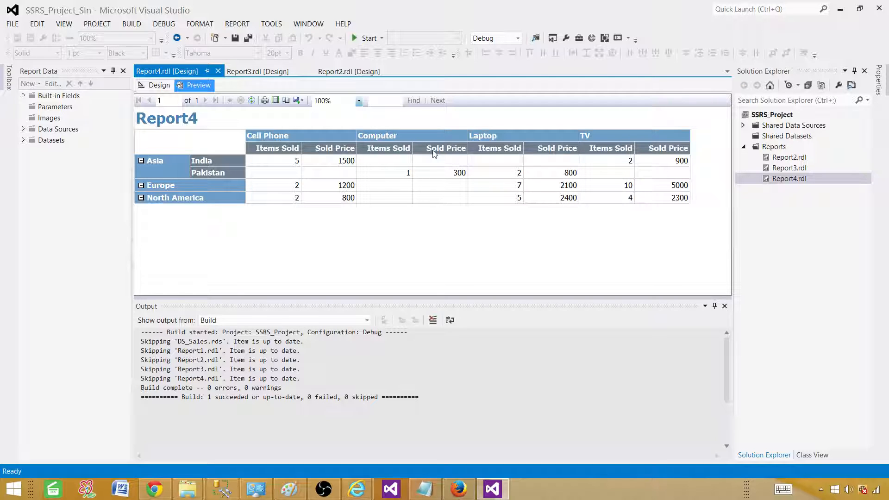
mouse_move(168, 178)
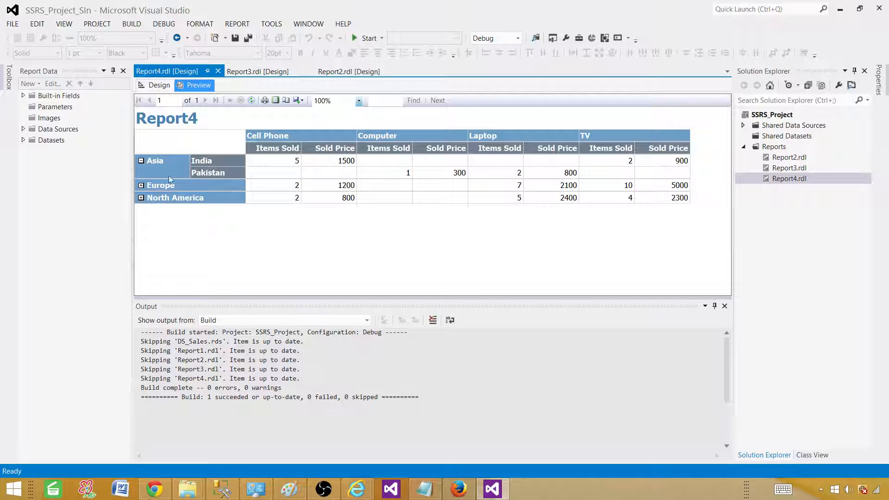
left_click(141, 186)
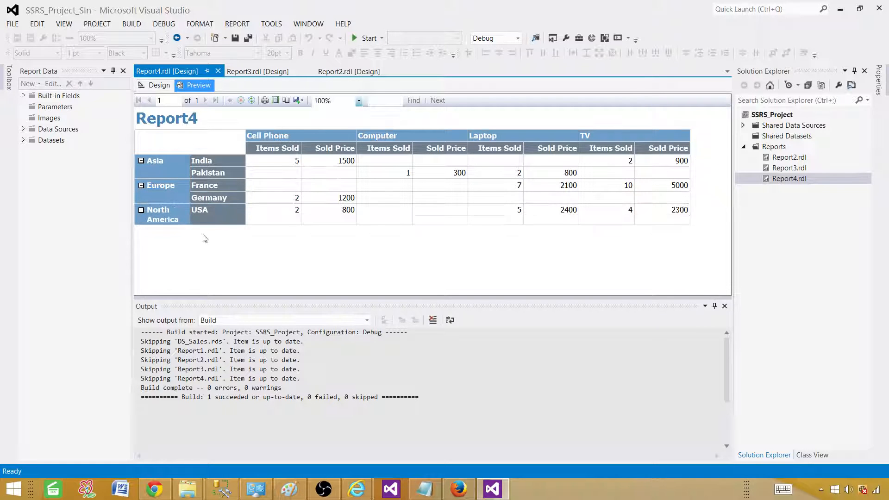
mouse_move(206, 235)
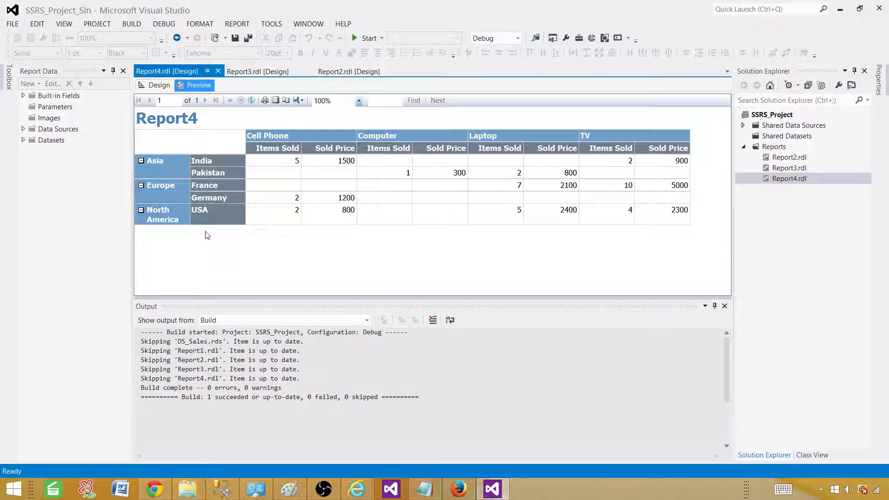
mouse_move(349, 334)
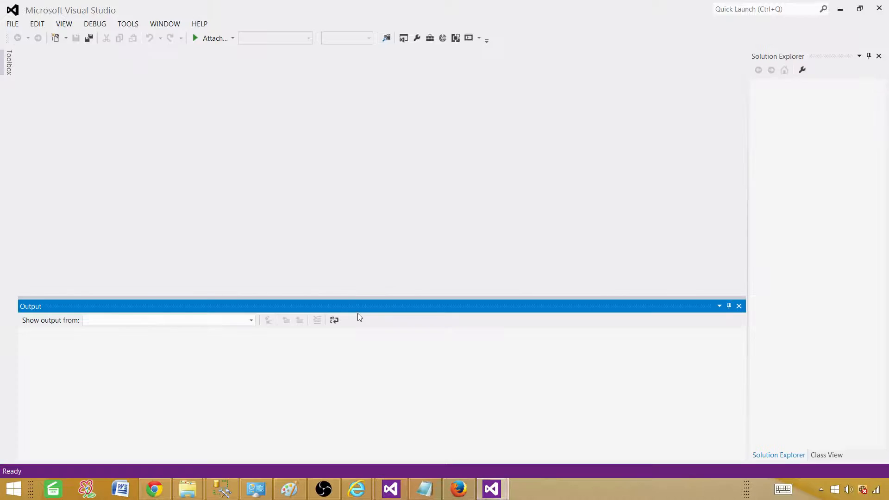
mouse_move(302, 203)
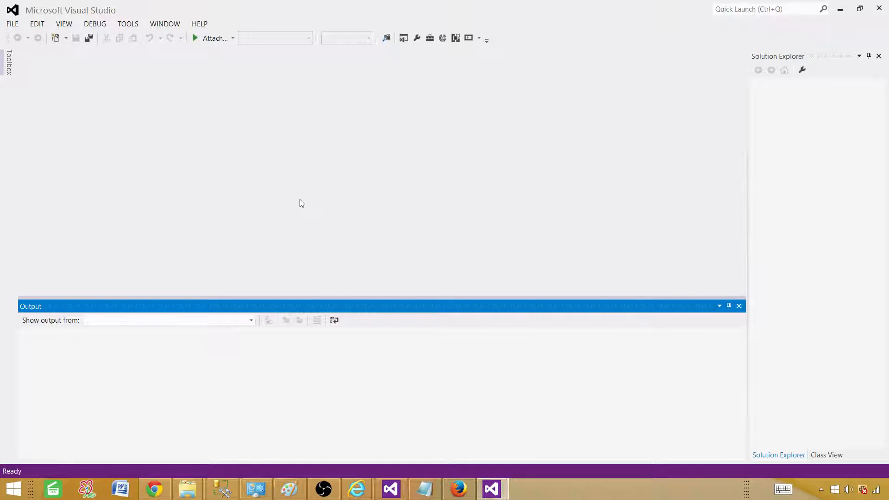
- Create a new Report Server project named MatrixReports in solution MatrixReports_SLN
left_click(12, 23)
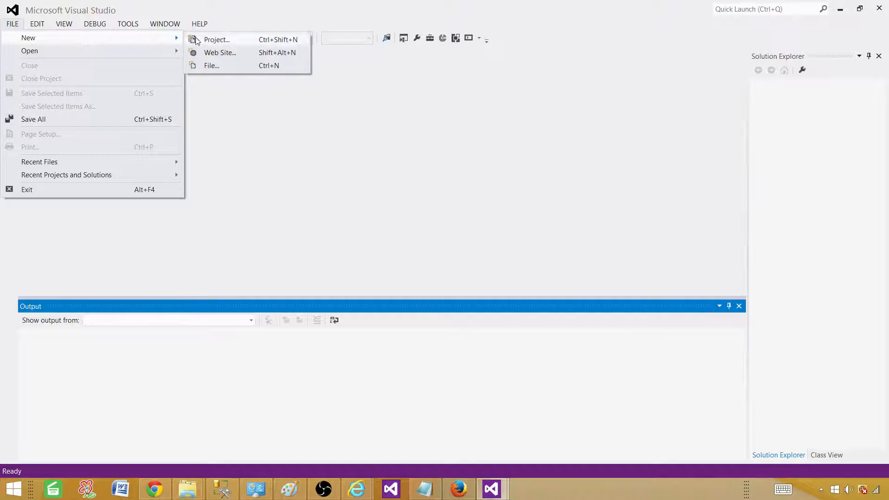
left_click(216, 39)
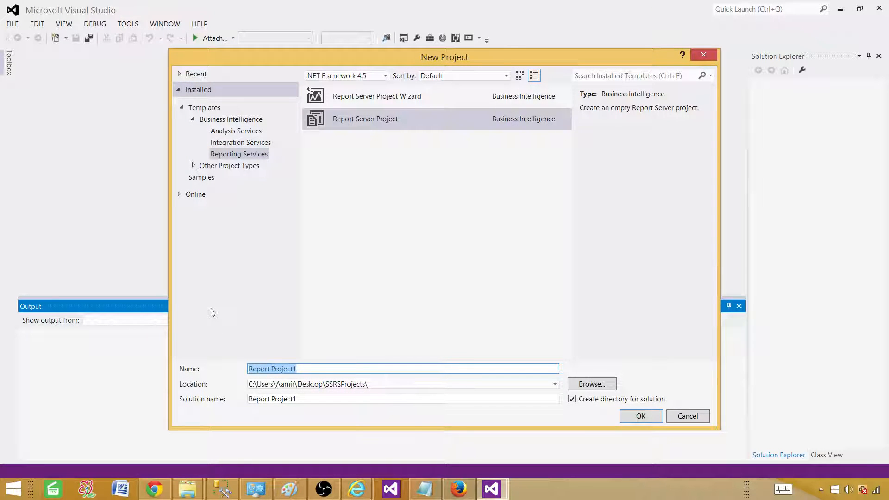
type("MatrixREp")
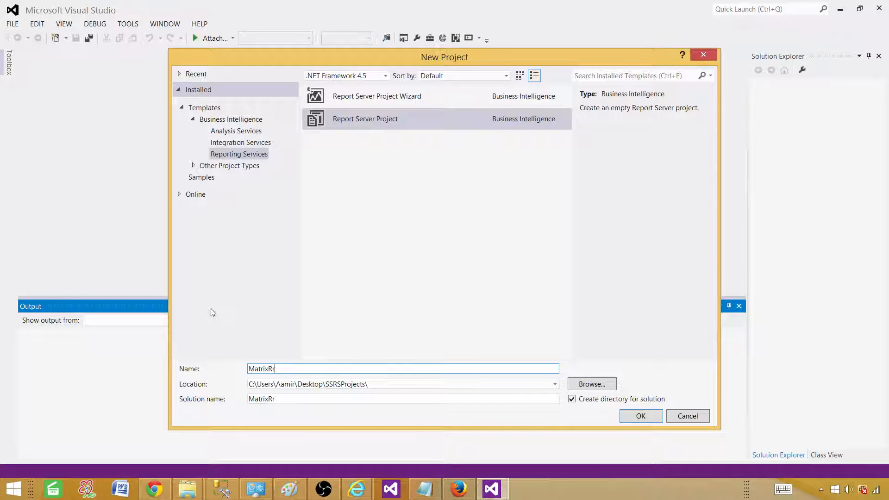
type("eports")
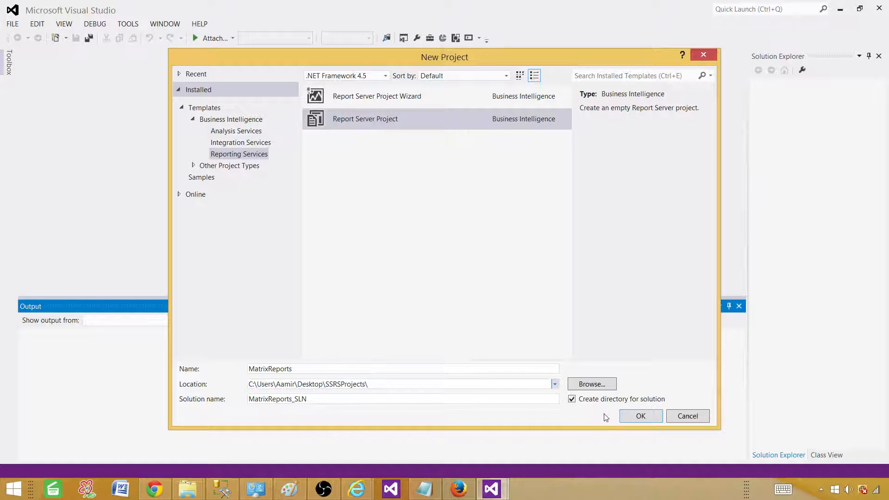
left_click(640, 416)
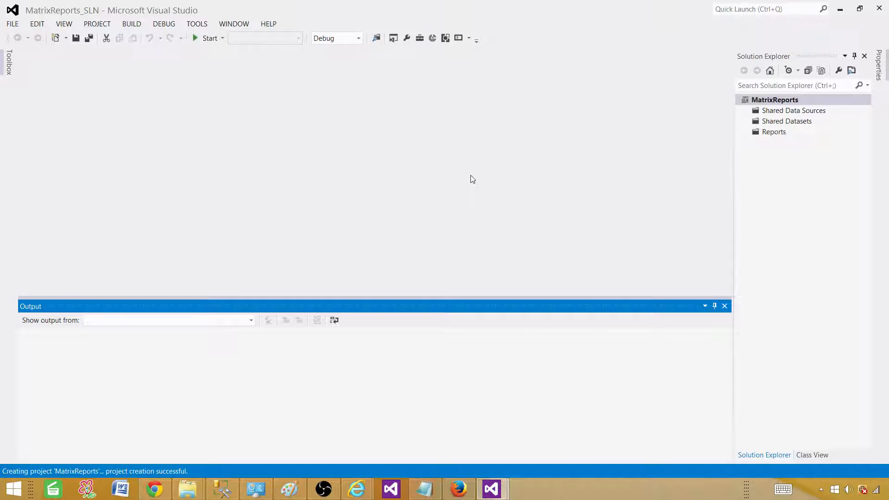
mouse_move(823, 131)
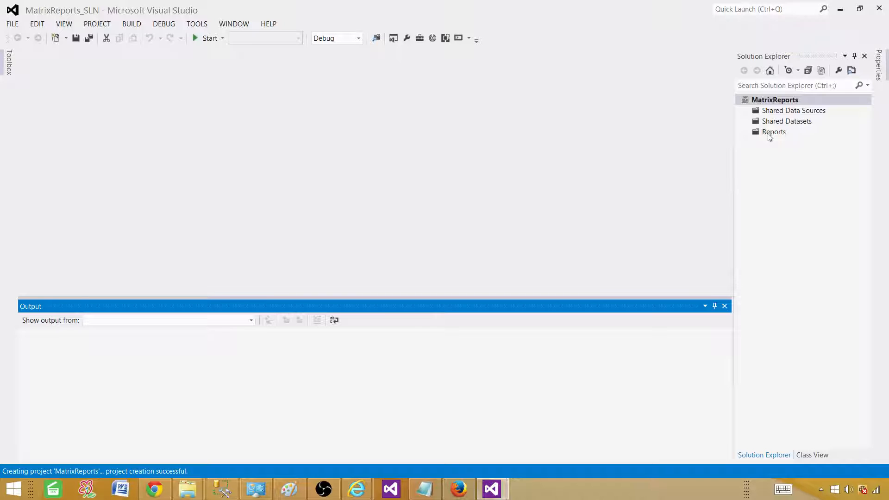
mouse_move(769, 135)
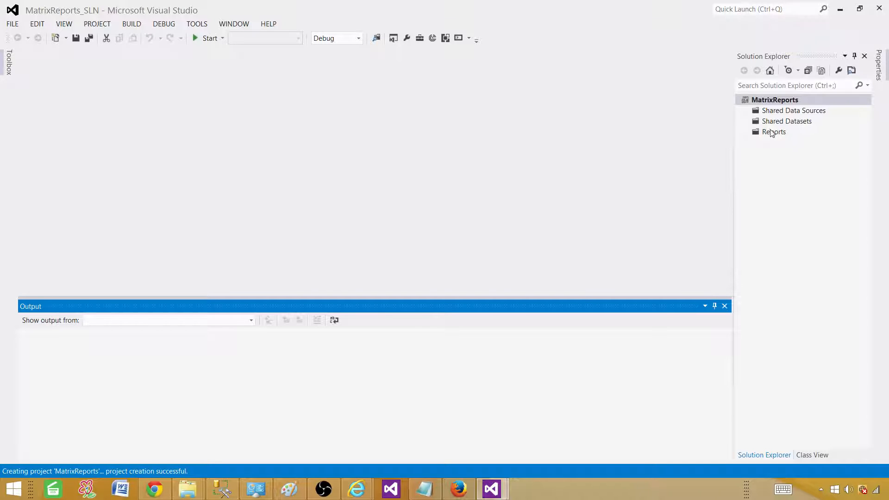
- Start the Add New Report wizard from the Reports folder in Solution Explorer
right_click(774, 132)
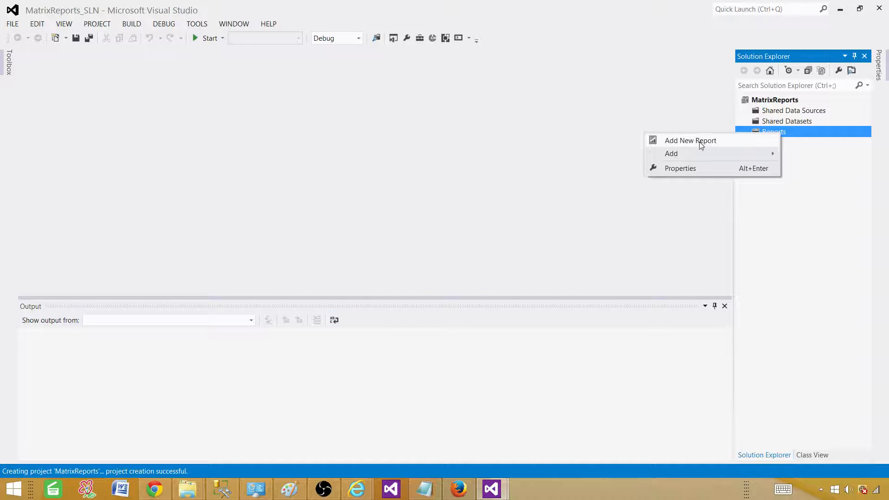
left_click(690, 140)
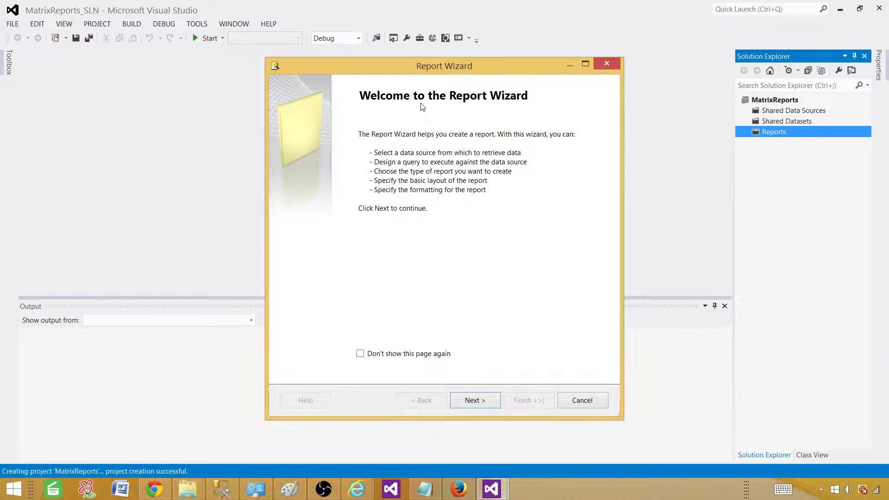
mouse_move(397, 113)
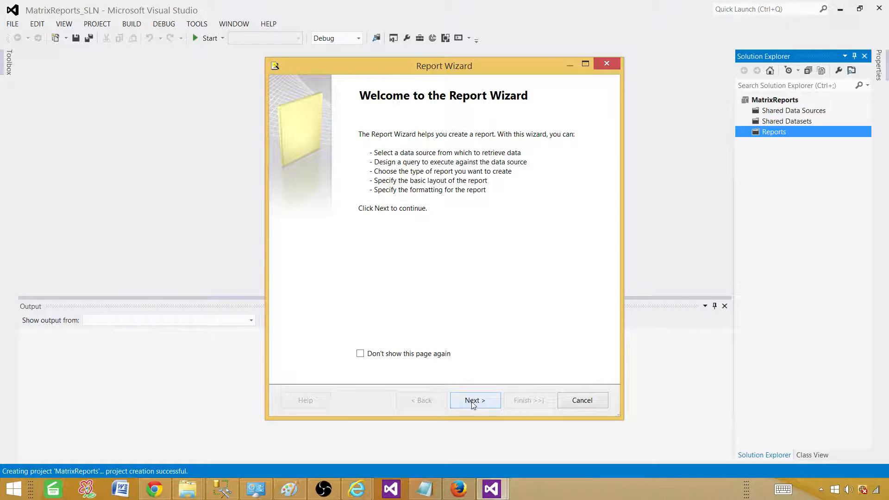
- Keep Microsoft SQL Server as the data source type and name the data source Sales
left_click(474, 400)
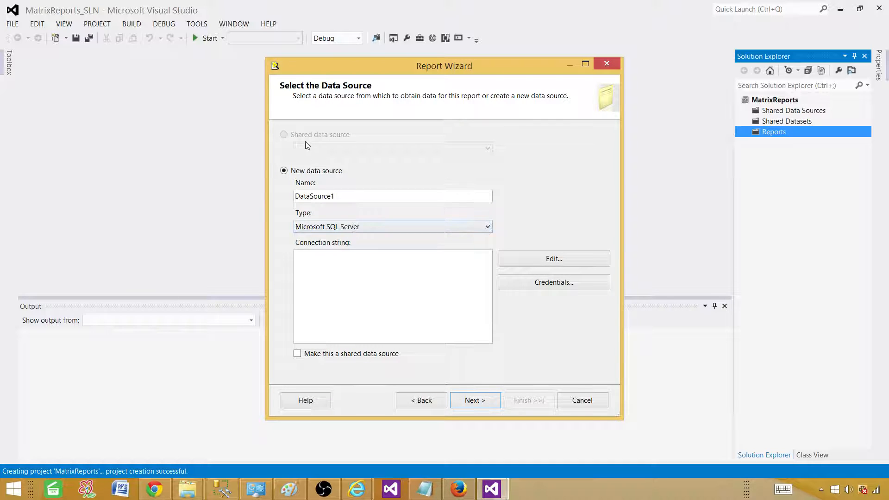
mouse_move(340, 149)
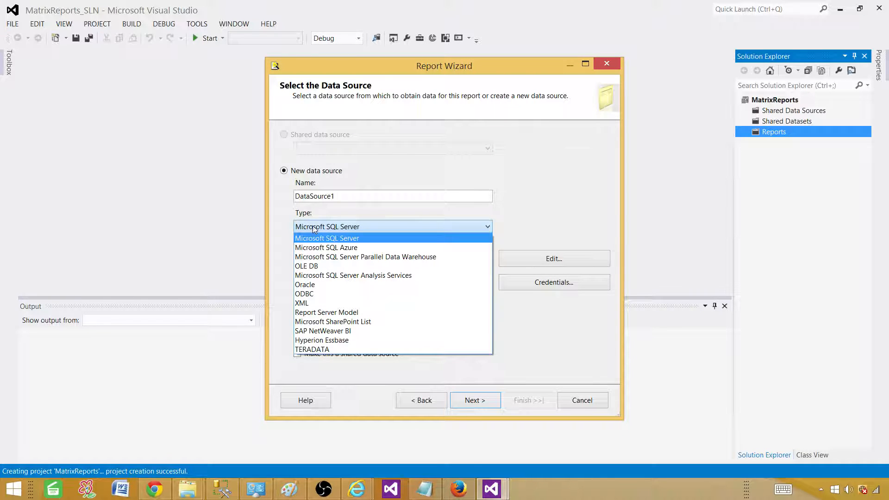
mouse_move(326, 248)
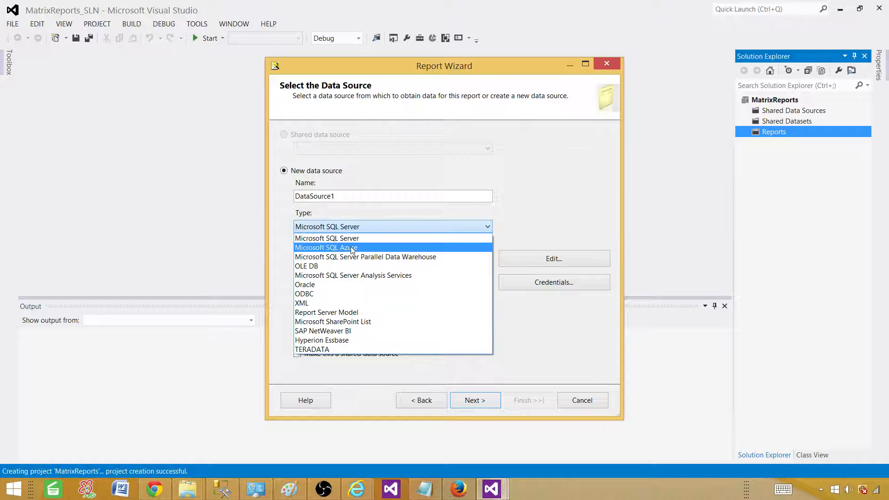
mouse_move(336, 349)
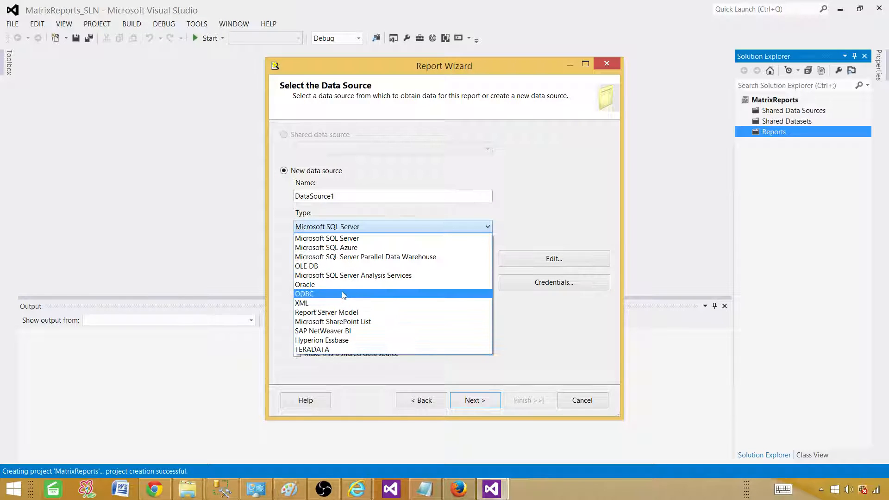
mouse_move(348, 248)
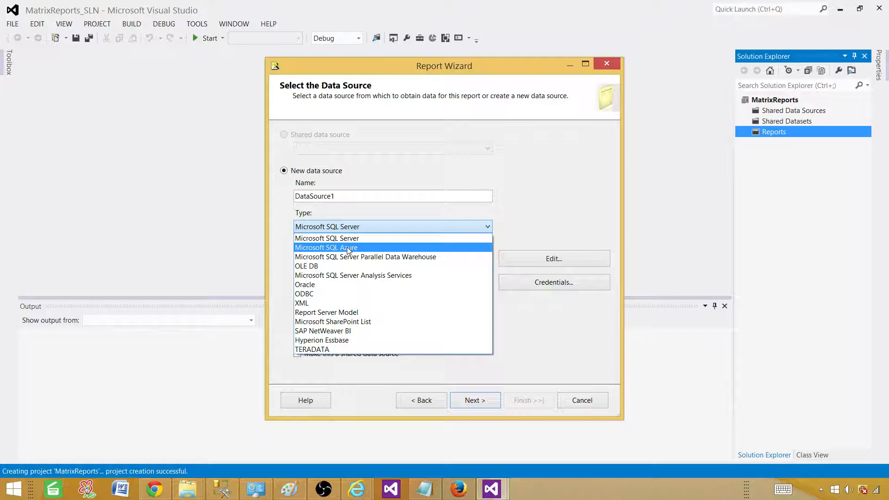
mouse_move(365, 256)
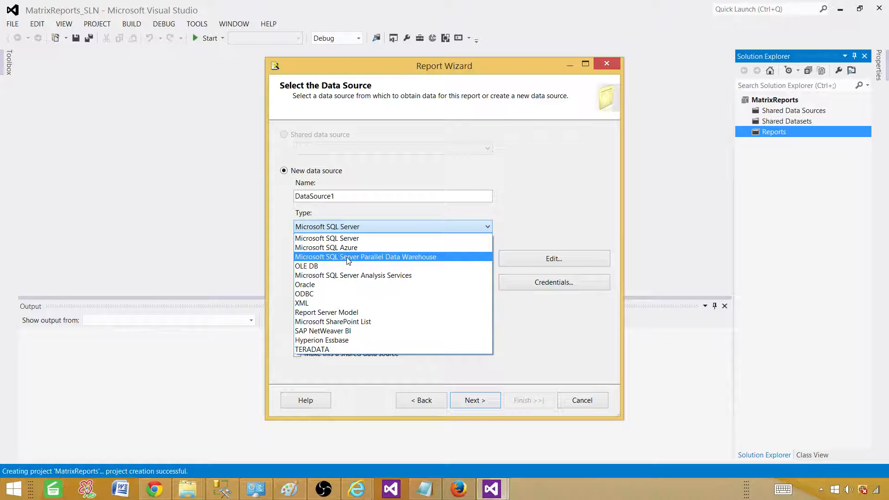
mouse_move(320, 278)
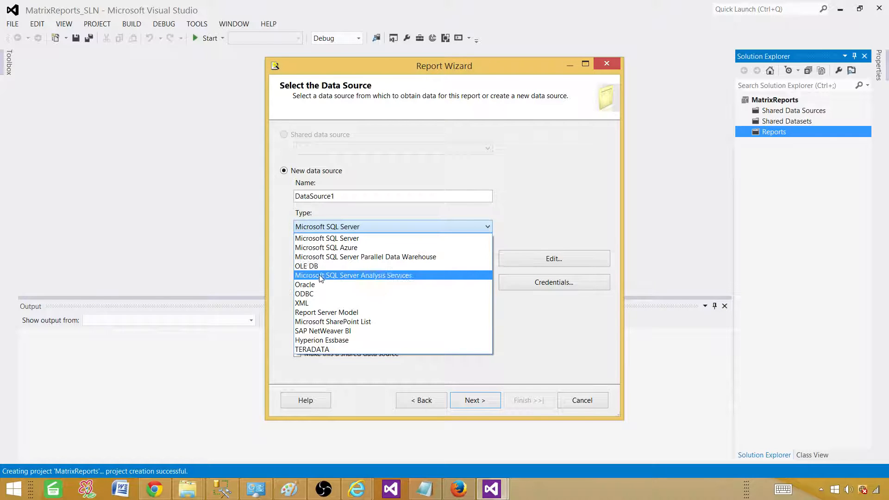
mouse_move(324, 284)
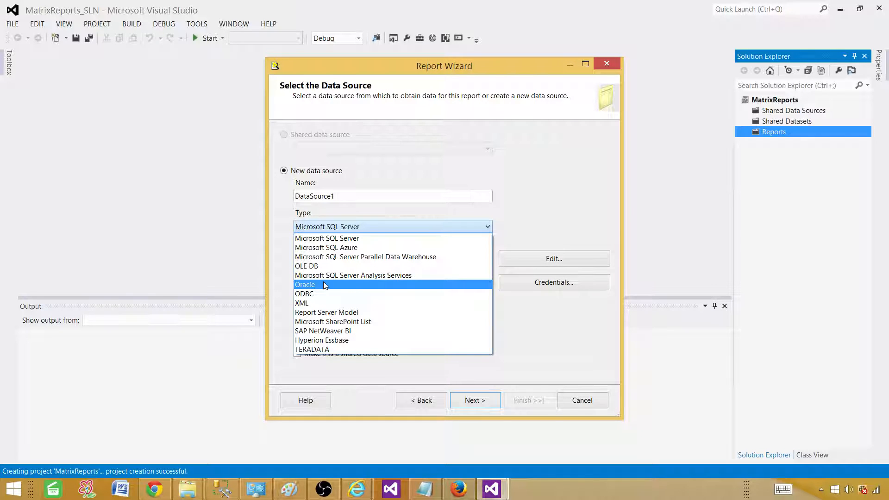
mouse_move(333, 238)
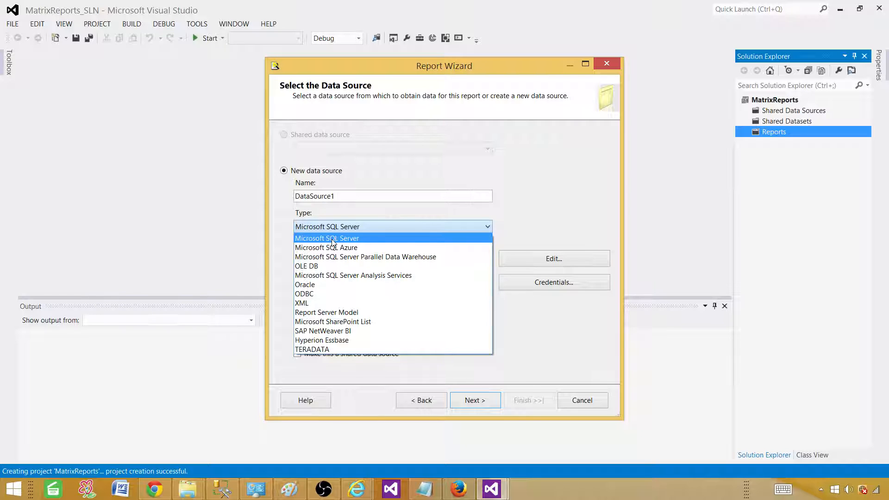
left_click(327, 238)
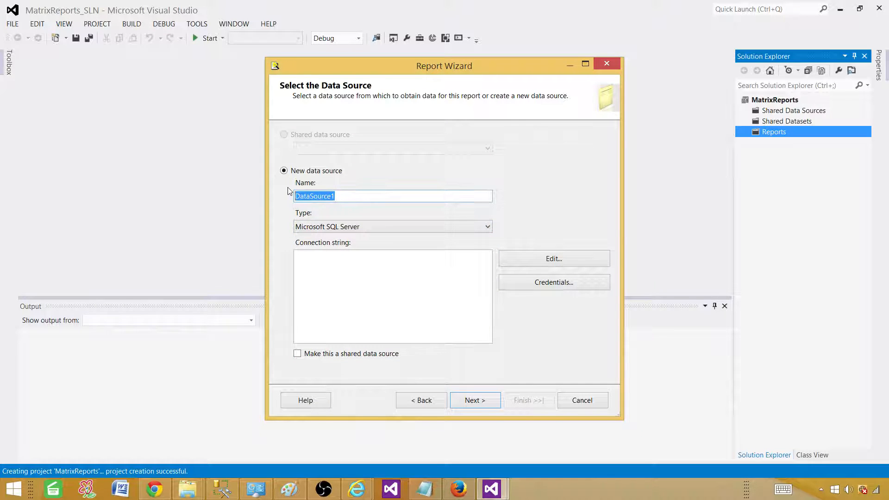
type("Sales")
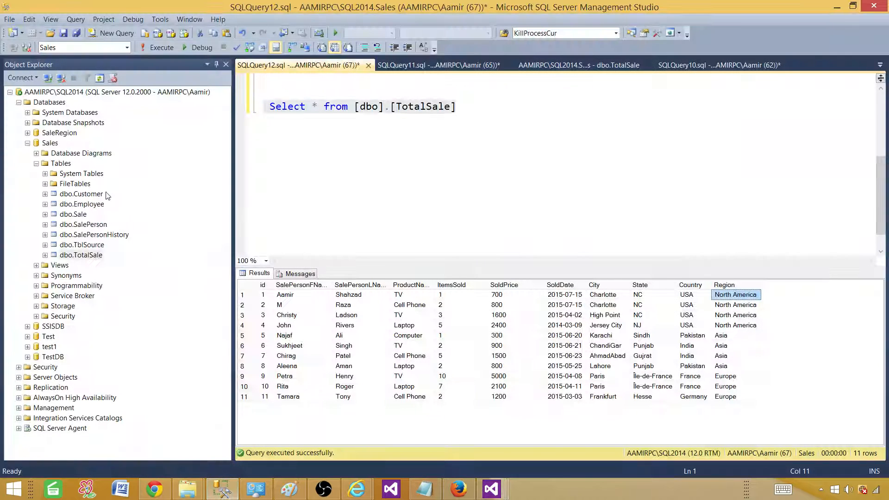
mouse_move(85, 261)
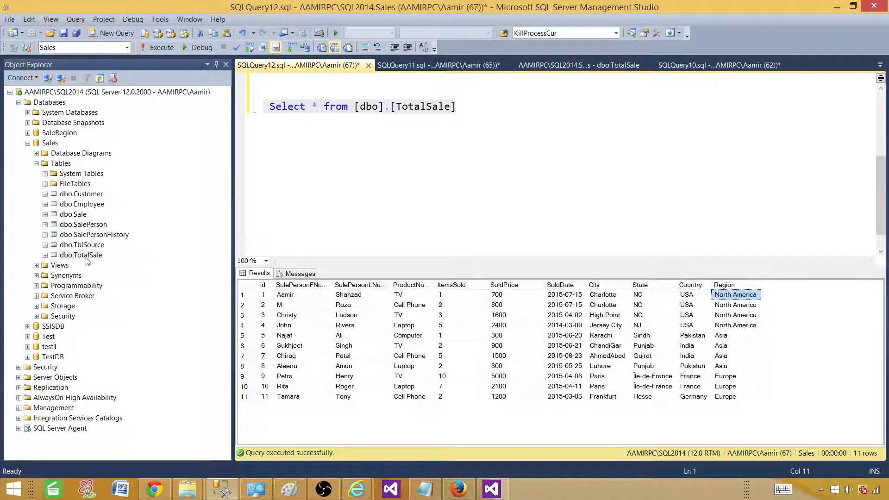
mouse_move(67, 228)
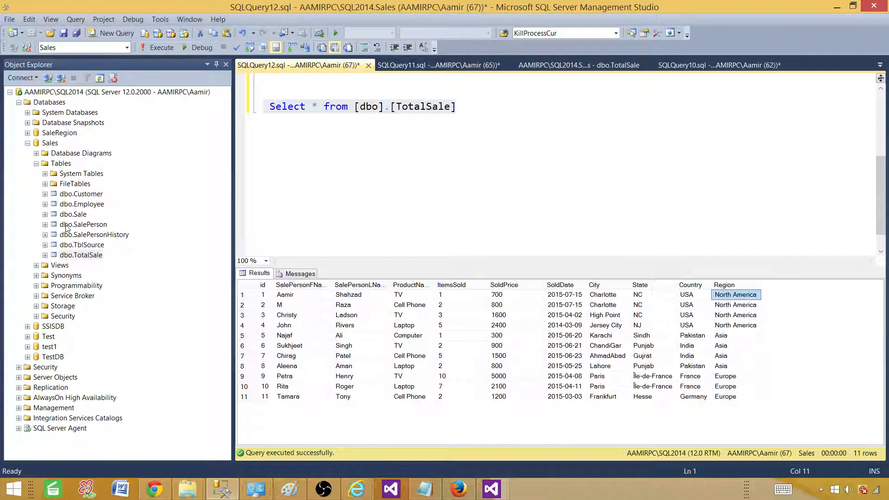
mouse_move(142, 164)
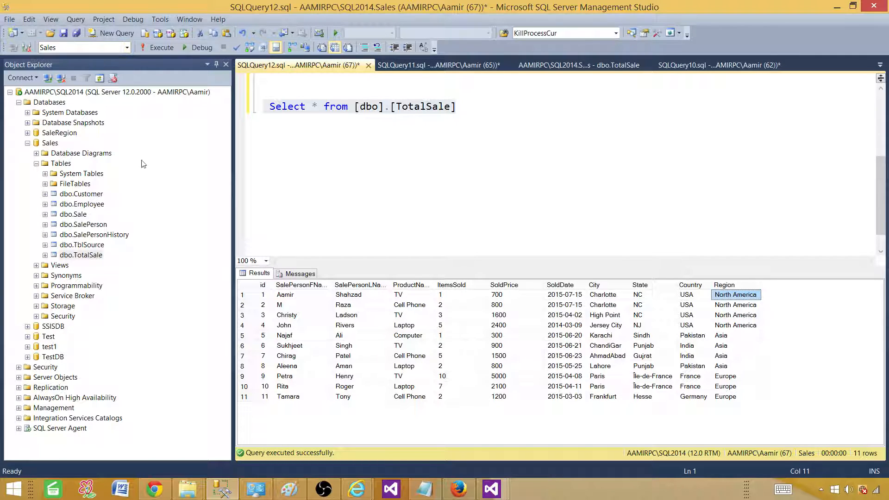
mouse_move(489, 489)
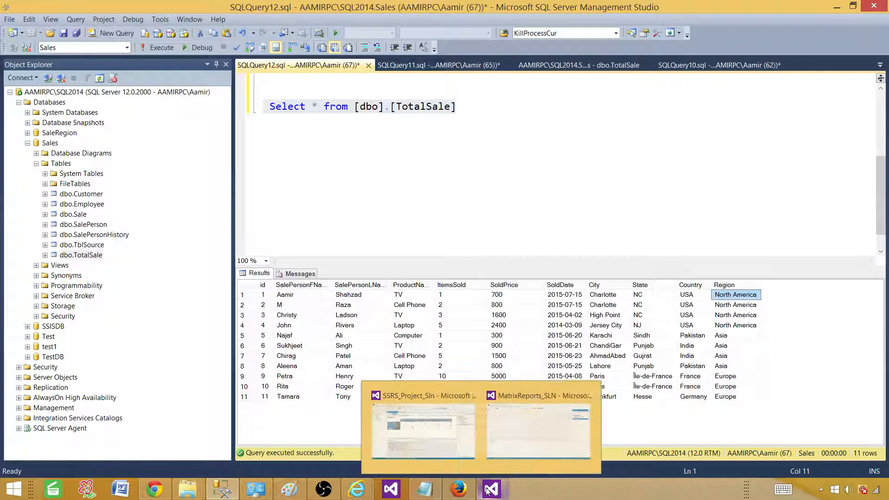
- Return from the TotalSale results in SSMS to the MatrixReports wizard window
left_click(539, 425)
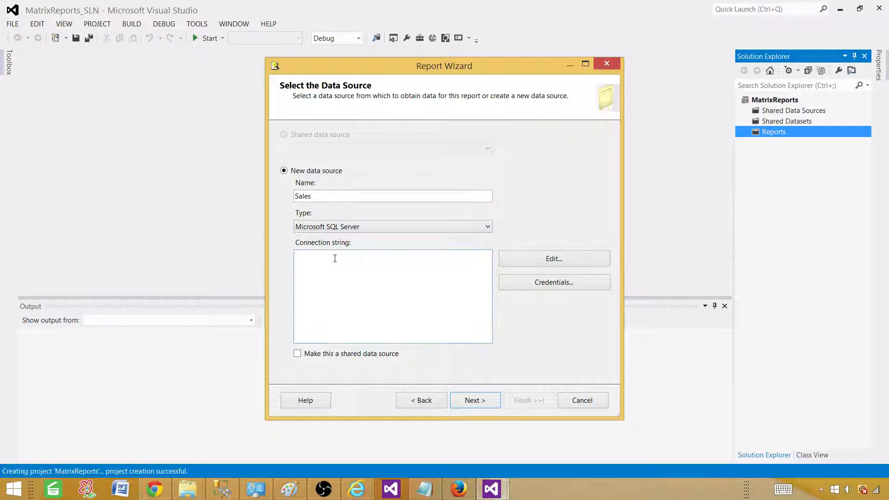
- Connect the Sales data source to the Sales database on AAMIRPC\SQL2014 and make it a shared data source
left_click(553, 258)
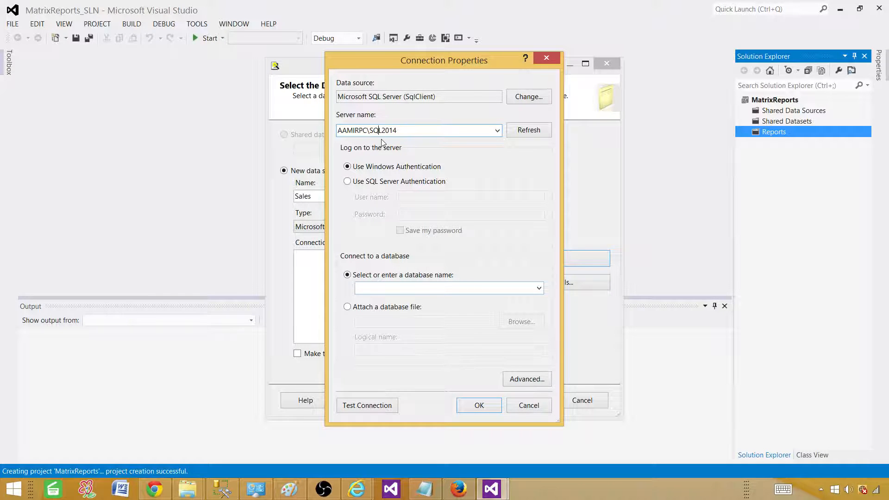
left_click(538, 288)
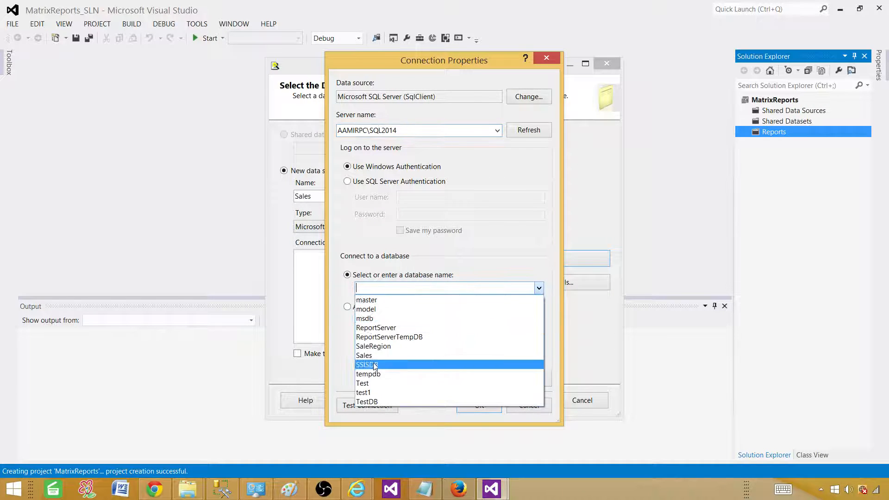
left_click(363, 356)
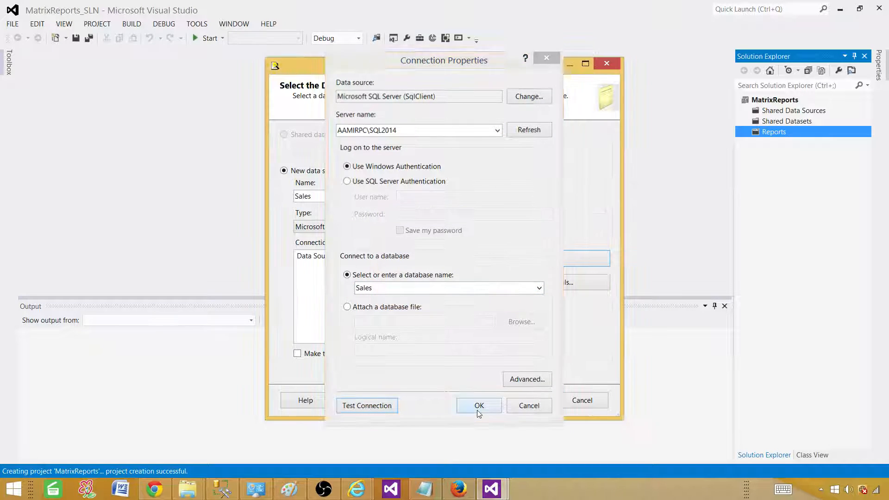
left_click(479, 406)
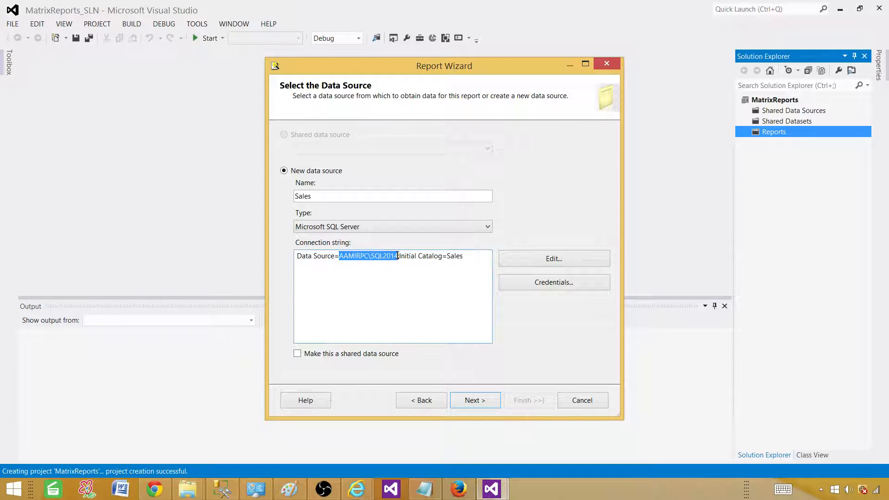
left_click(398, 255)
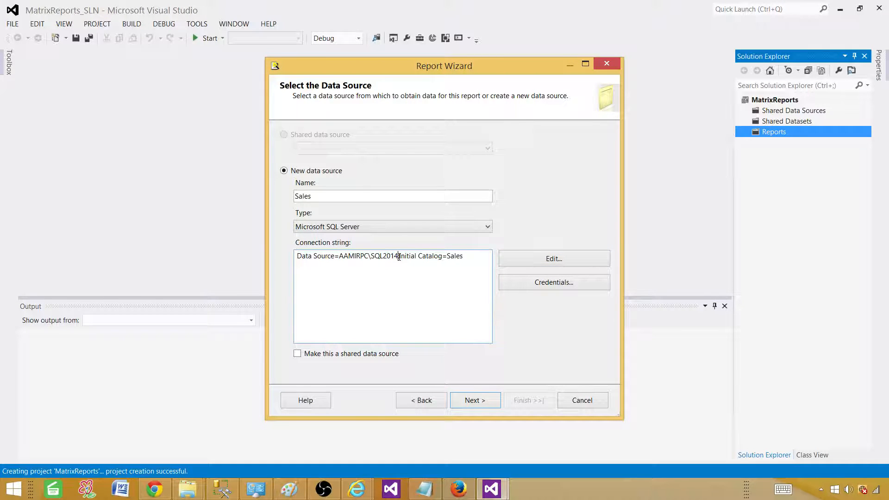
double_click(420, 255)
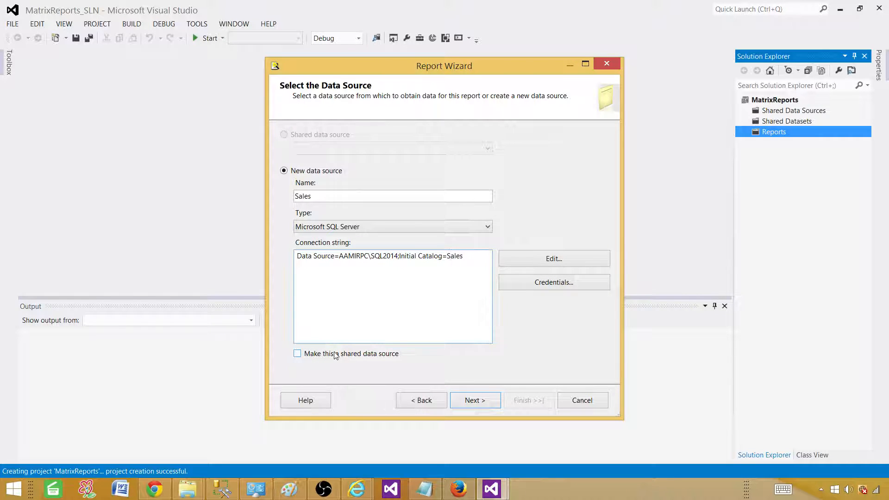
mouse_move(305, 357)
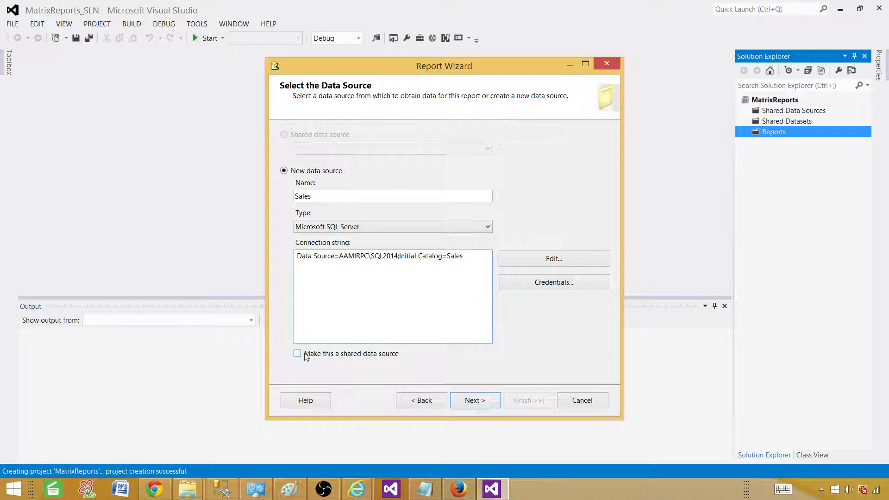
left_click(297, 353)
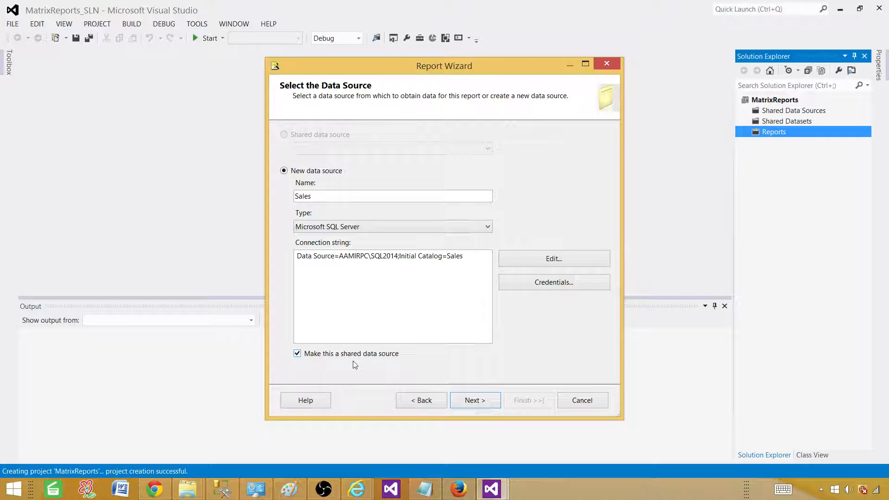
mouse_move(266, 259)
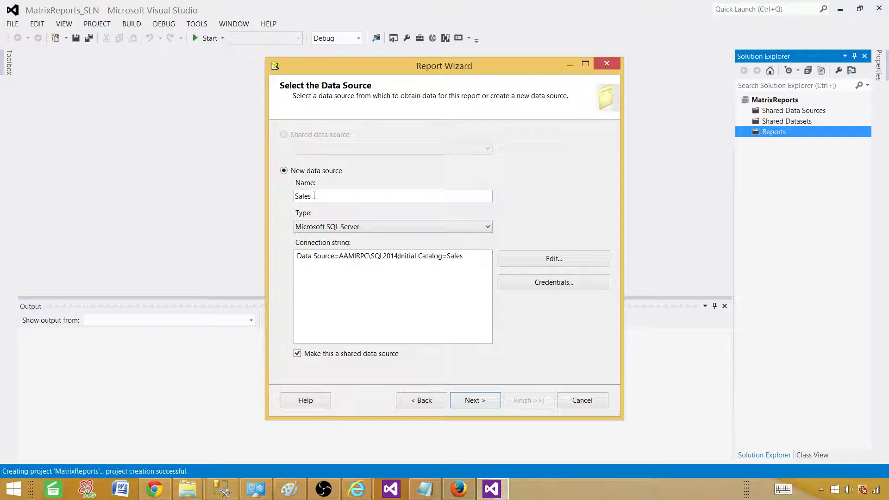
mouse_move(478, 376)
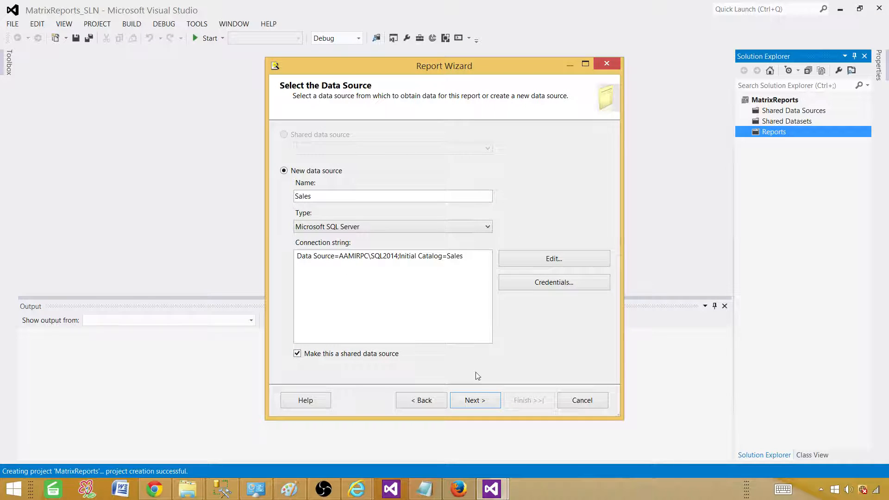
- Advance the wizard to the Design the Query page with an empty query string
left_click(475, 400)
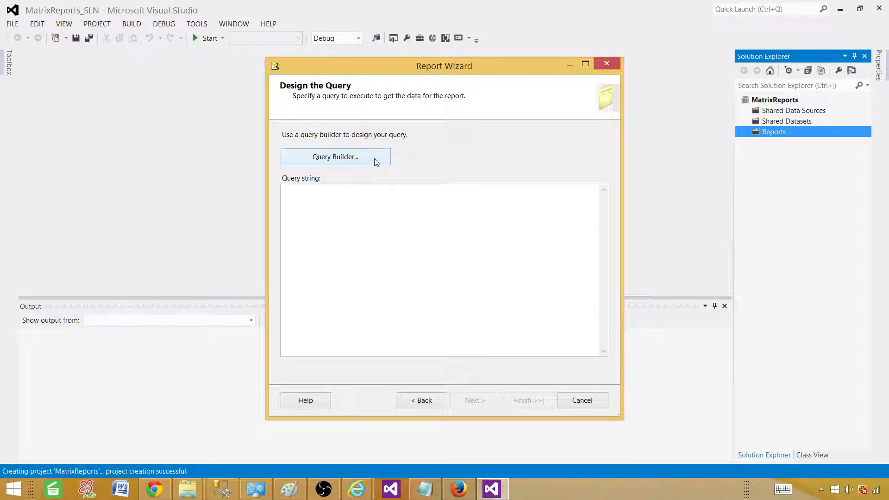
left_click(346, 210)
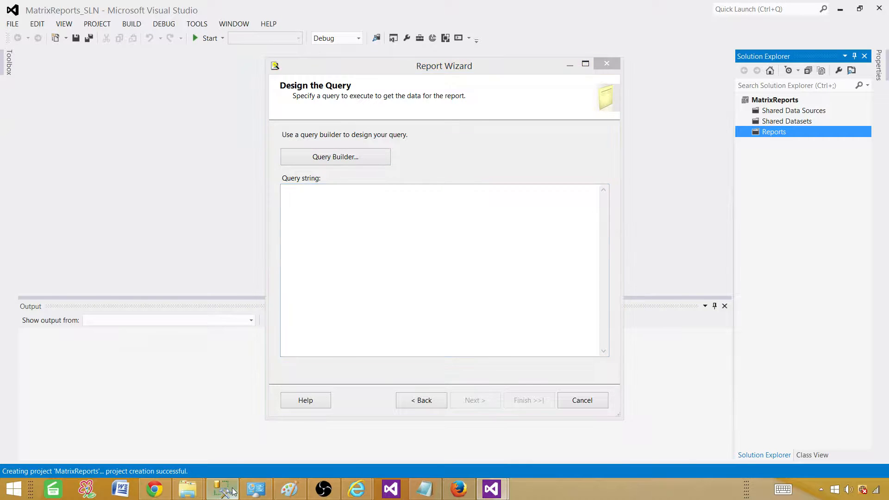
- Switch to SSMS and review the SalesPerson name and SoldDate result columns to drop
left_click(221, 489)
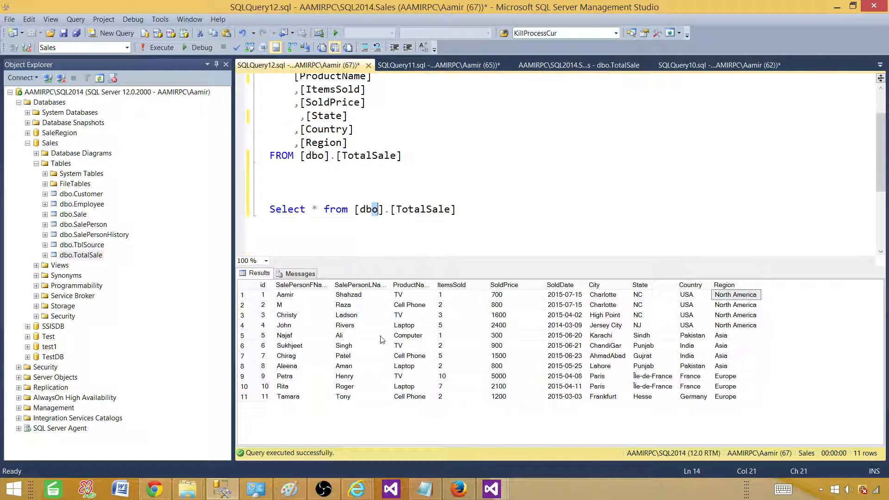
left_click(300, 284)
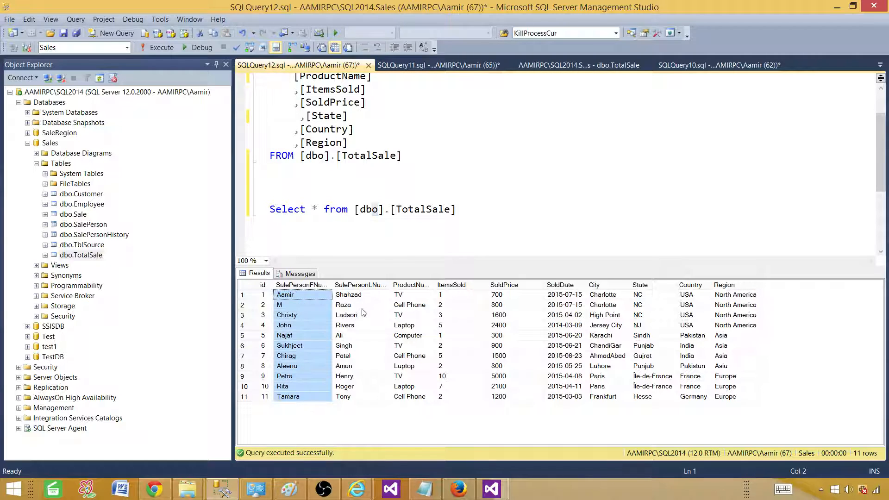
left_click(360, 284)
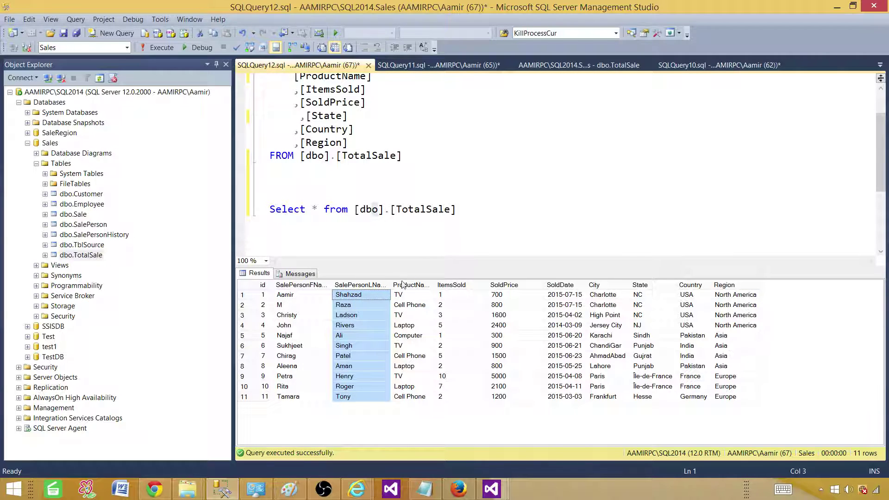
left_click(560, 284)
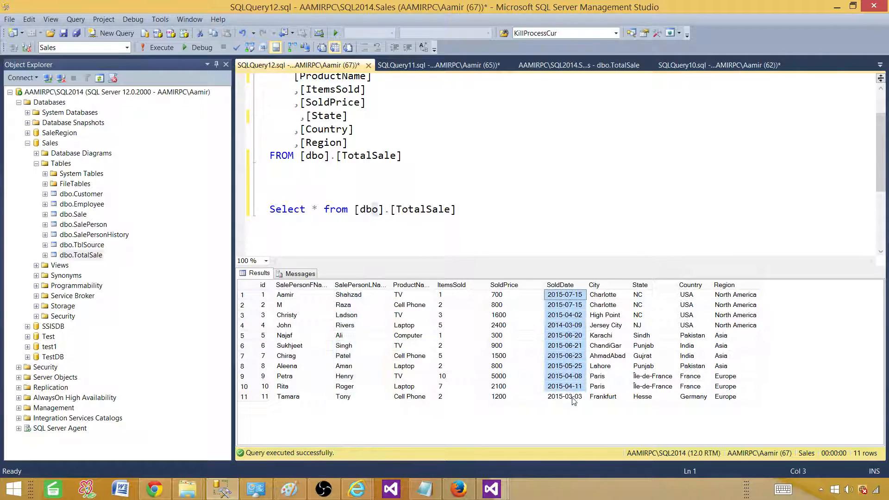
left_click(565, 396)
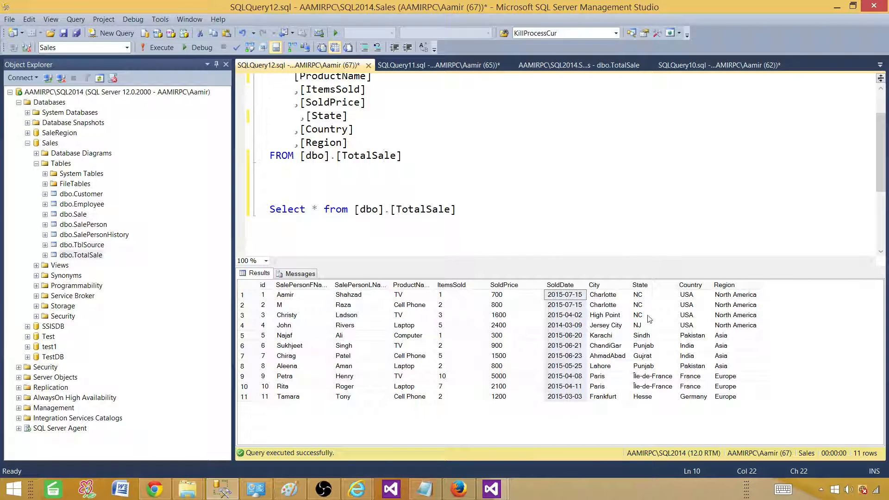
- Delete the [State] line from the TotalSale SELECT and execute the five-column query
double_click(326, 116)
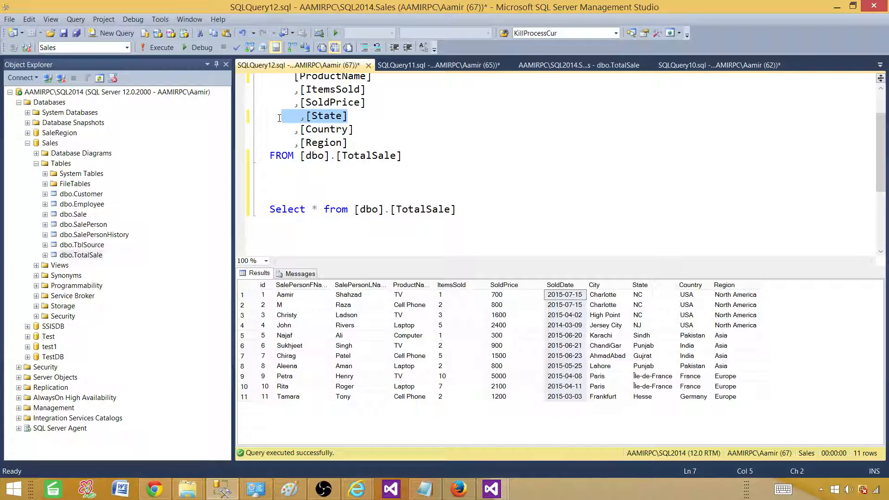
key("Delete")
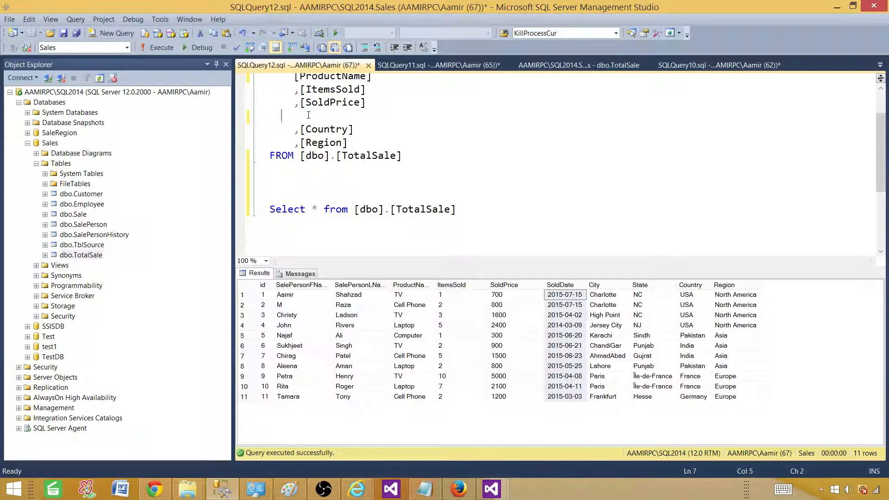
key("Delete")
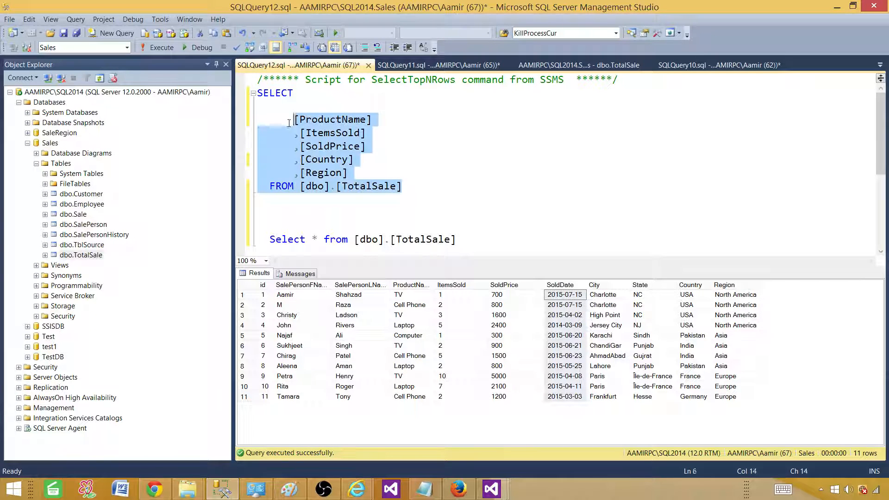
left_click(275, 93)
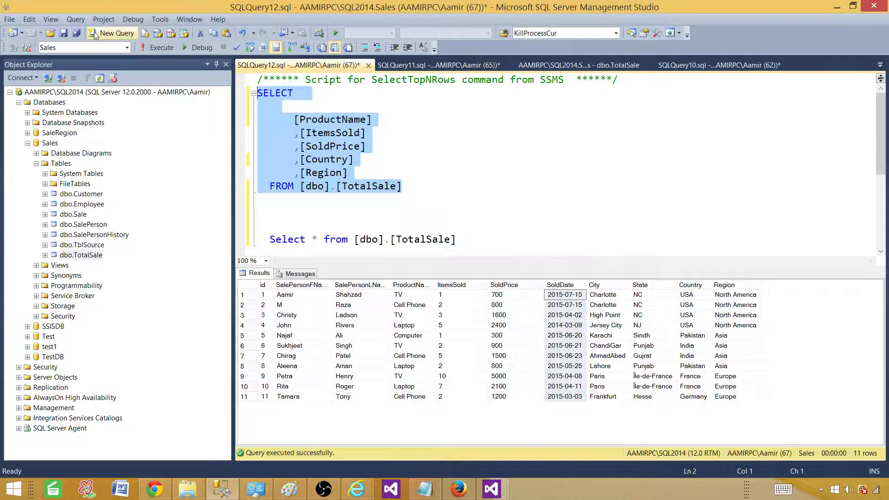
scroll("right", 3)
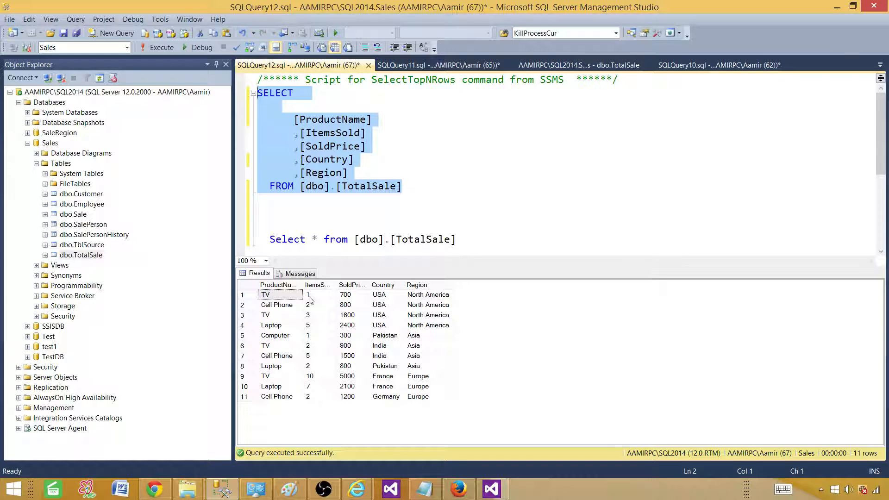
mouse_move(363, 317)
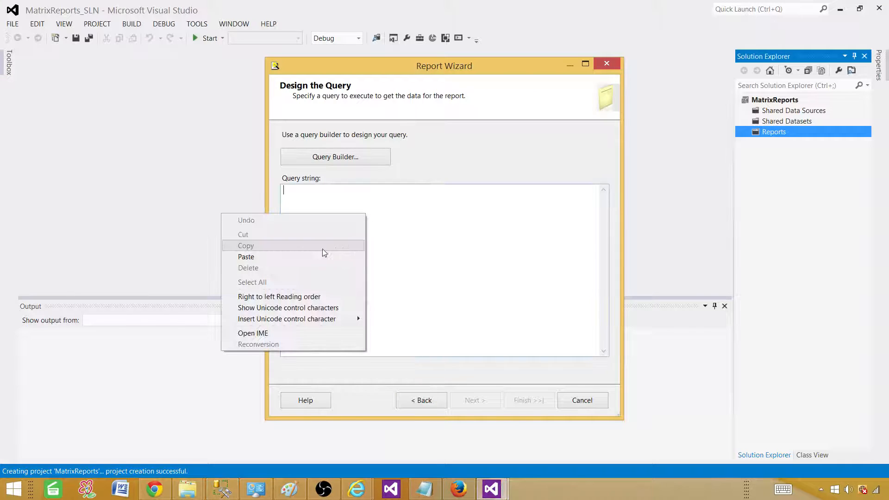
- Paste the five-column TotalSale query as the query string and continue to report type
left_click(247, 256)
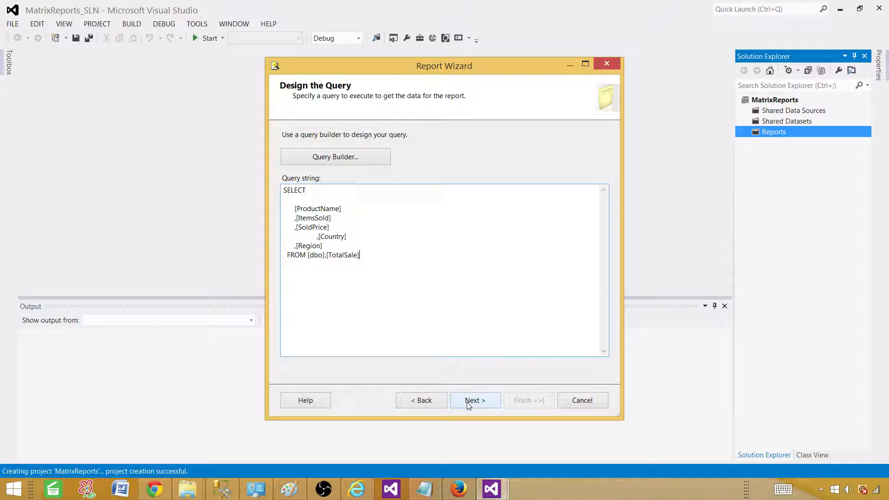
left_click(474, 400)
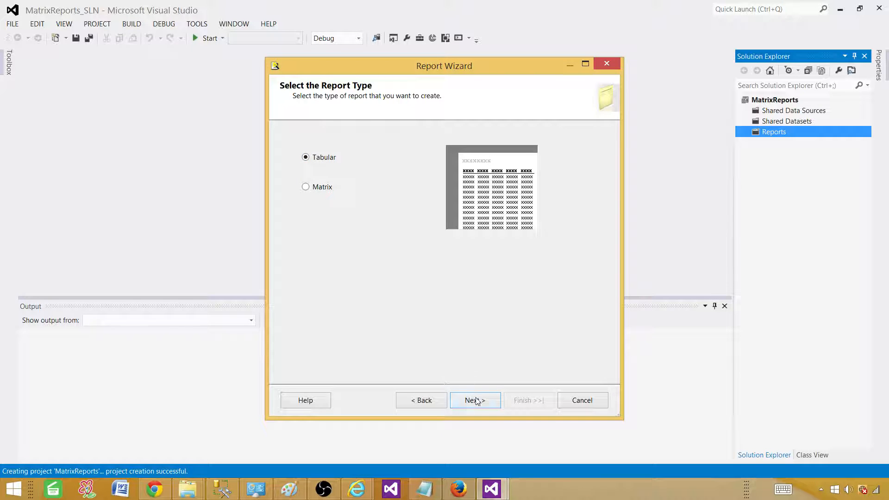
- Return to Select the Report Type, choose Matrix instead of Tabular and continue
left_click(475, 400)
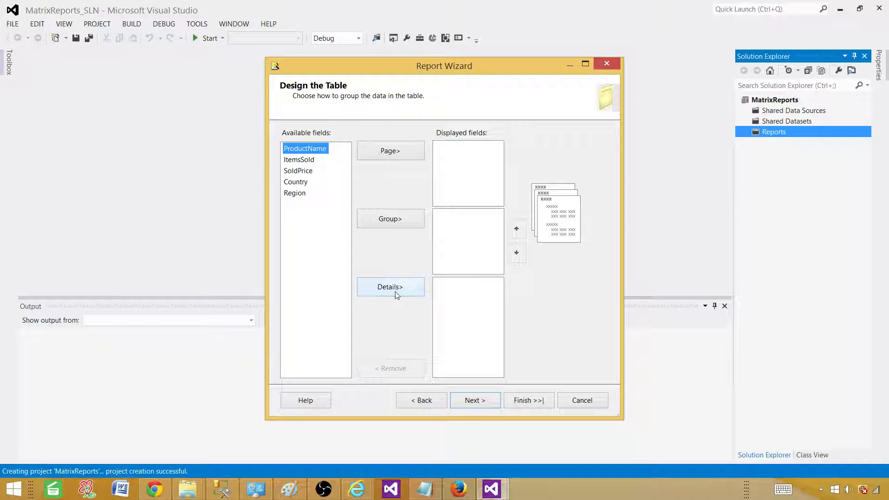
mouse_move(431, 331)
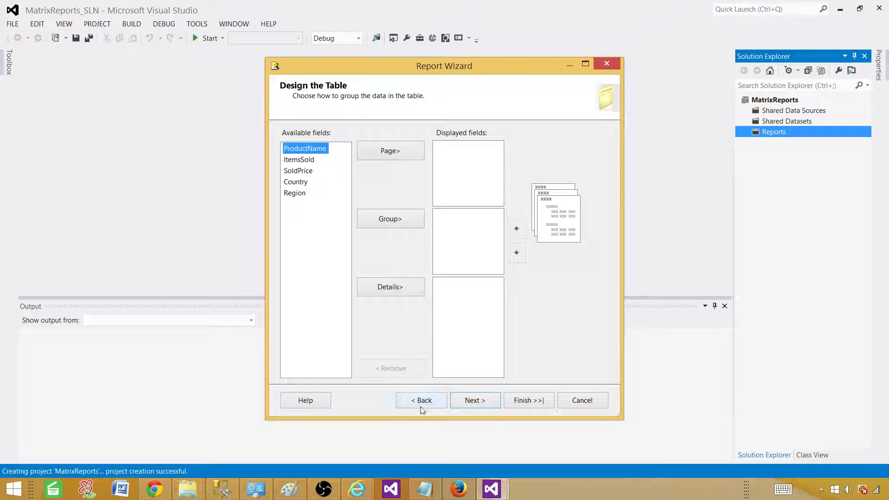
left_click(420, 400)
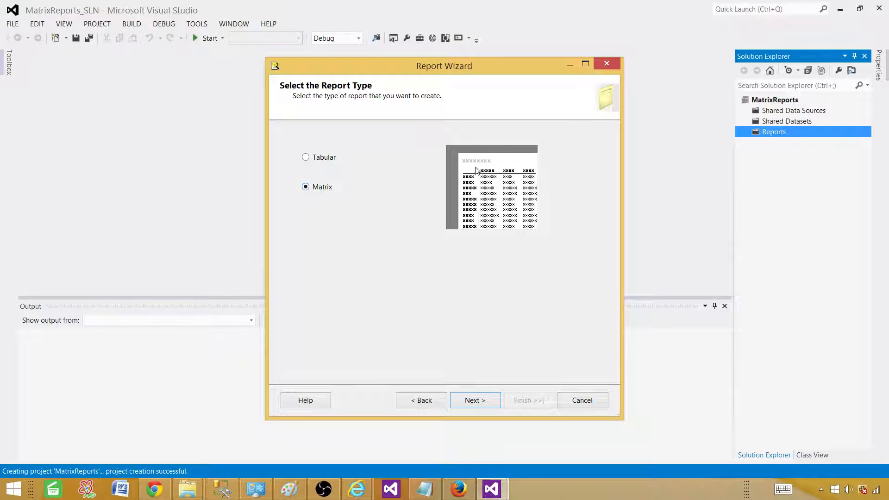
mouse_move(459, 163)
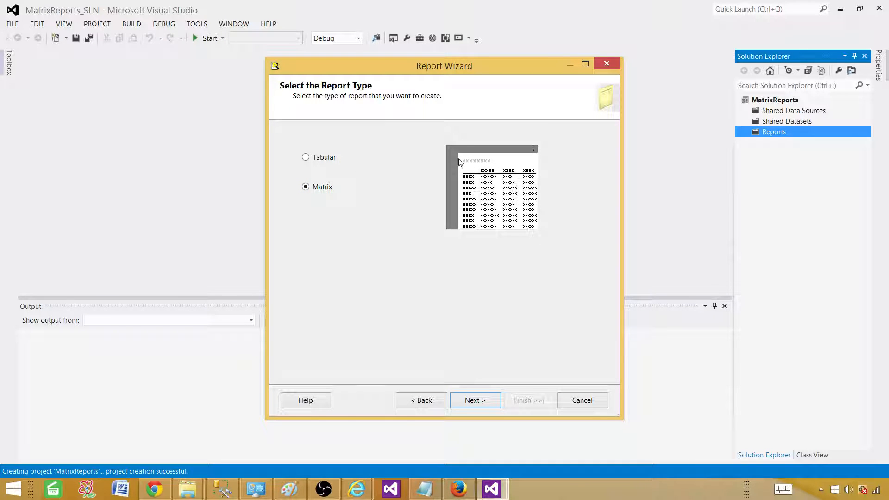
mouse_move(394, 169)
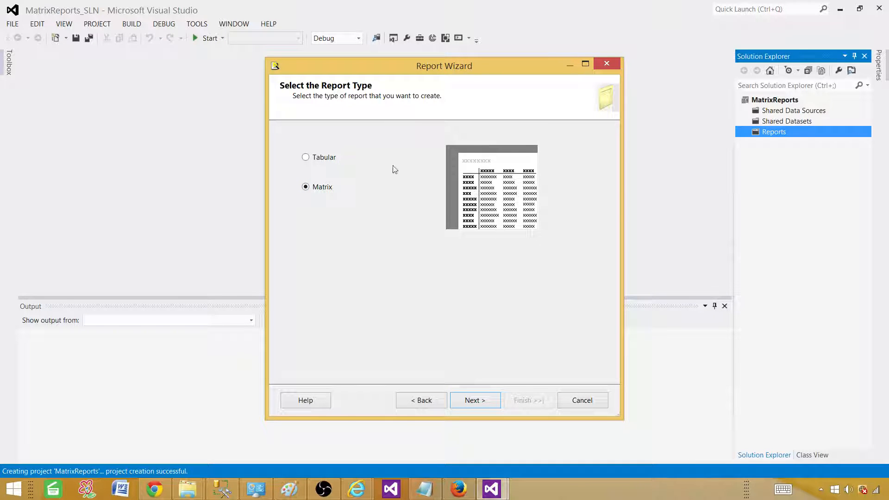
left_click(306, 158)
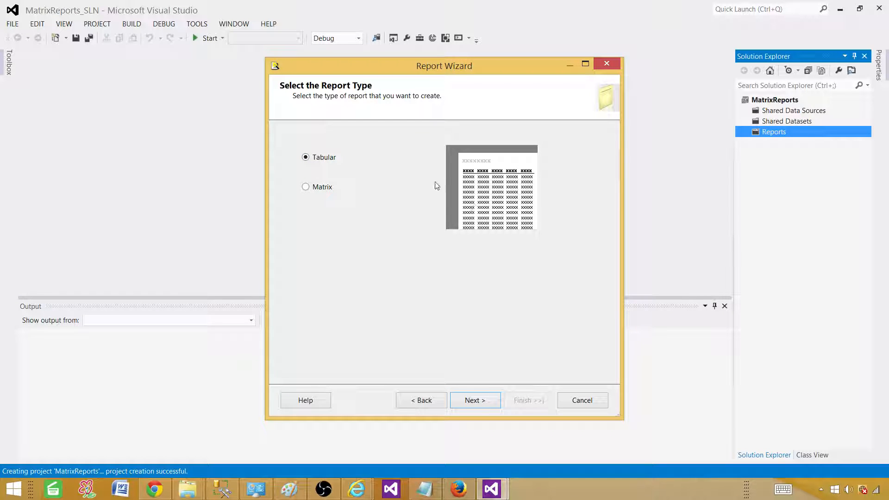
left_click(305, 187)
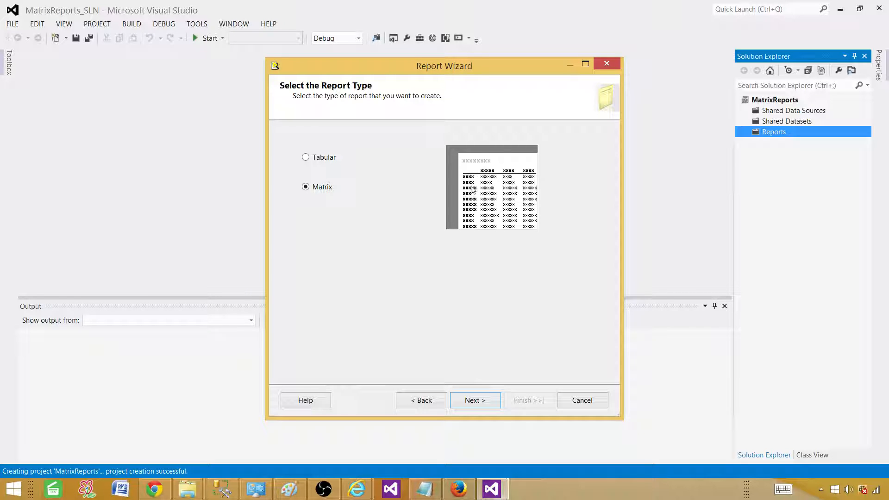
left_click(474, 400)
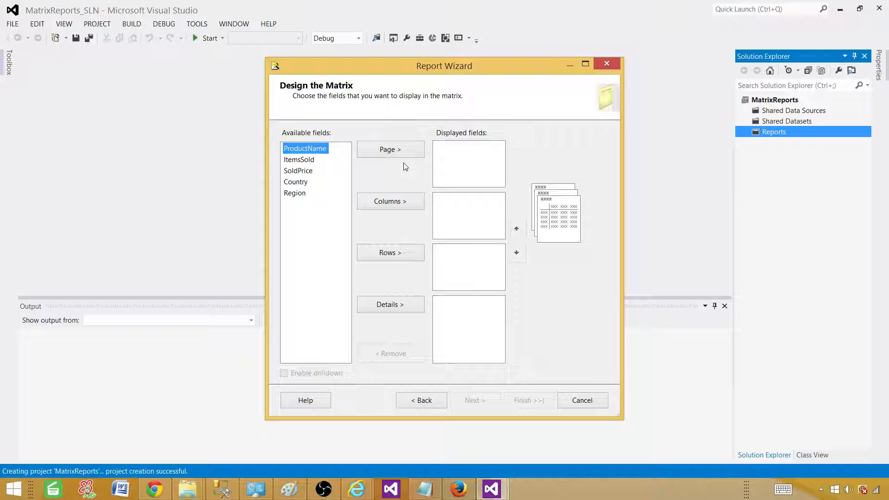
mouse_move(334, 241)
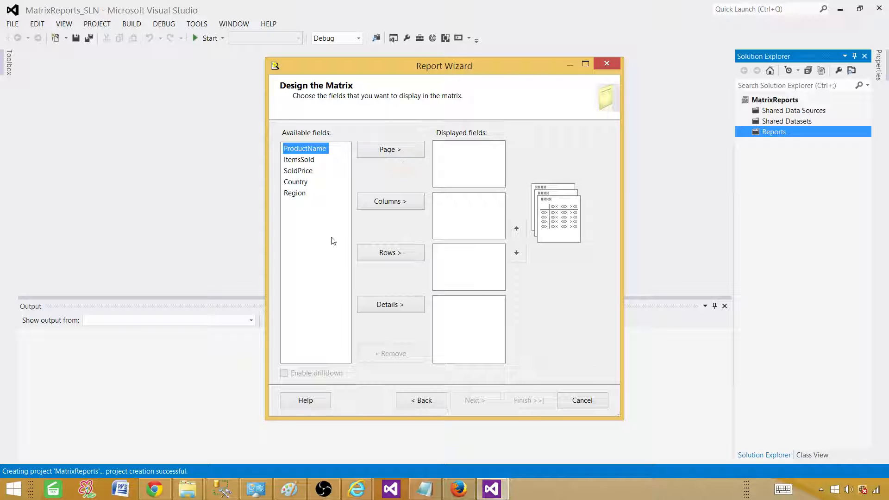
mouse_move(384, 266)
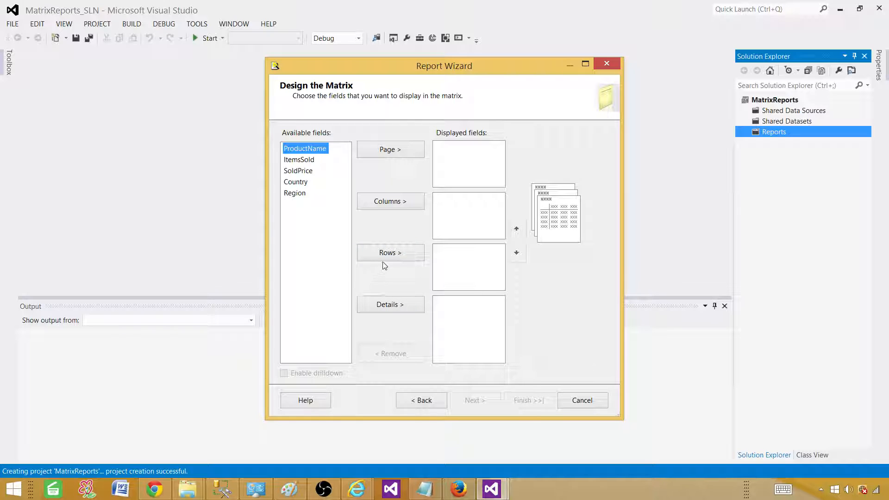
mouse_move(399, 230)
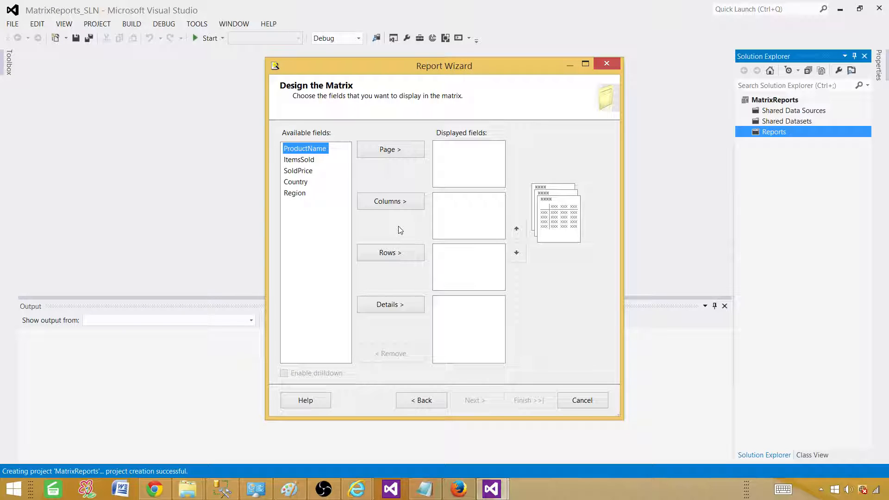
mouse_move(390, 253)
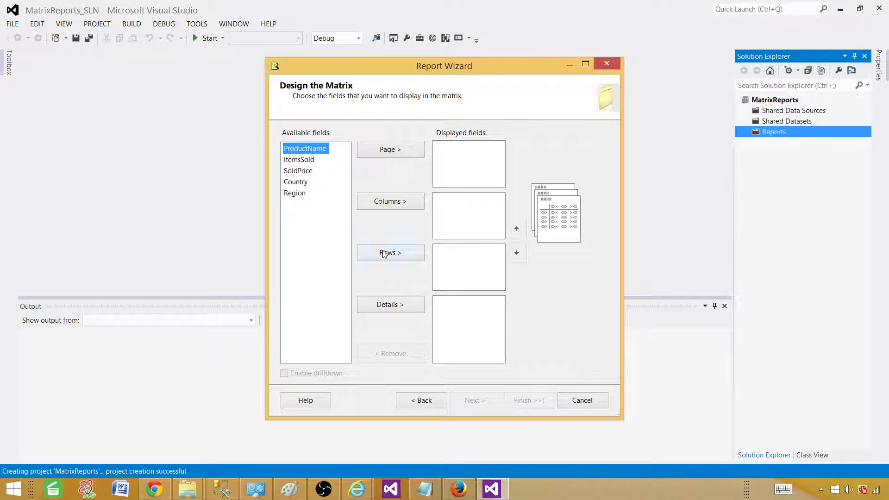
mouse_move(352, 243)
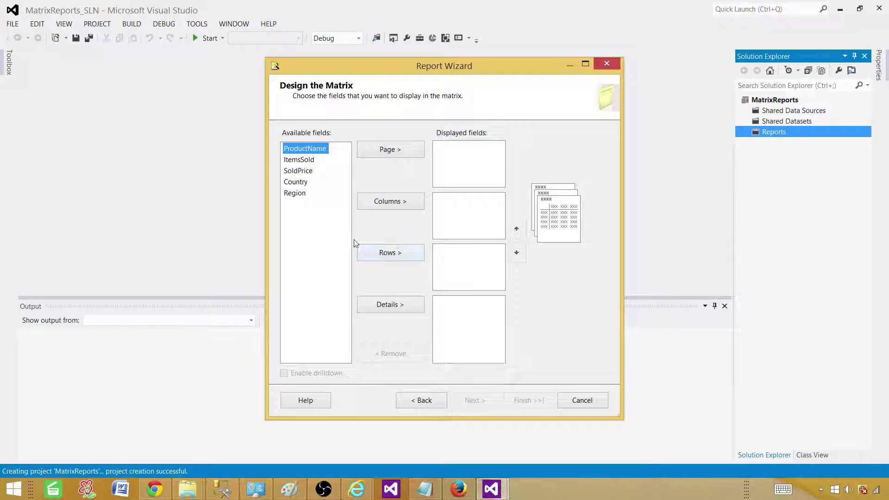
mouse_move(341, 145)
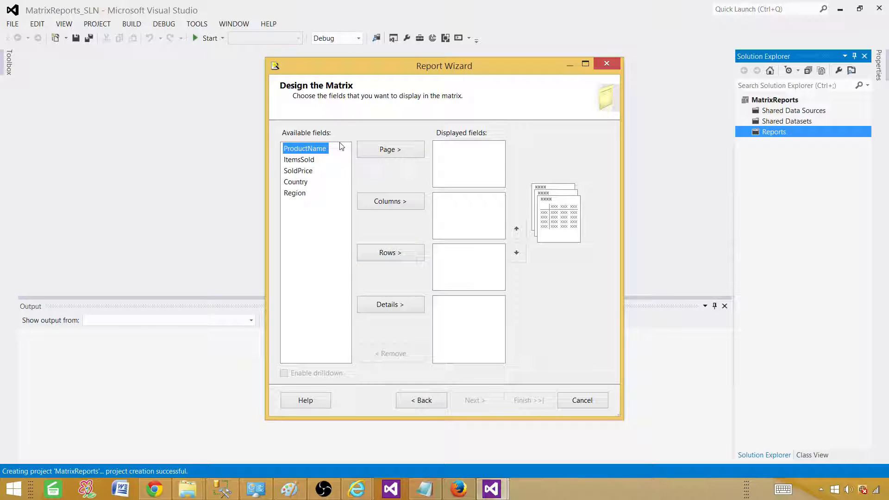
- Assign Region to Page, Country to Columns, ProductName to Rows, ItemsSold and SoldPrice to Details
left_click(294, 192)
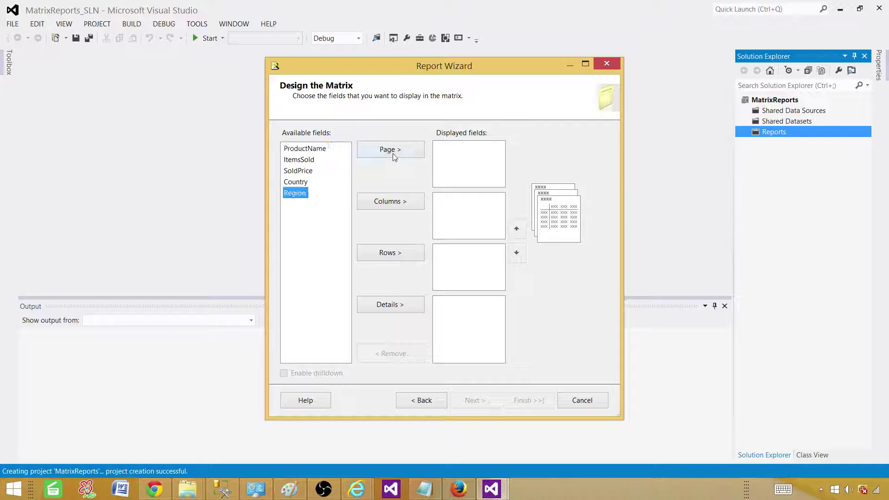
left_click(390, 149)
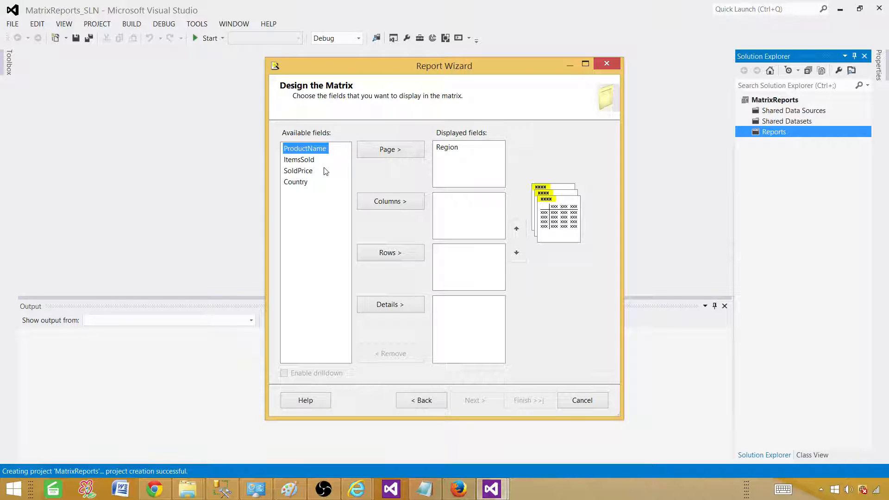
mouse_move(351, 216)
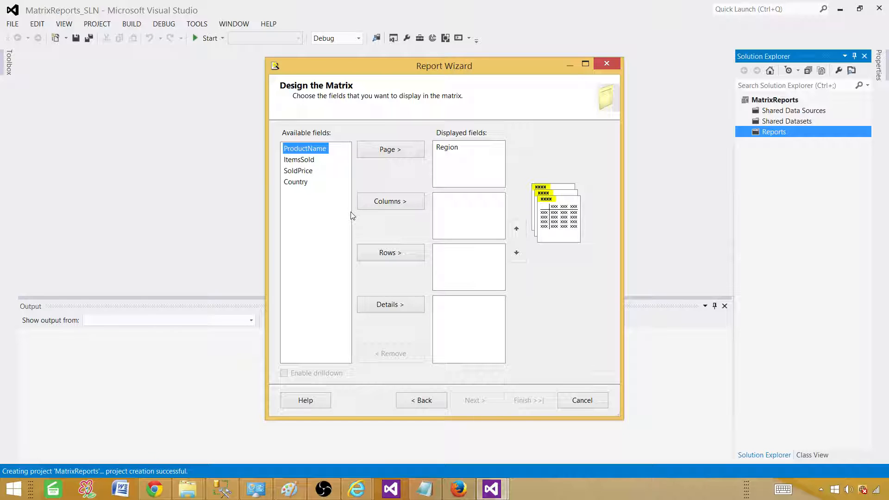
left_click(390, 201)
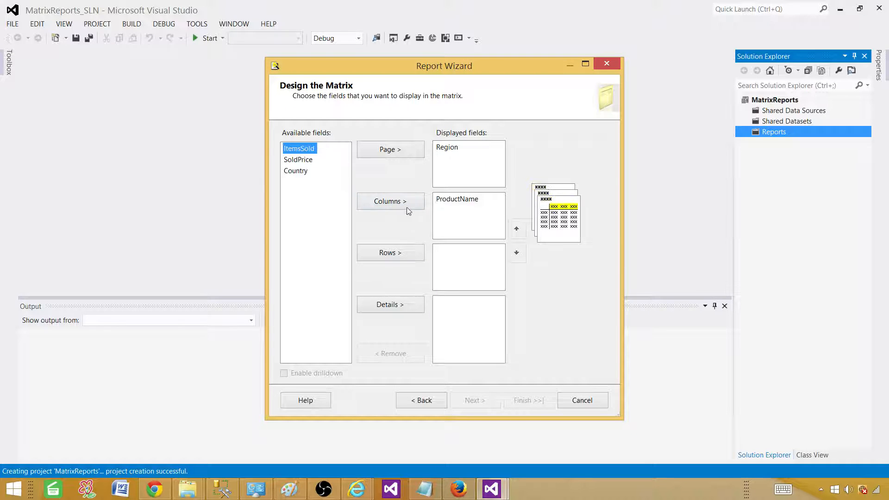
left_click(456, 198)
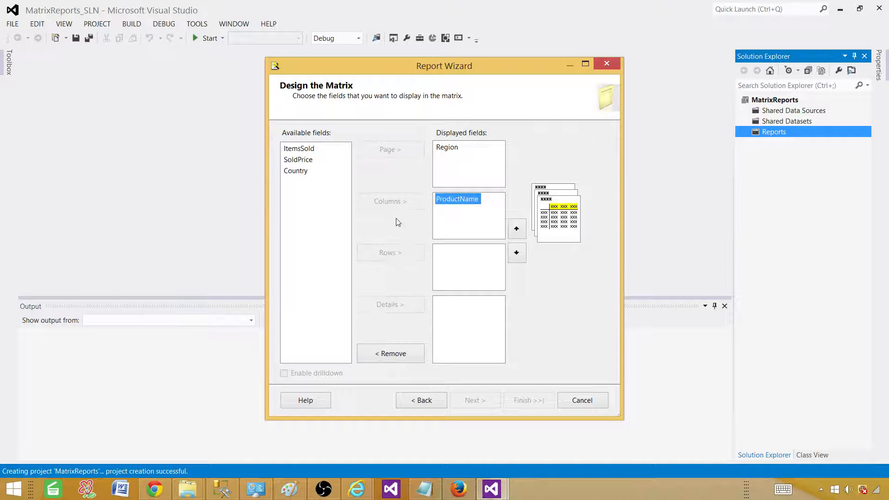
left_click(389, 353)
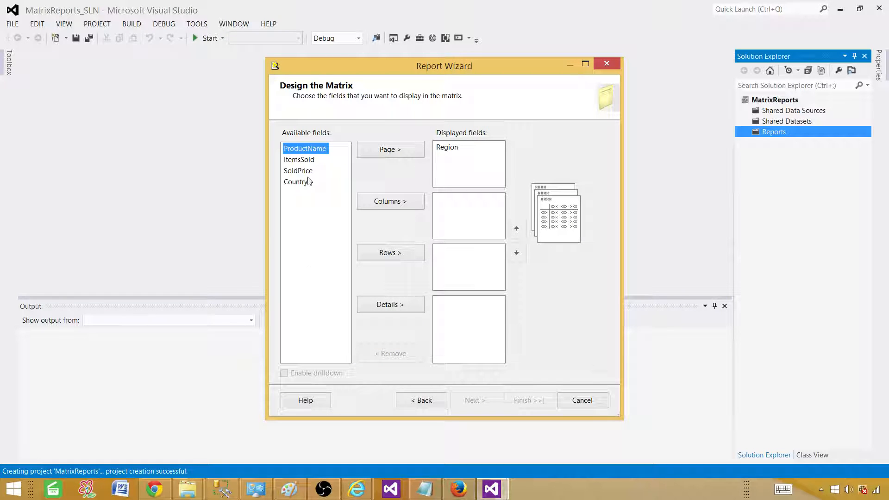
left_click(390, 201)
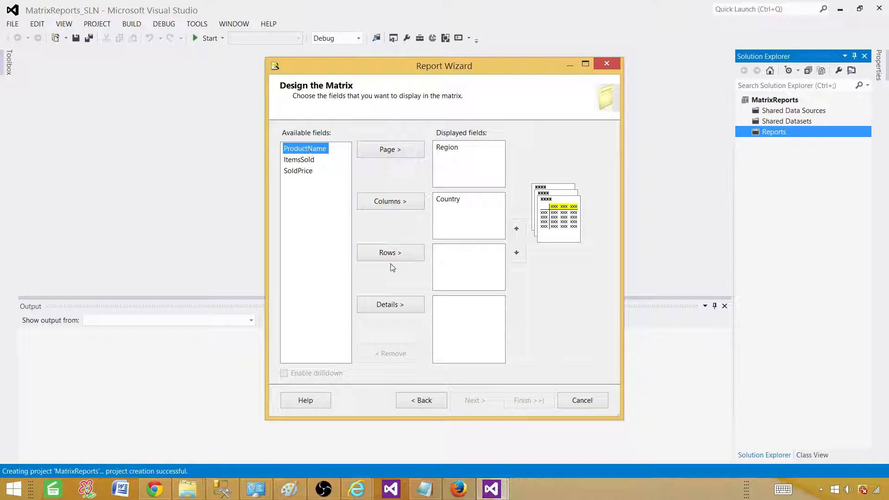
left_click(389, 252)
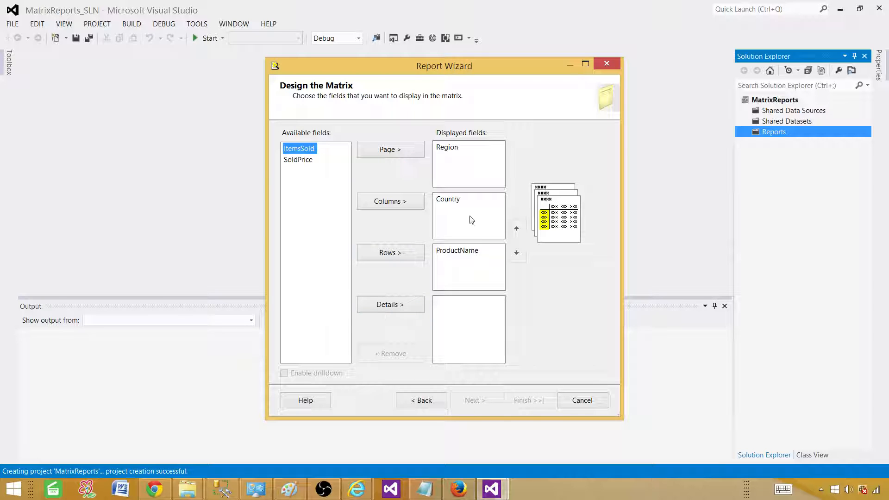
mouse_move(400, 236)
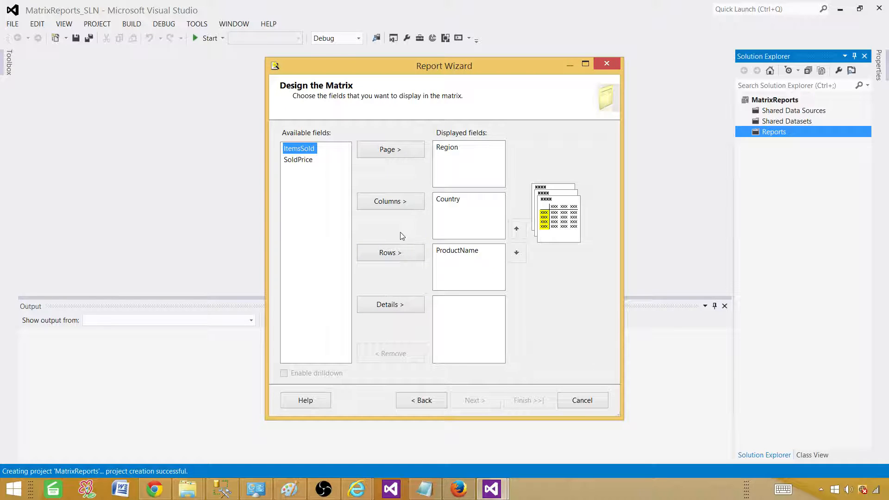
left_click(390, 304)
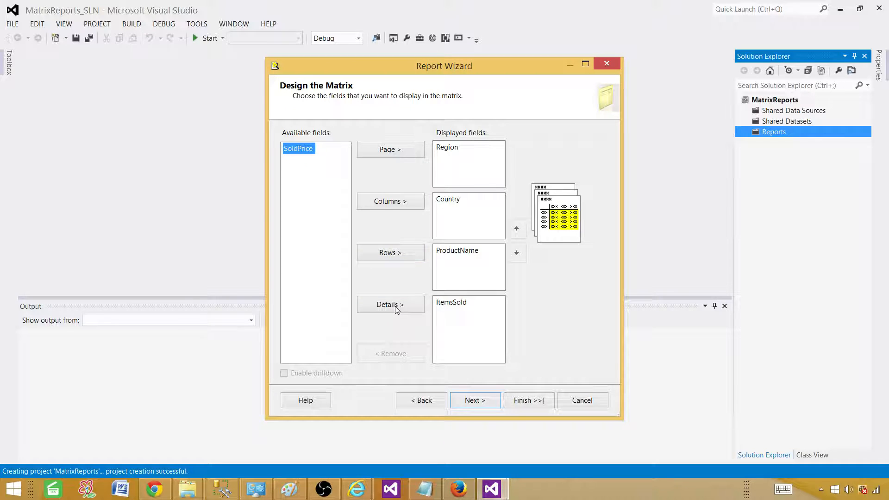
left_click(390, 304)
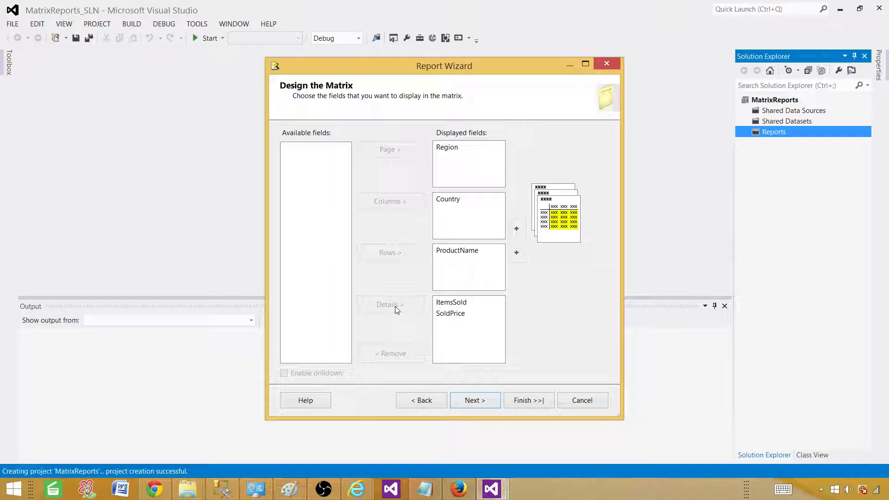
mouse_move(289, 378)
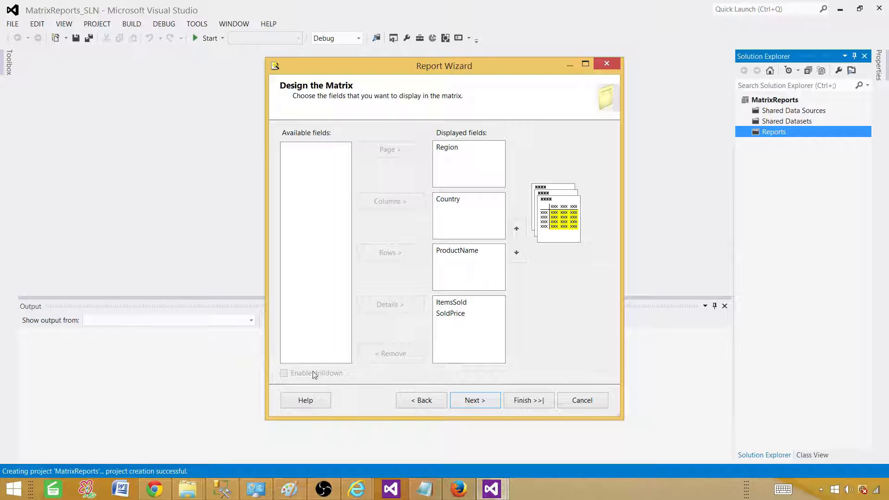
mouse_move(331, 377)
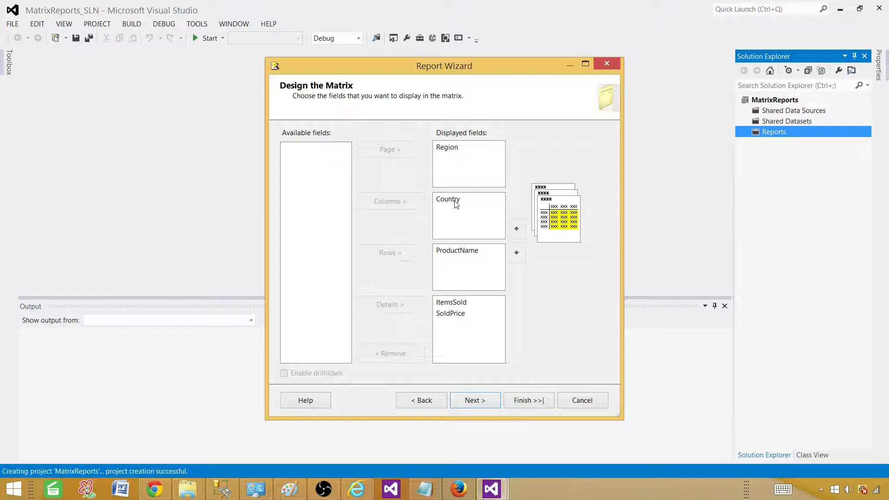
left_click(448, 198)
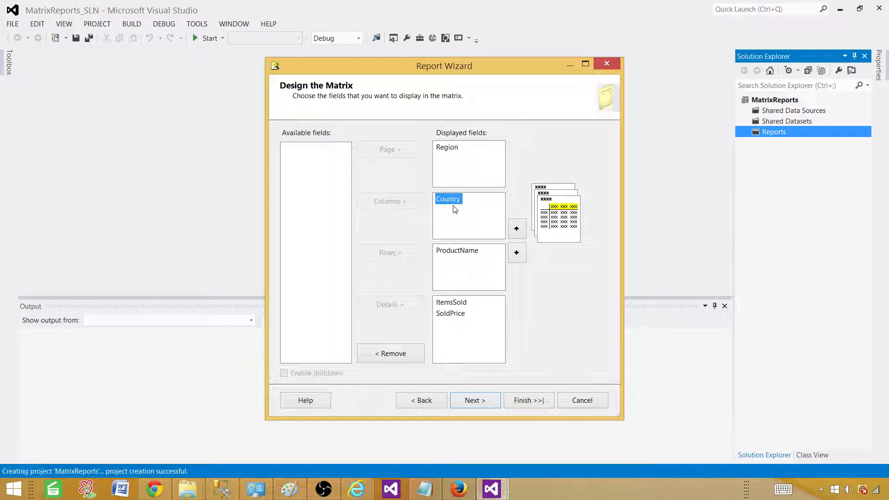
mouse_move(451, 210)
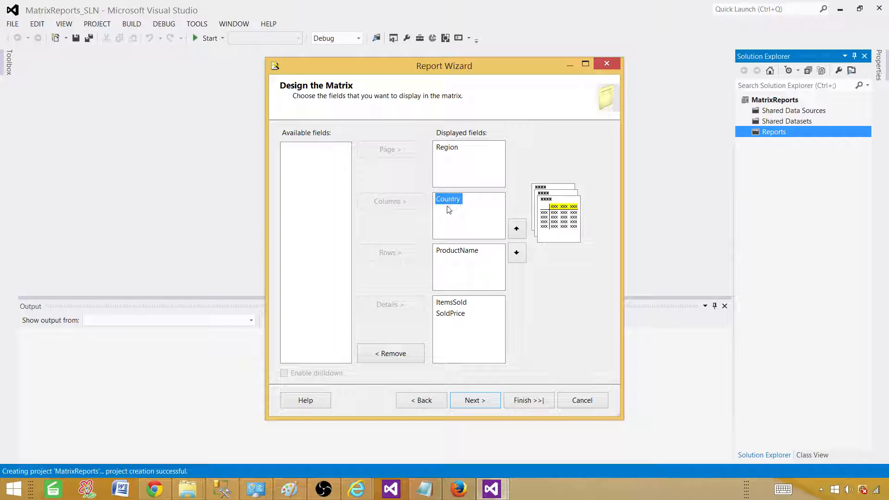
mouse_move(454, 216)
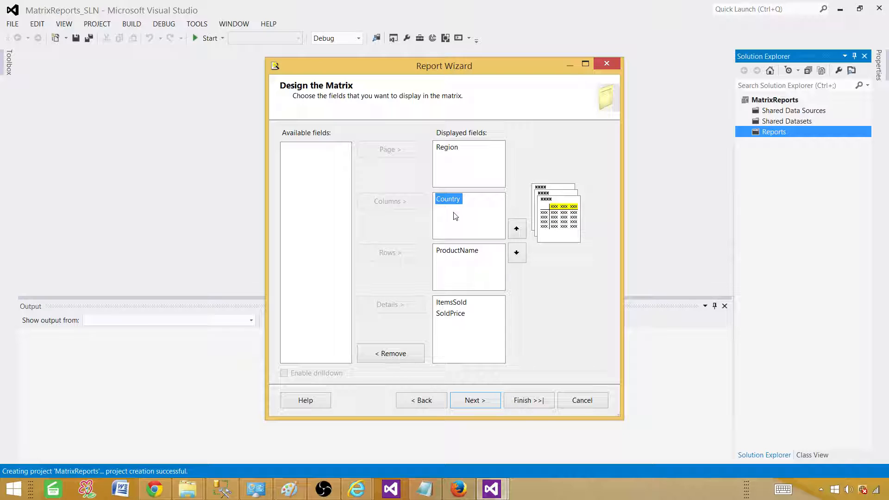
mouse_move(414, 204)
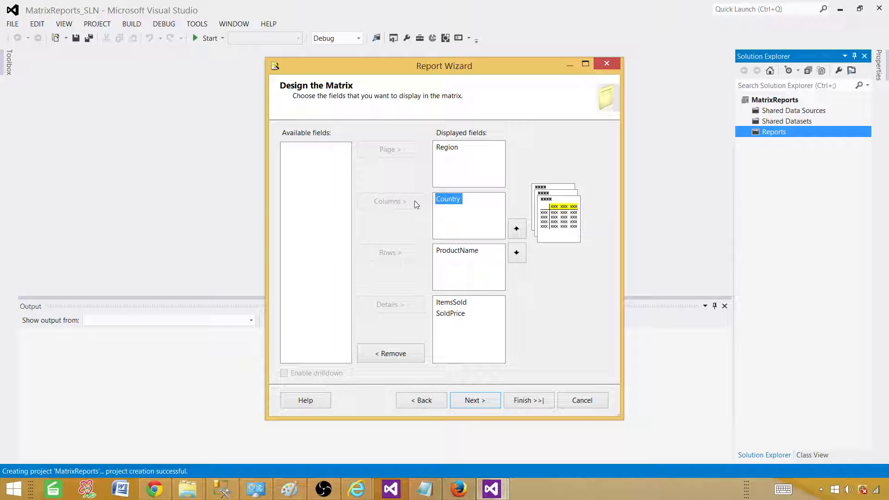
mouse_move(418, 221)
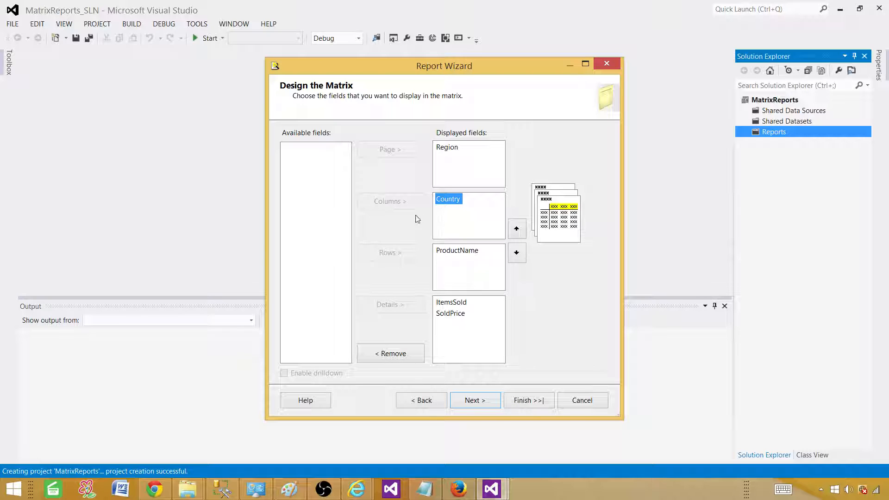
mouse_move(308, 380)
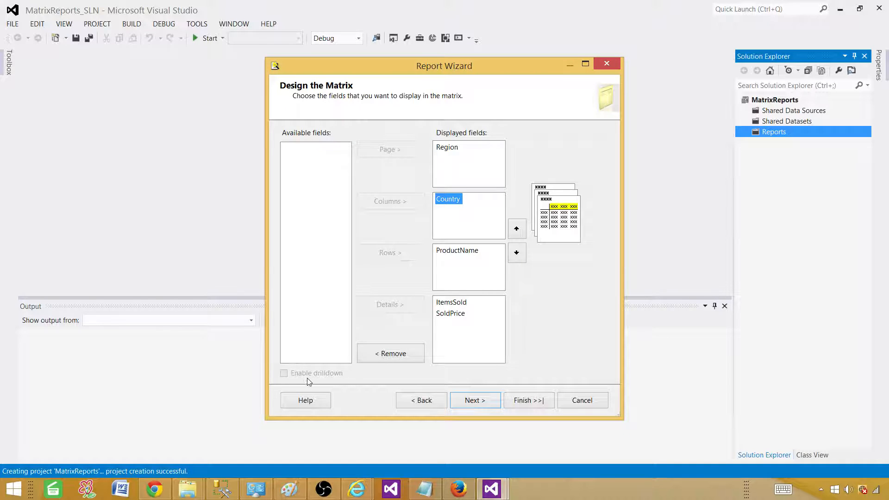
mouse_move(441, 266)
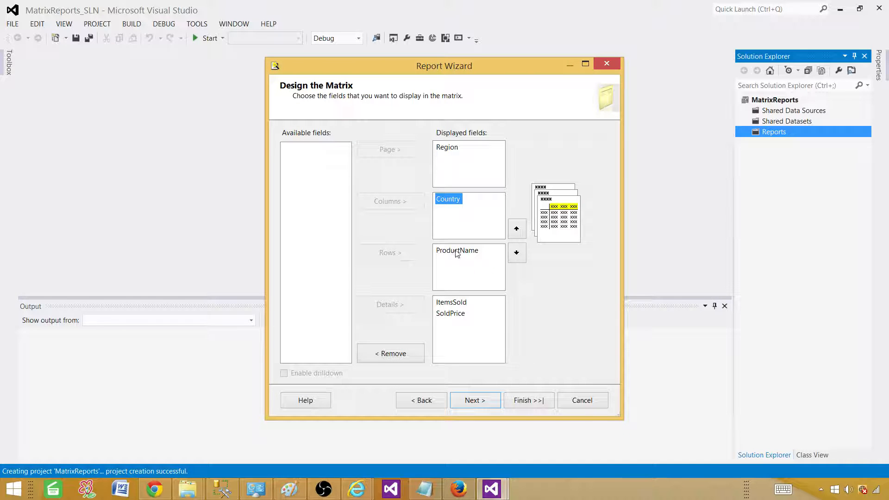
mouse_move(461, 230)
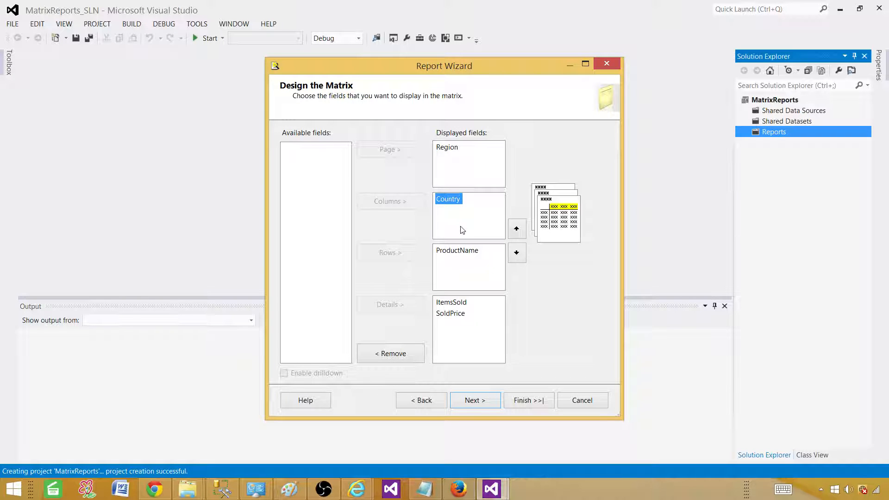
mouse_move(436, 317)
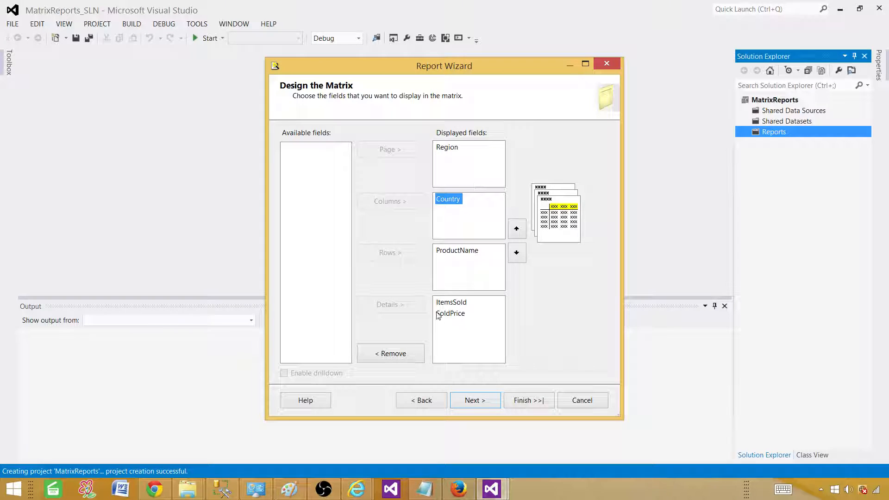
mouse_move(496, 335)
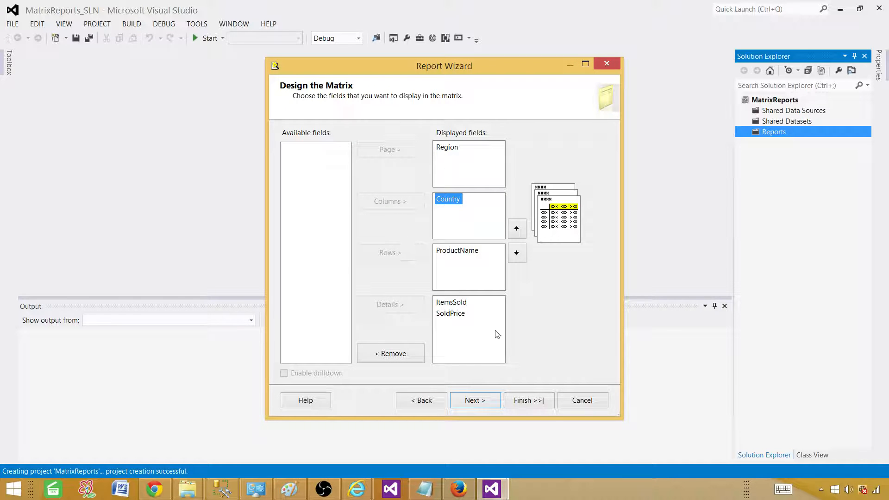
- Keep the Forest style, name the report Matrix, tick Preview report and finish the wizard
left_click(474, 400)
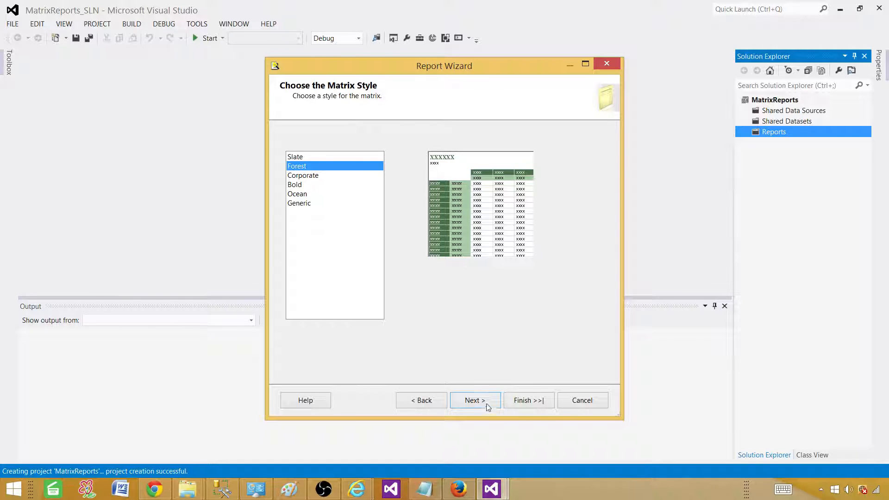
left_click(475, 400)
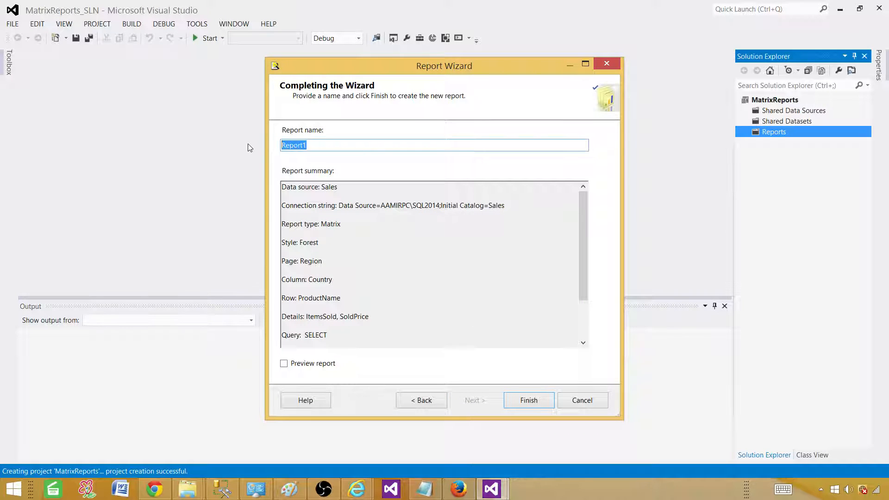
type("M")
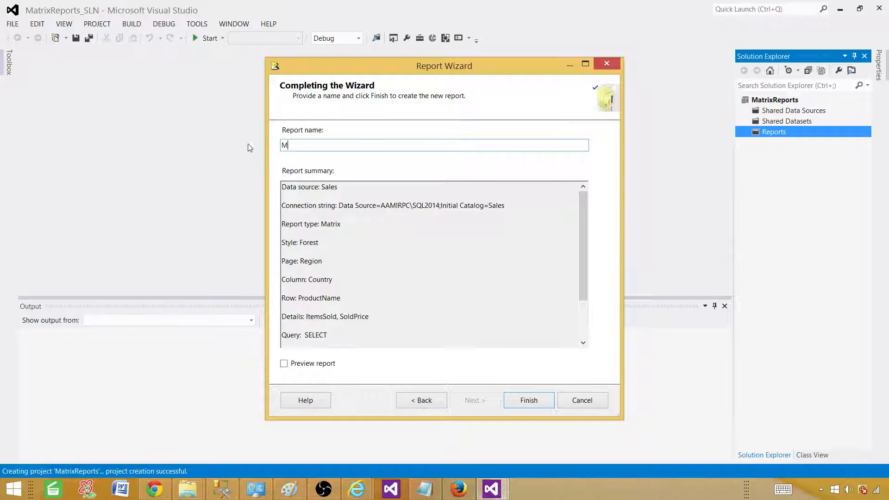
type("atrix")
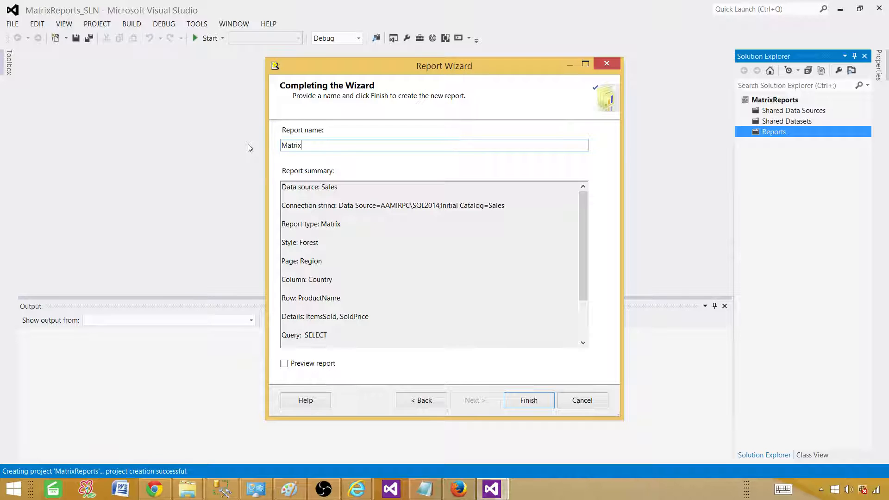
left_click(283, 363)
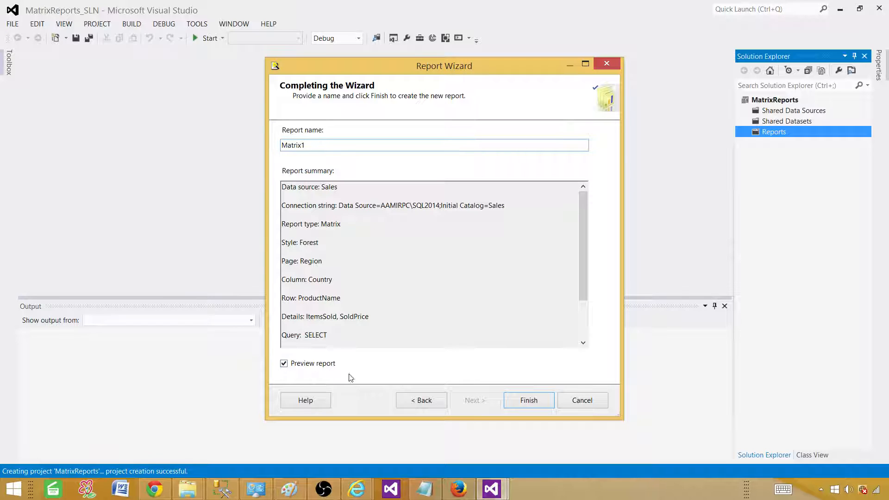
mouse_move(528, 400)
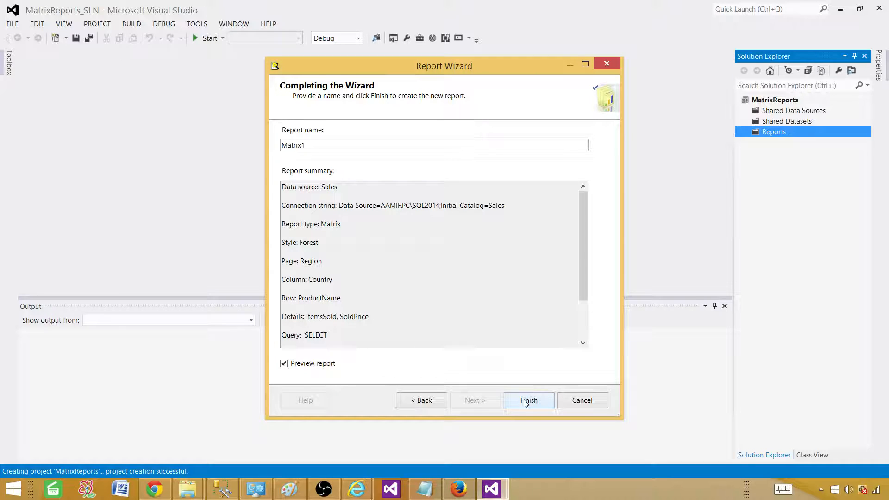
left_click(528, 400)
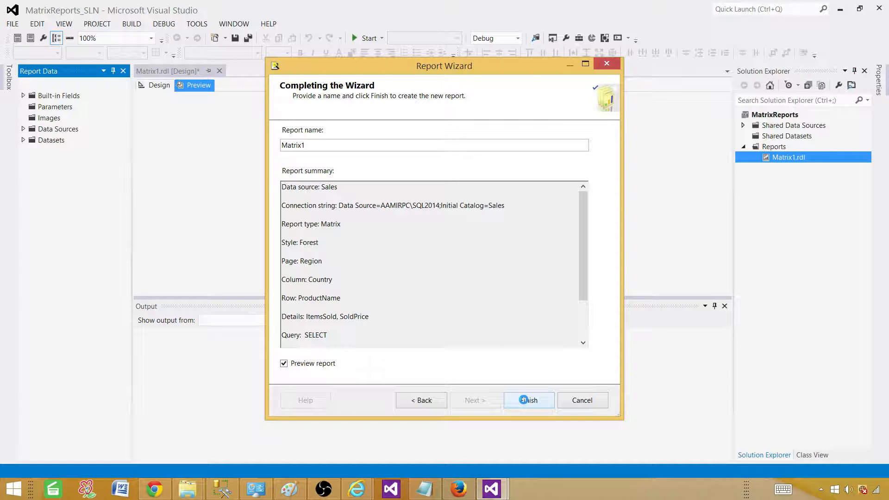
left_click(529, 400)
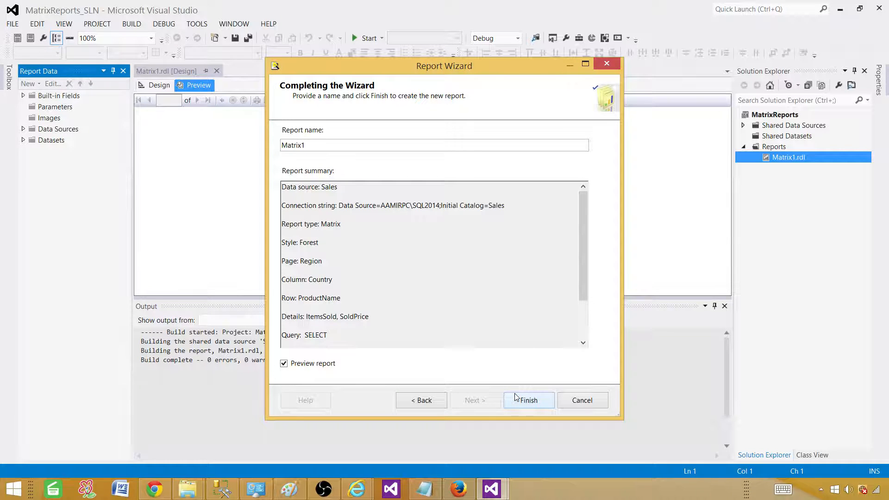
- Page the Matrix1 preview from Asia to Europe to North America
left_click(528, 400)
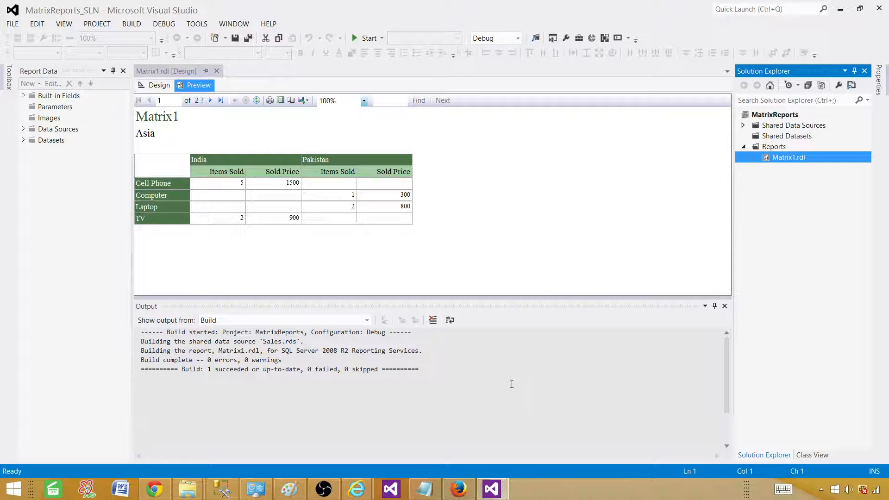
mouse_move(174, 167)
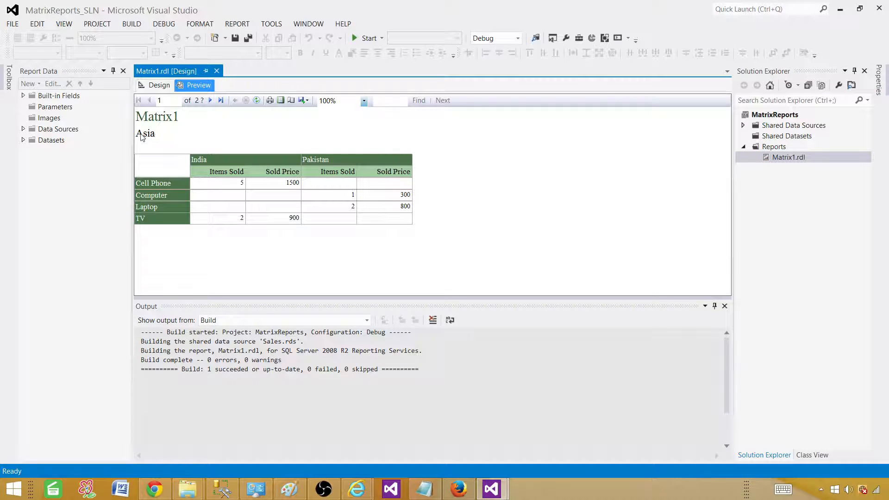
mouse_move(278, 163)
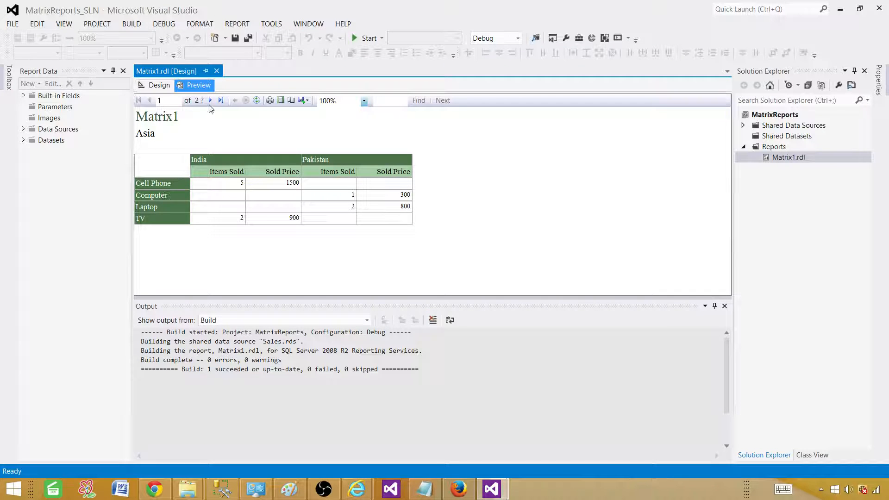
left_click(210, 100)
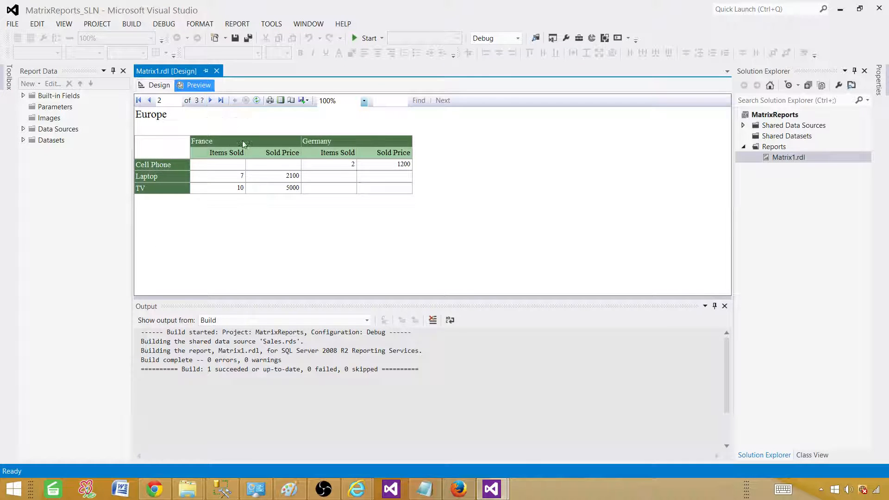
mouse_move(208, 155)
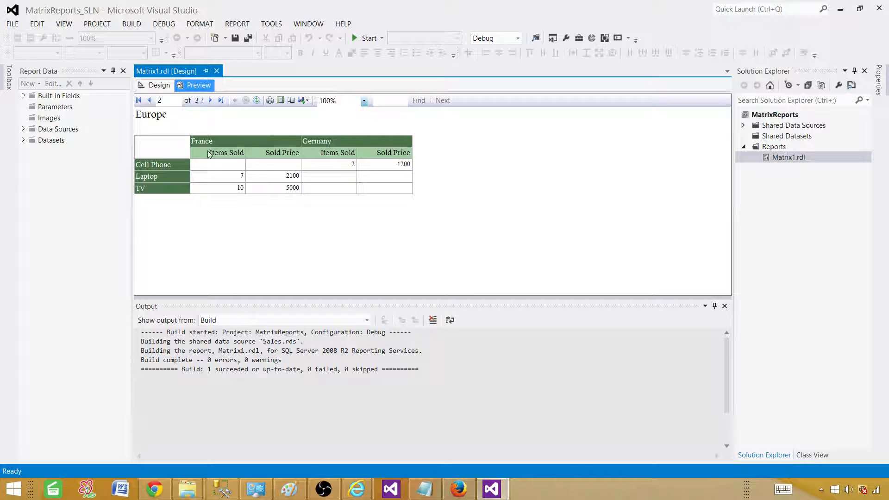
mouse_move(321, 201)
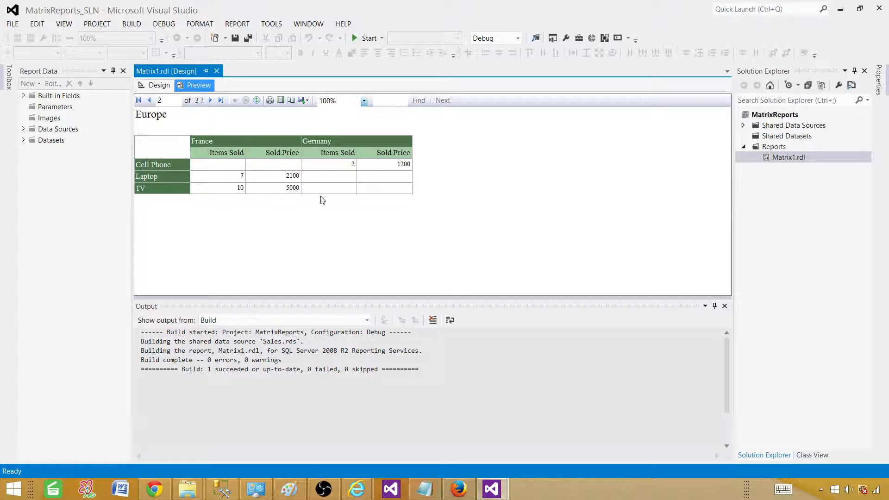
mouse_move(294, 198)
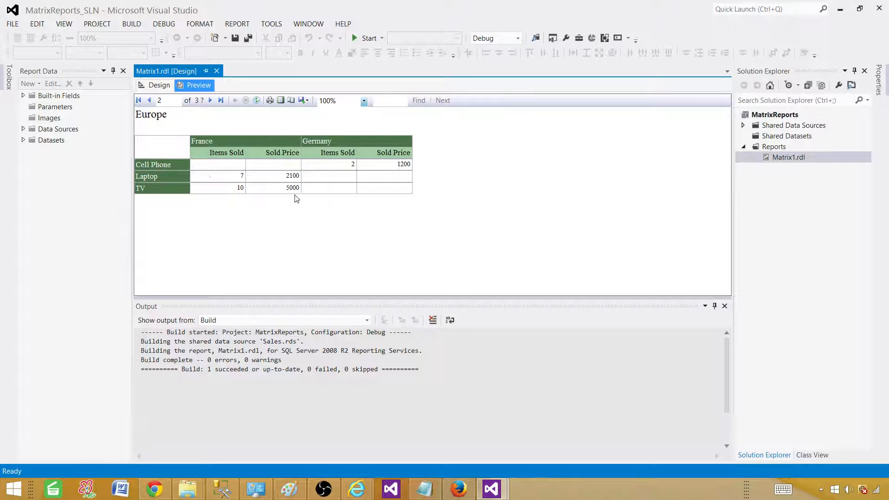
mouse_move(236, 180)
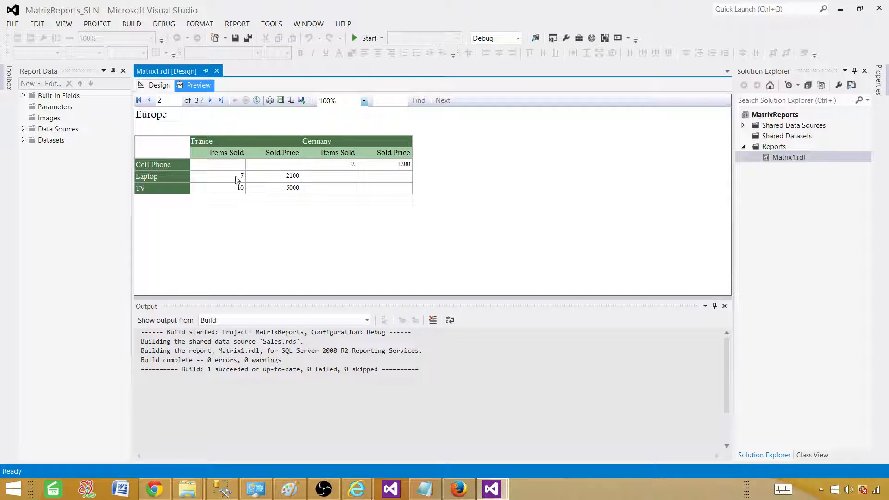
left_click(210, 100)
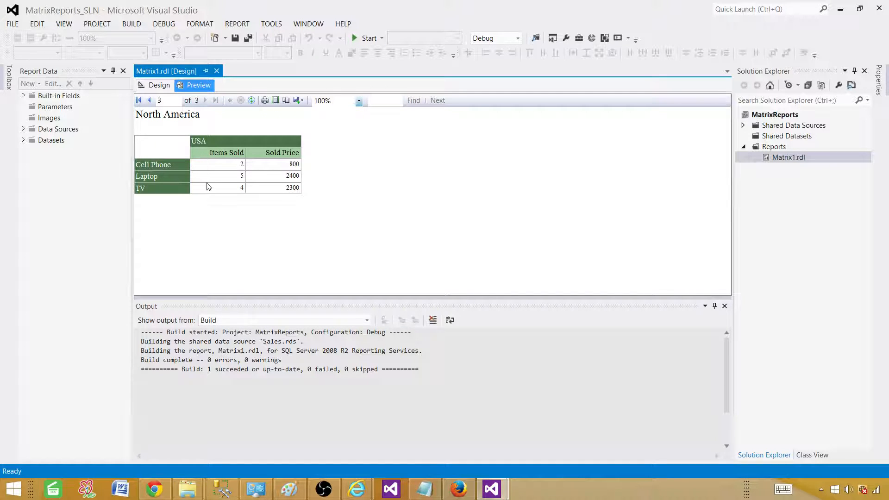
mouse_move(226, 212)
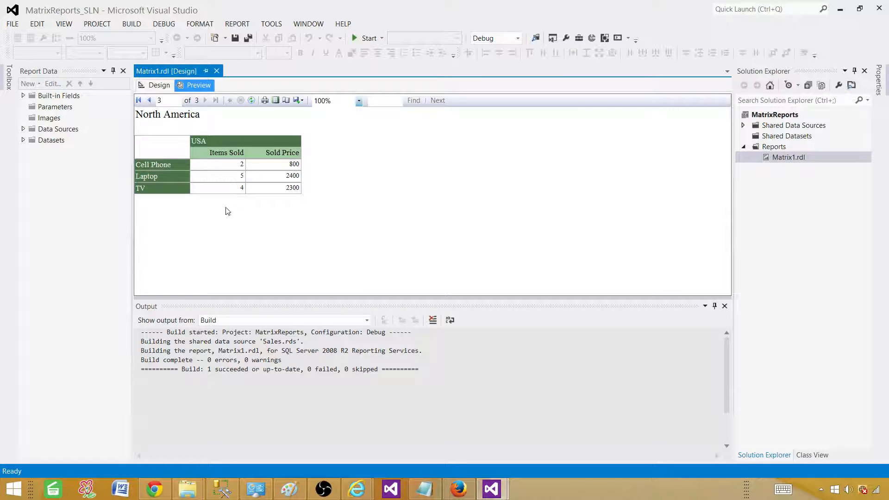
mouse_move(204, 160)
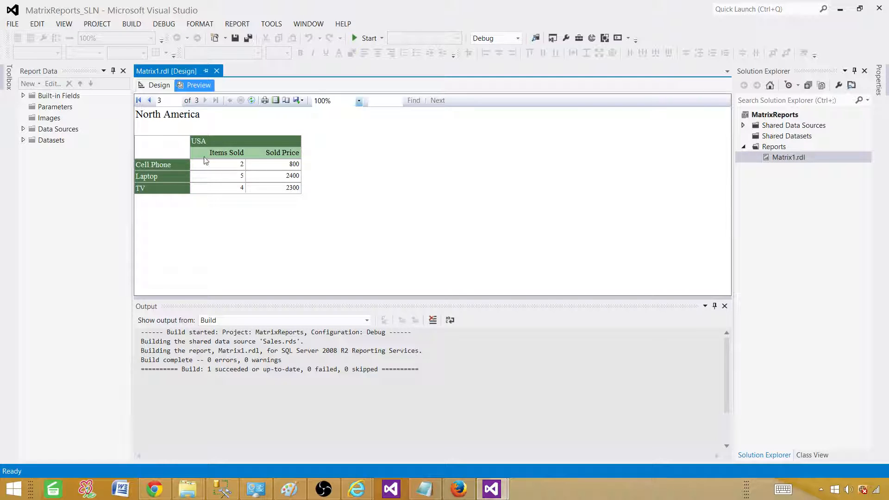
mouse_move(203, 182)
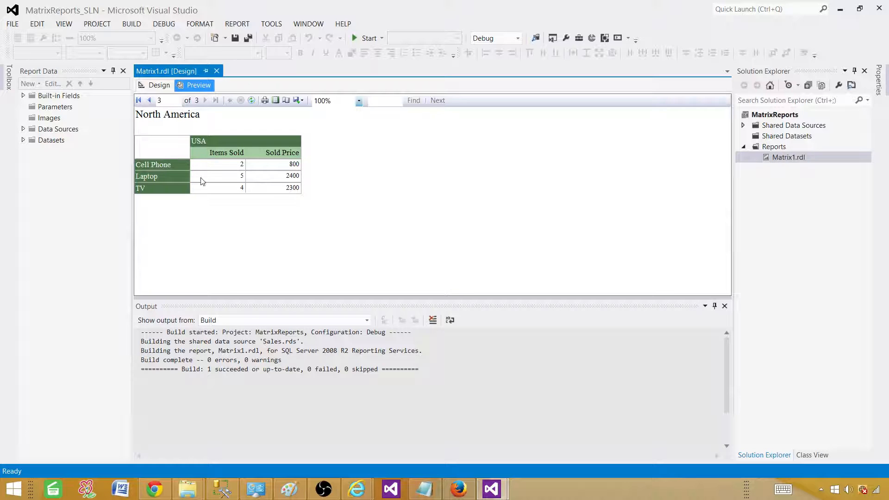
mouse_move(204, 190)
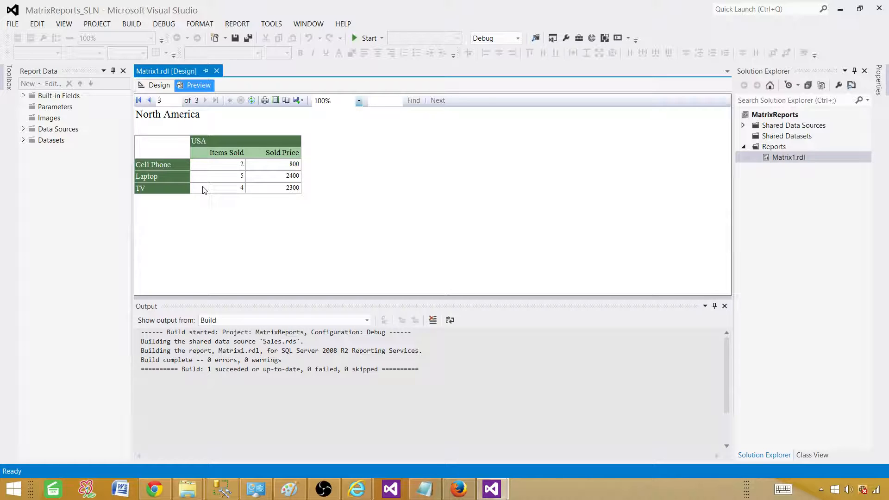
mouse_move(276, 141)
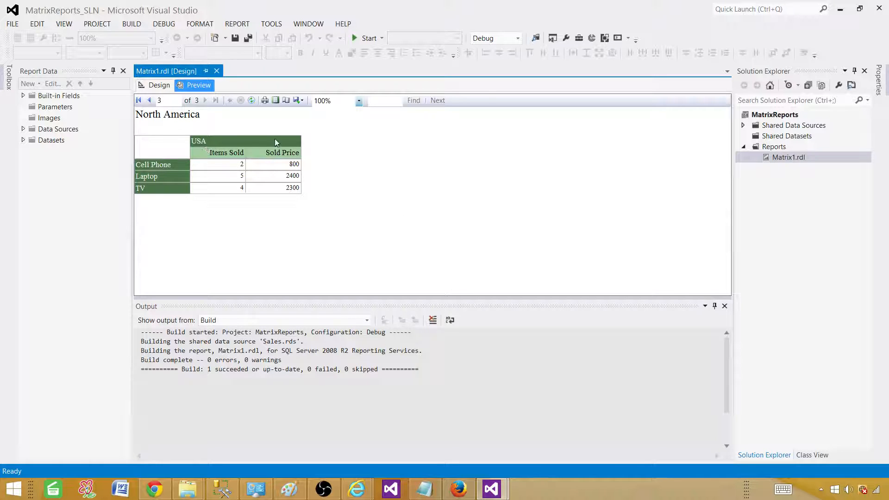
mouse_move(161, 157)
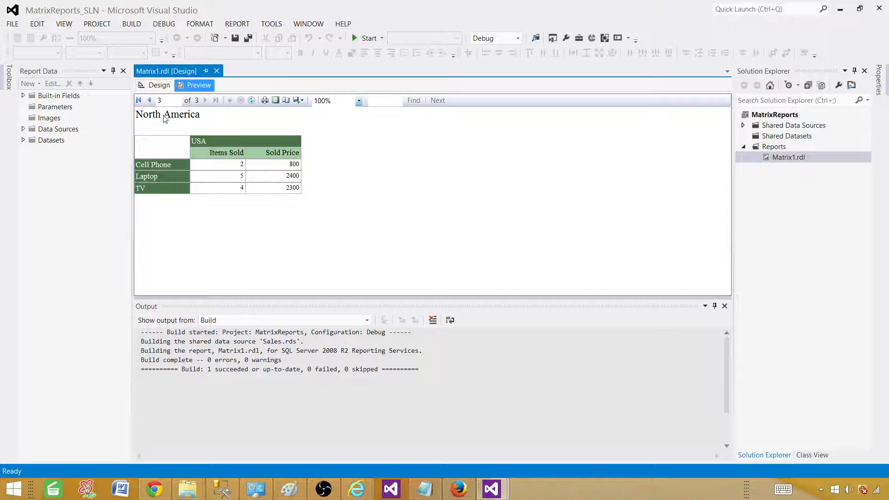
mouse_move(158, 117)
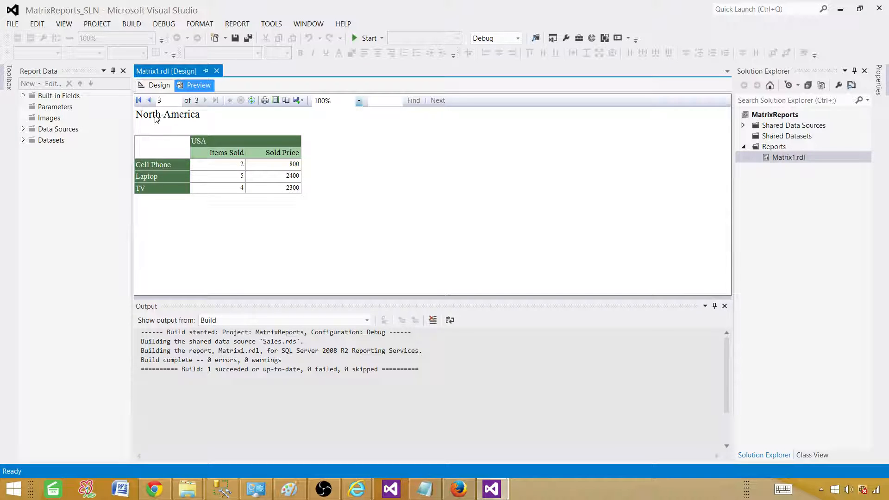
mouse_move(205, 100)
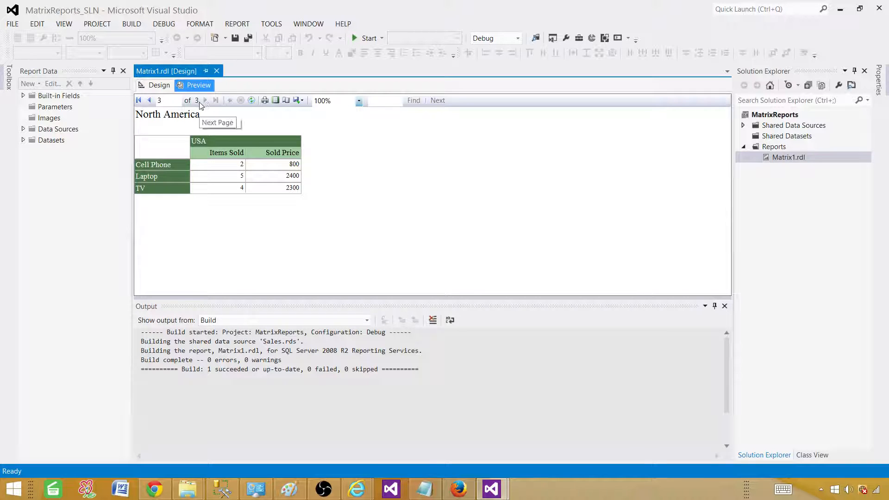
mouse_move(181, 134)
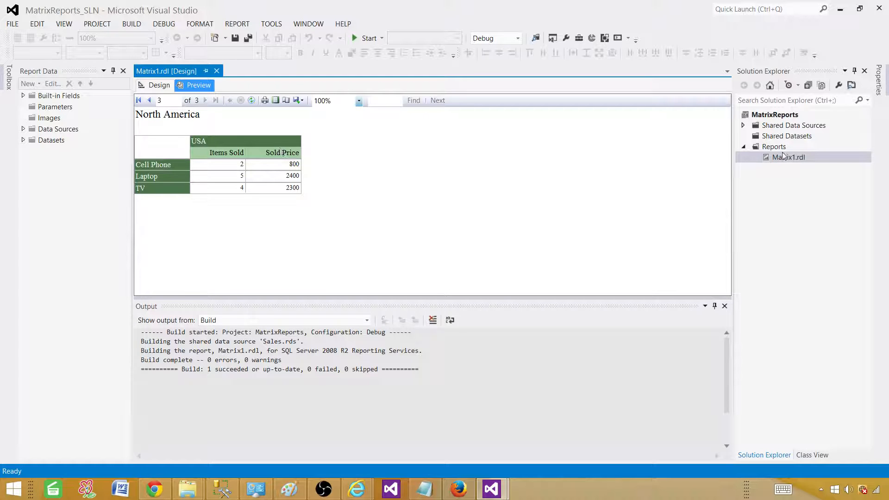
- Add a new report from the Reports folder, keeping the shared Sales data source, up to Design the Query
left_click(773, 147)
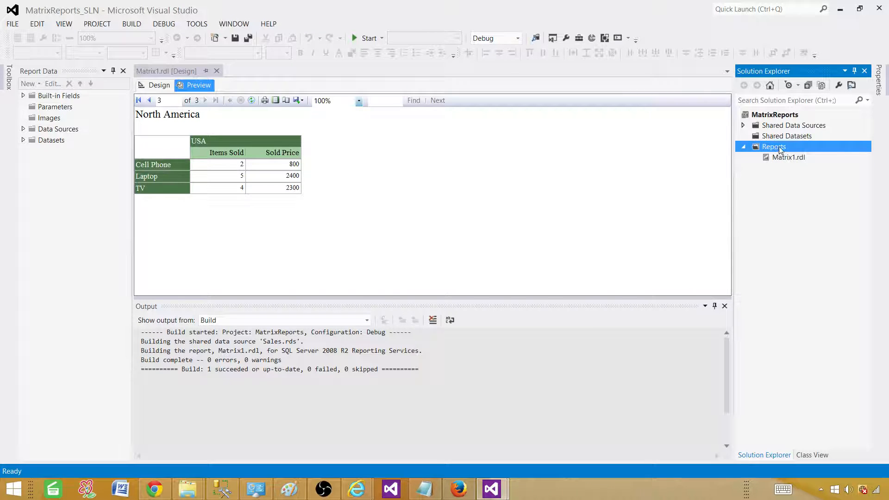
right_click(774, 146)
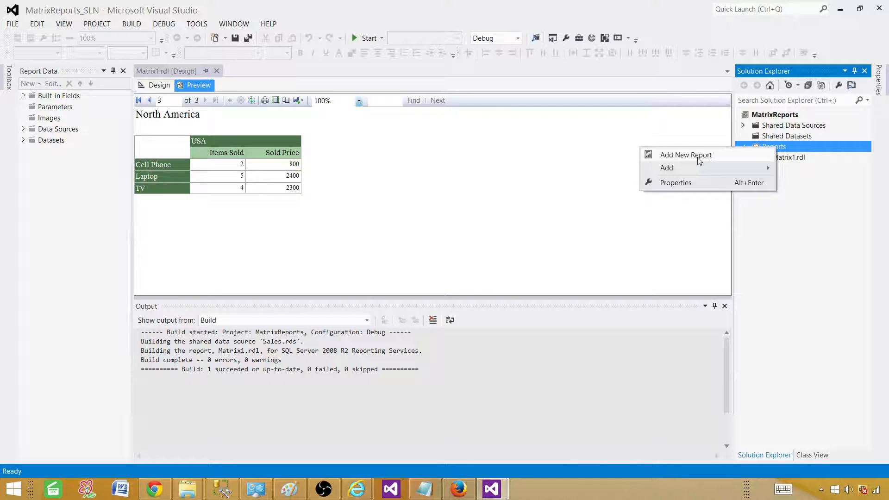
left_click(685, 154)
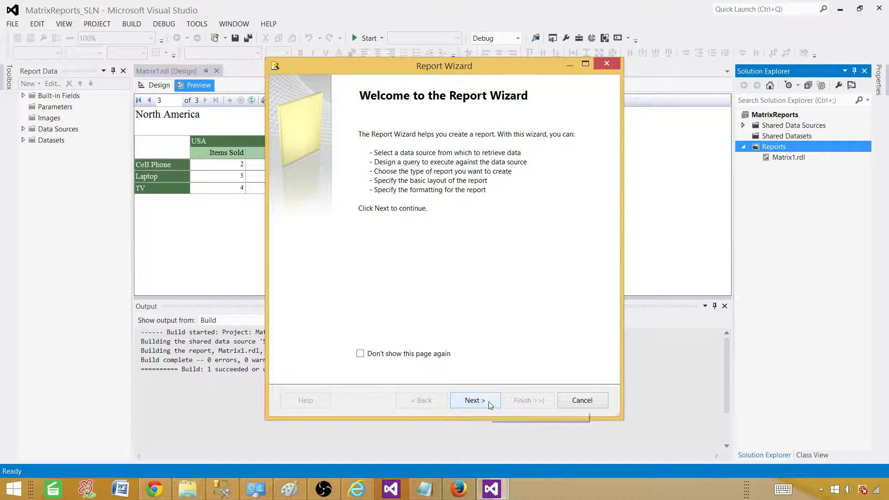
left_click(474, 400)
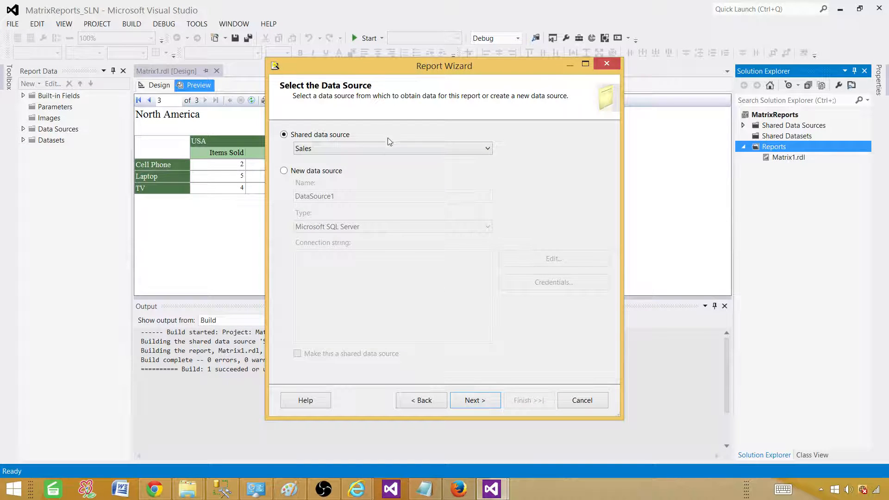
left_click(474, 400)
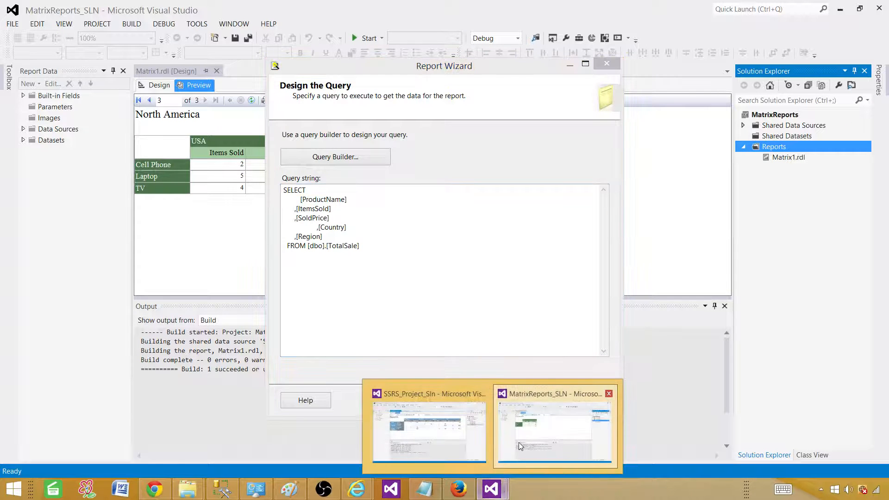
- Switch to the SSRS_Project solution window and view the Report3 preview
left_click(429, 431)
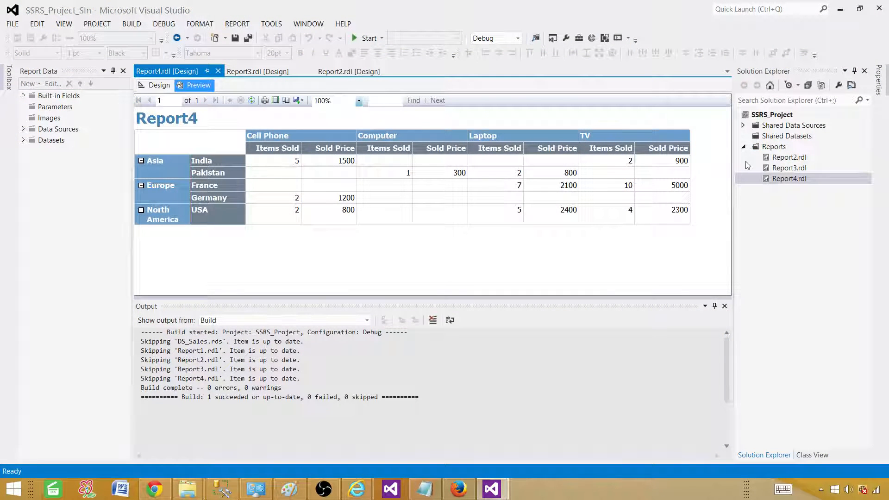
left_click(258, 71)
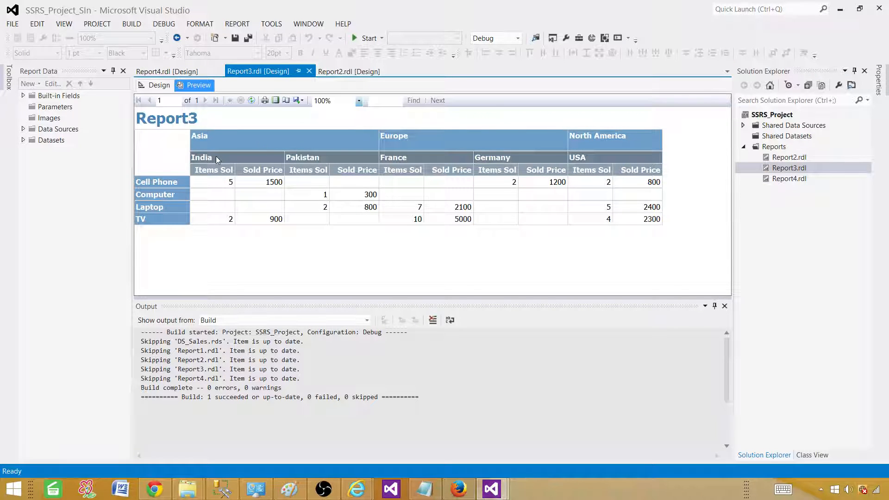
mouse_move(168, 191)
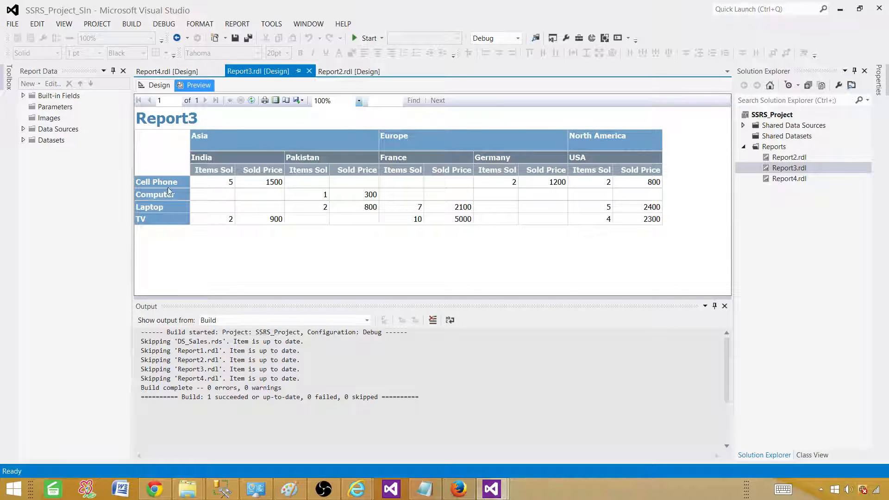
mouse_move(222, 174)
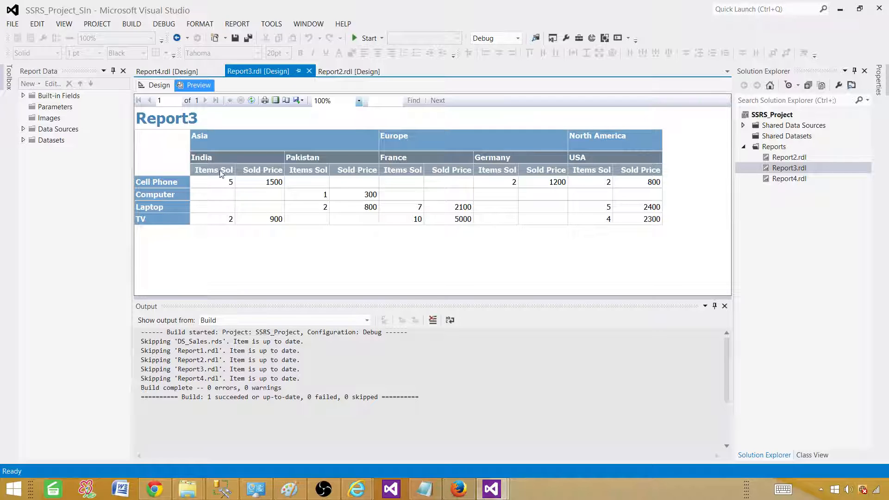
mouse_move(286, 198)
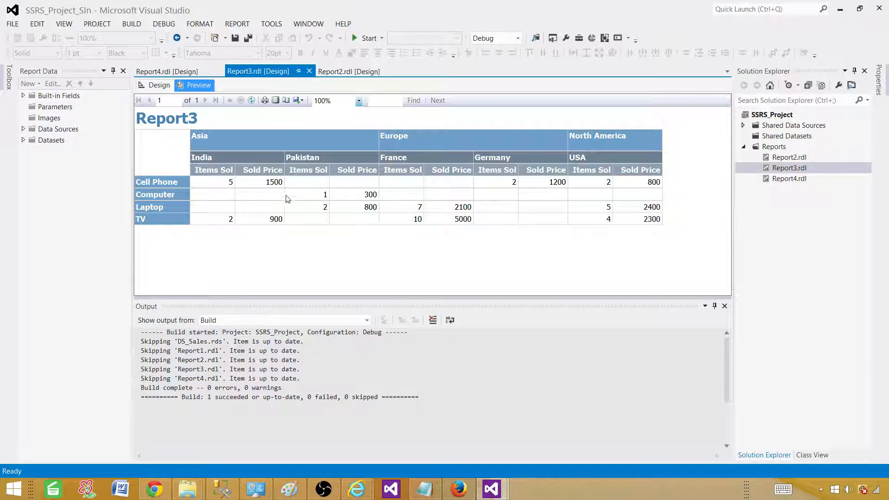
mouse_move(443, 447)
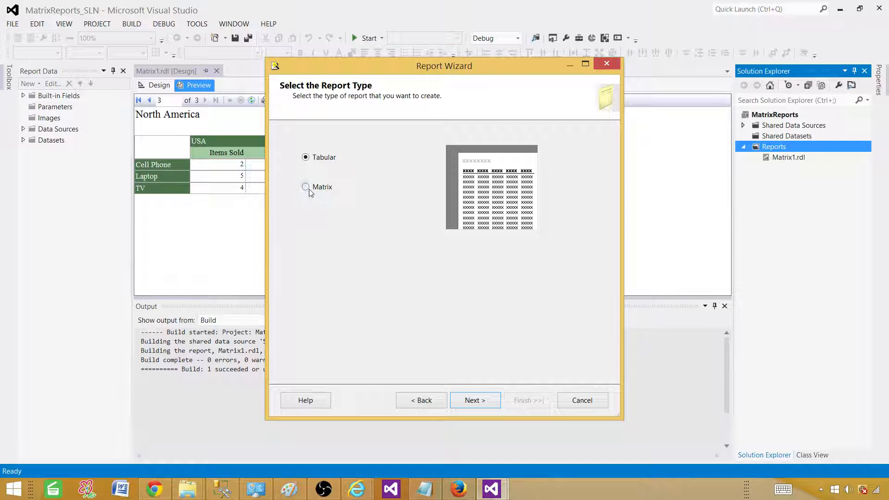
- Choose Matrix with Region and Country columns, ProductName rows, ItemsSold and SoldPrice details
left_click(474, 400)
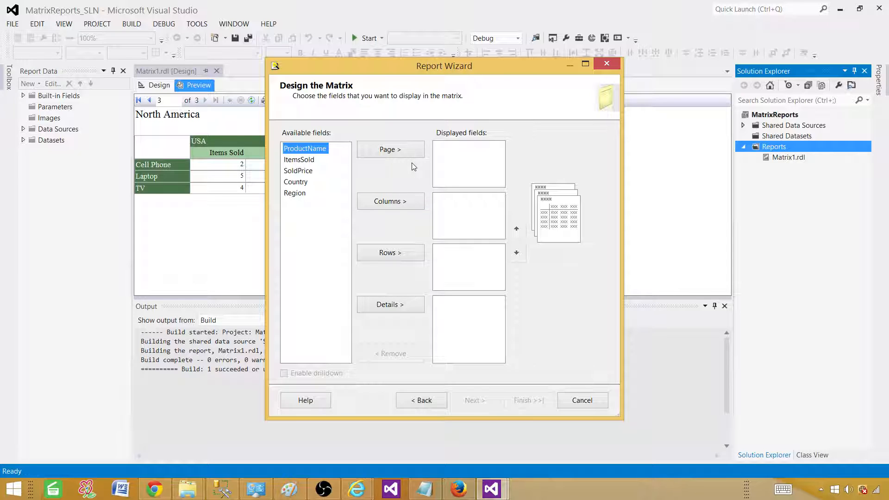
mouse_move(280, 192)
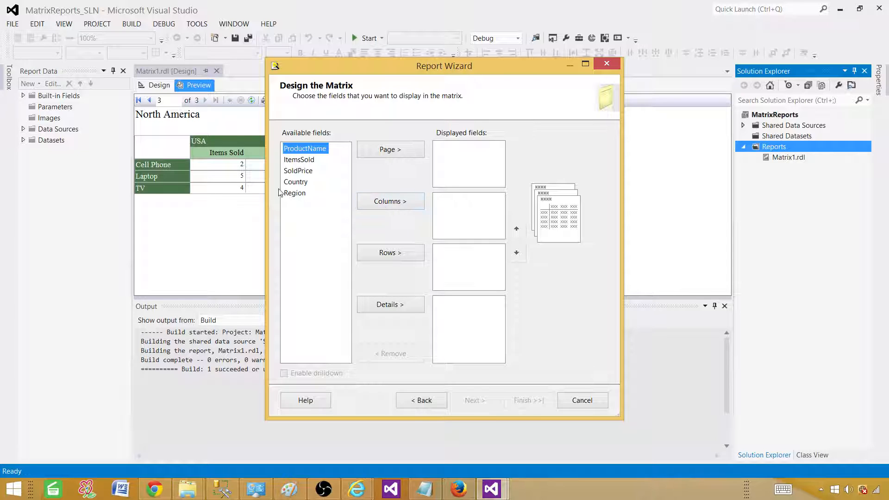
left_click(390, 201)
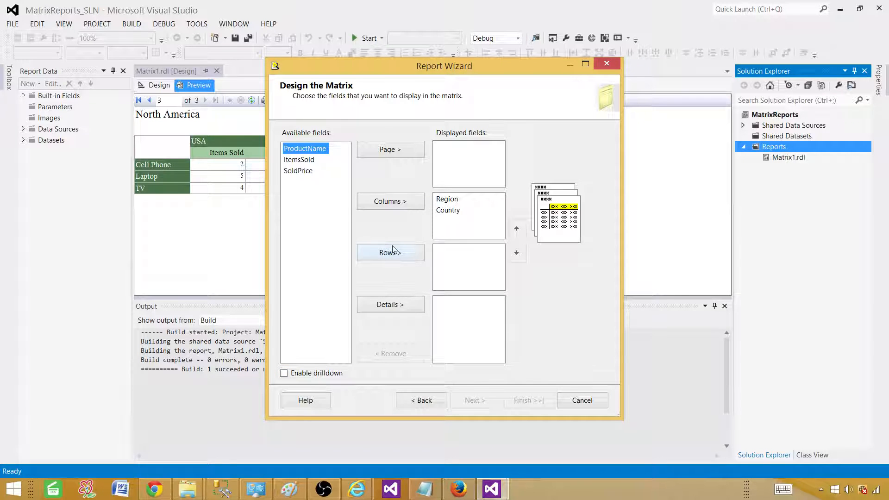
left_click(390, 252)
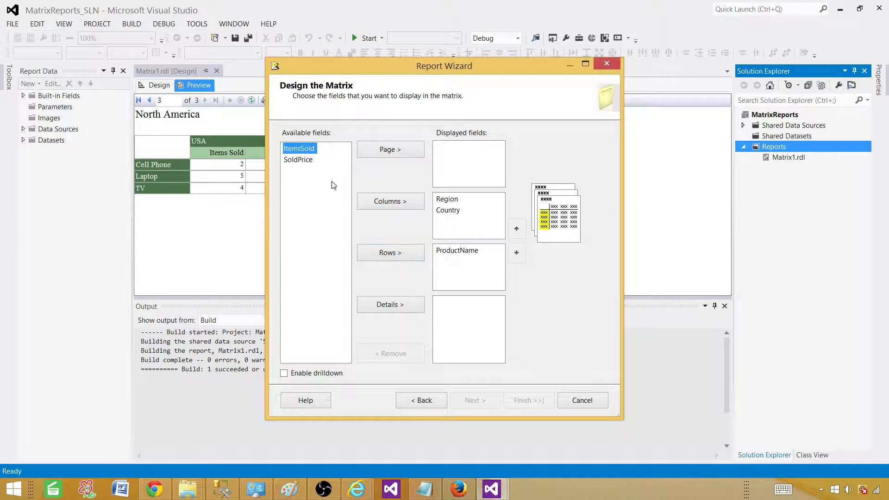
left_click(389, 305)
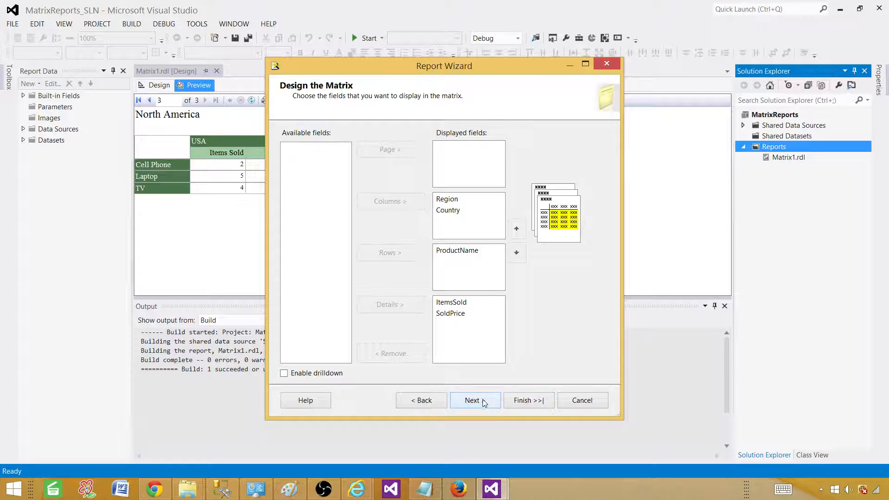
left_click(474, 400)
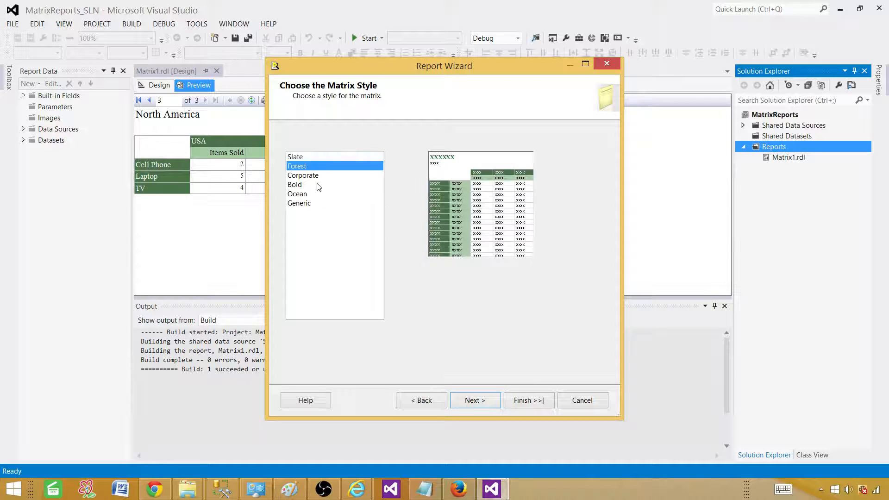
- Accept Forest style, name the report Matrix_2, tick Preview report and finish
left_click(474, 400)
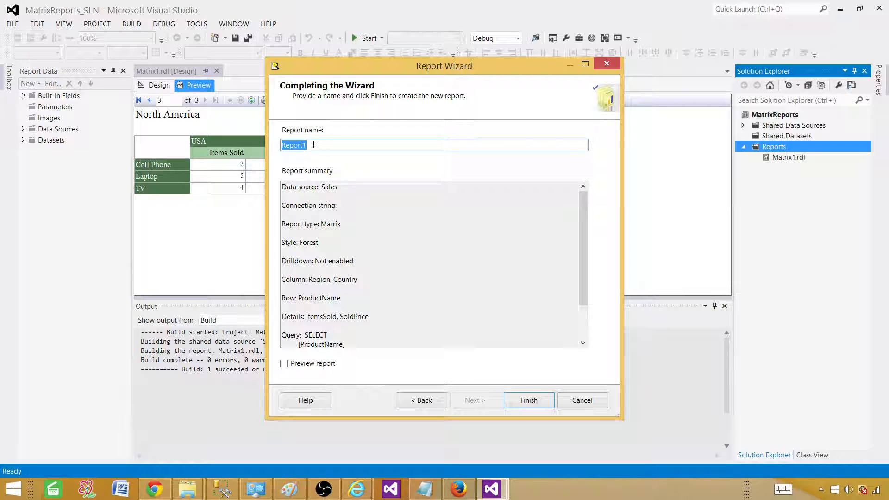
type("Matrix_2")
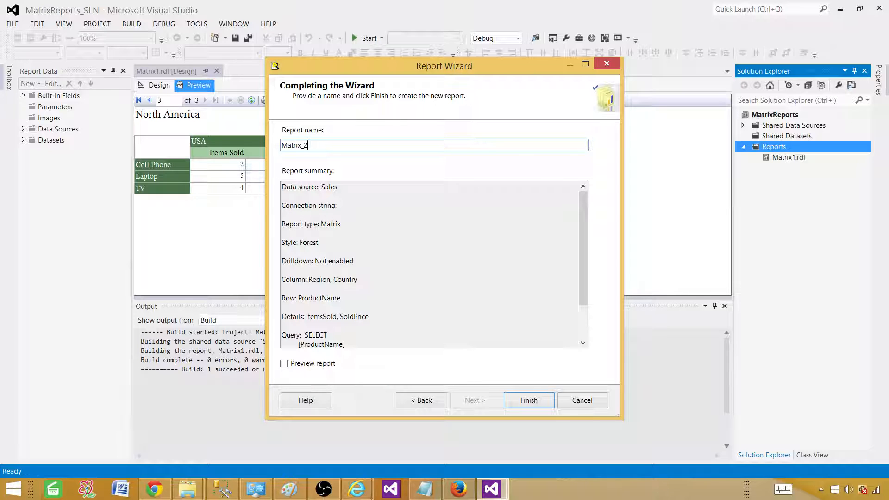
left_click(283, 363)
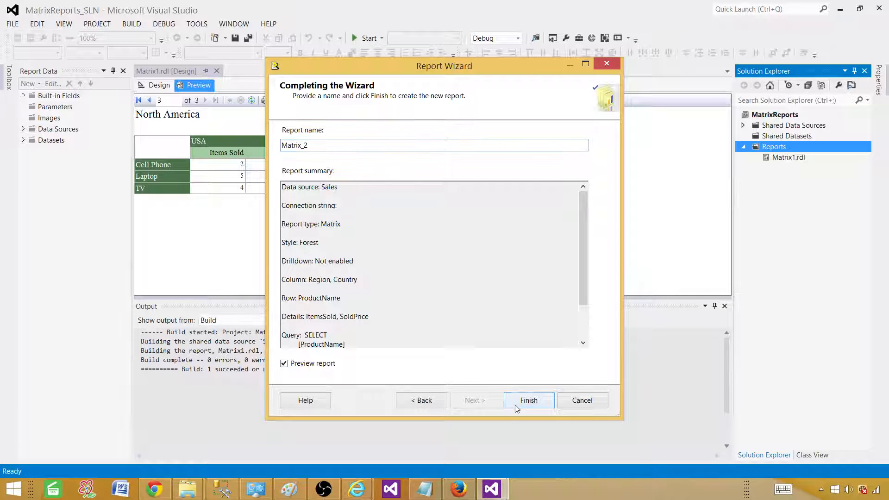
left_click(528, 400)
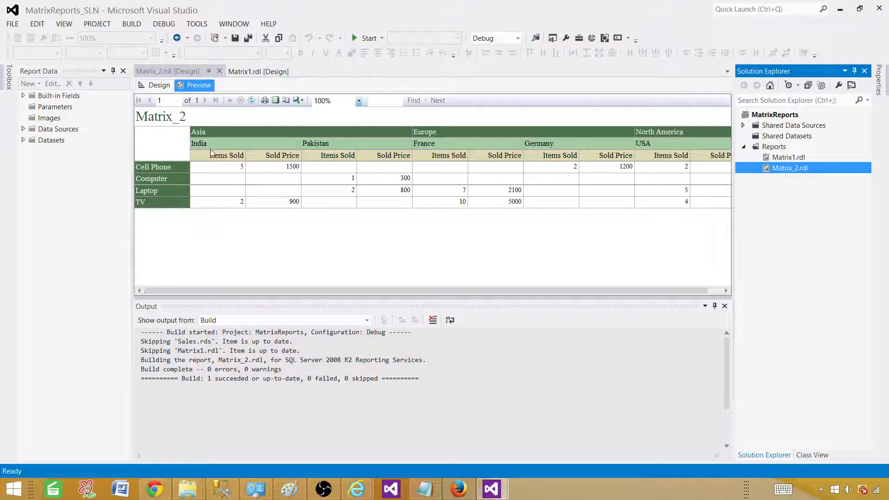
mouse_move(204, 139)
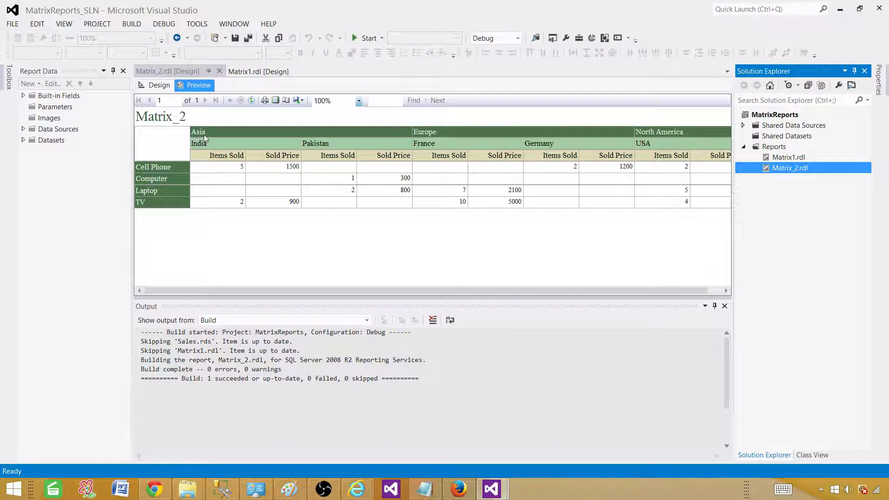
mouse_move(278, 132)
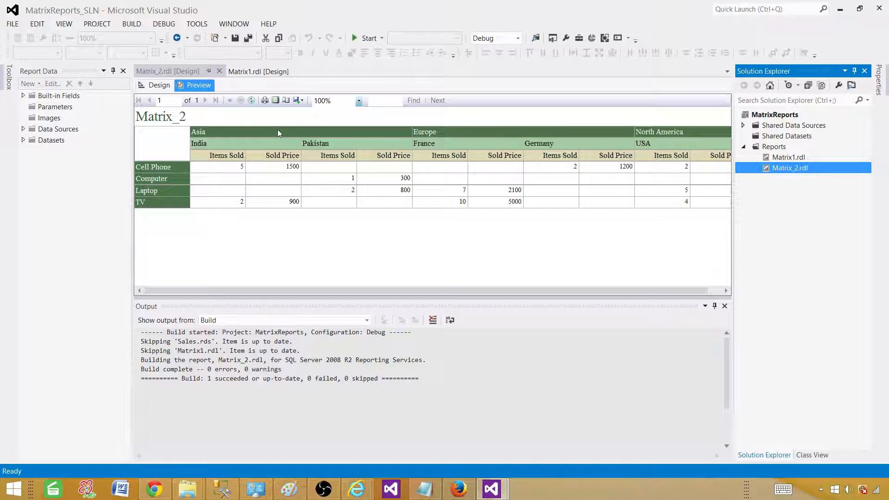
mouse_move(326, 145)
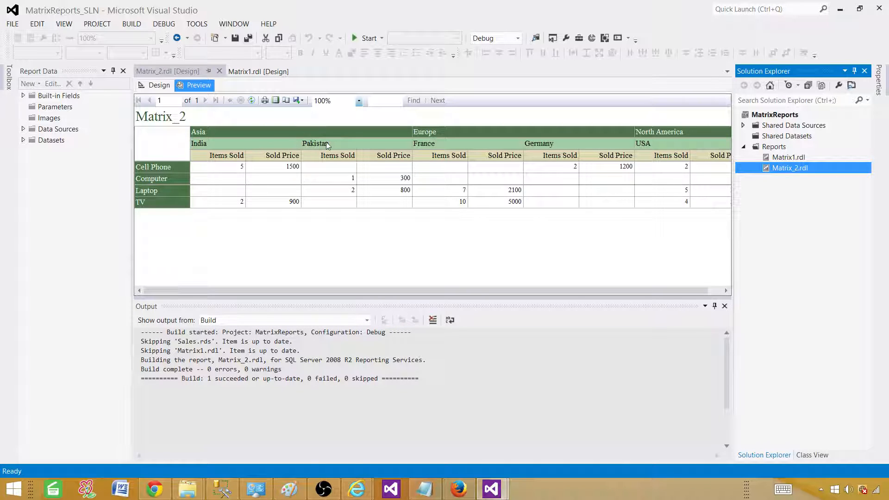
mouse_move(673, 168)
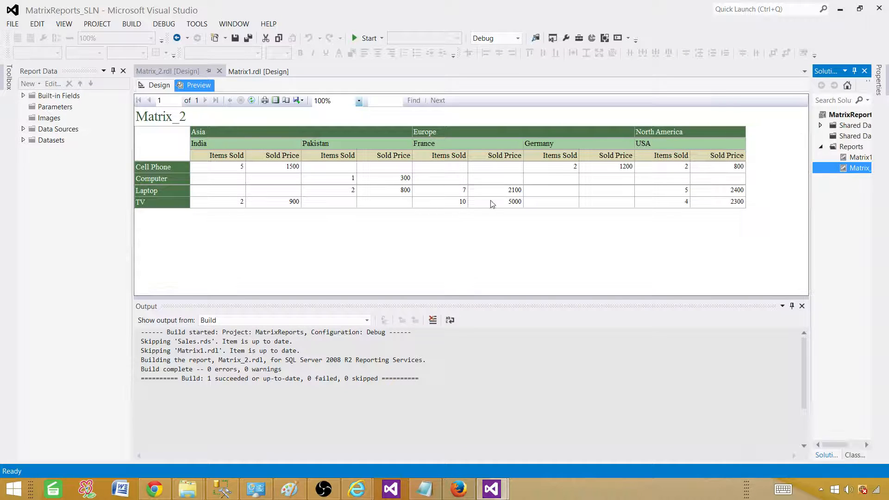
mouse_move(165, 182)
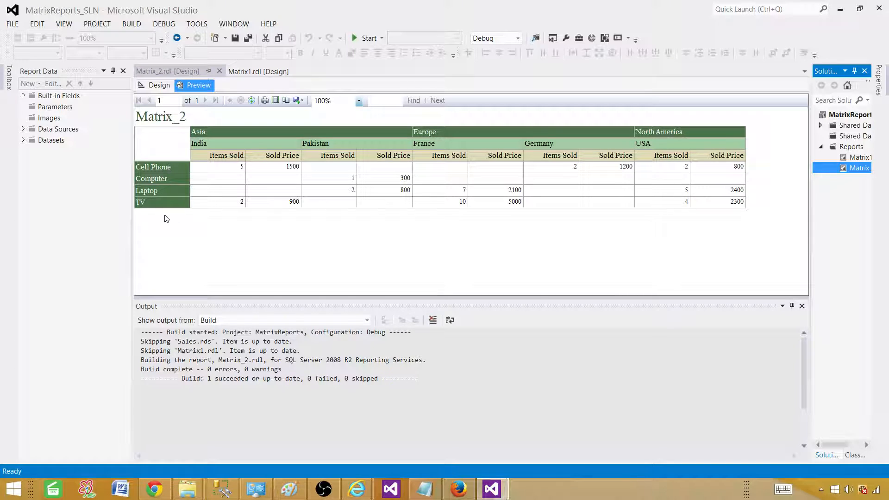
mouse_move(318, 207)
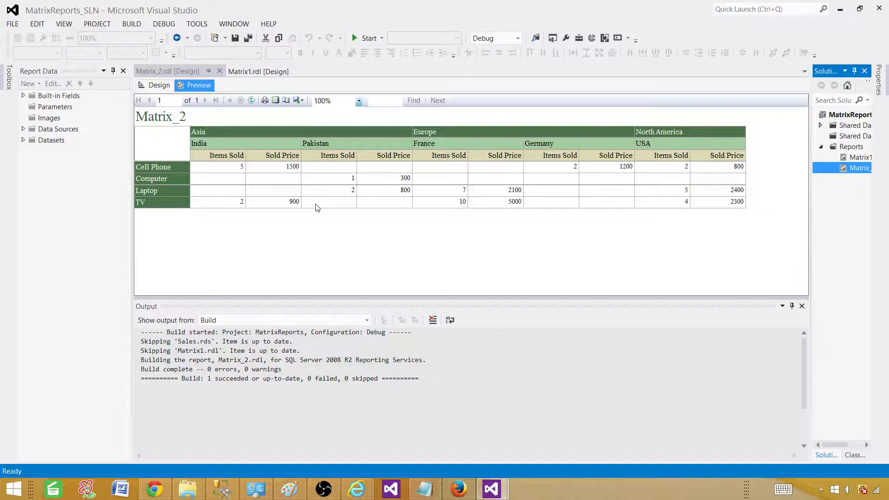
mouse_move(201, 155)
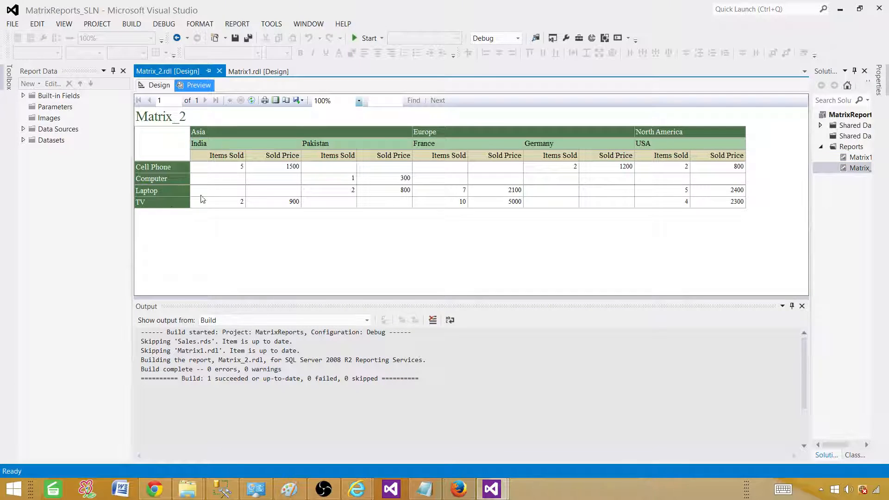
mouse_move(397, 234)
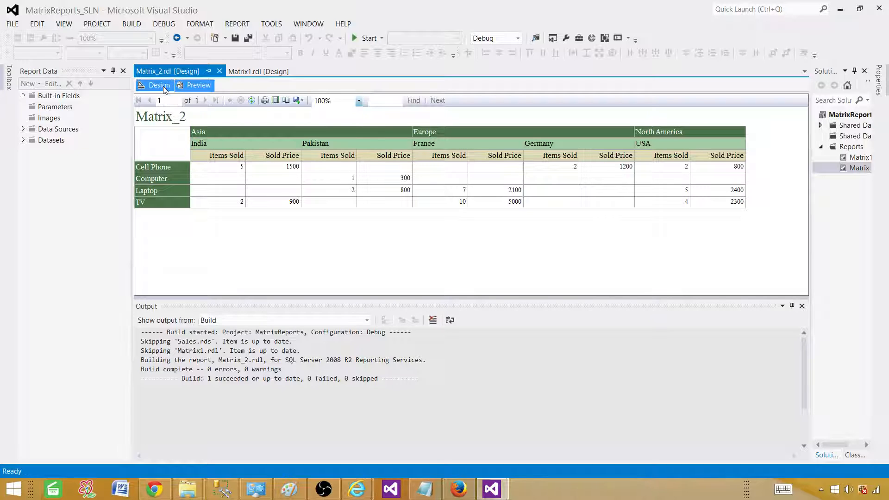
- Review the Matrix_2 layout, selecting the Country group, a detail cell and the ProductName group
left_click(158, 85)
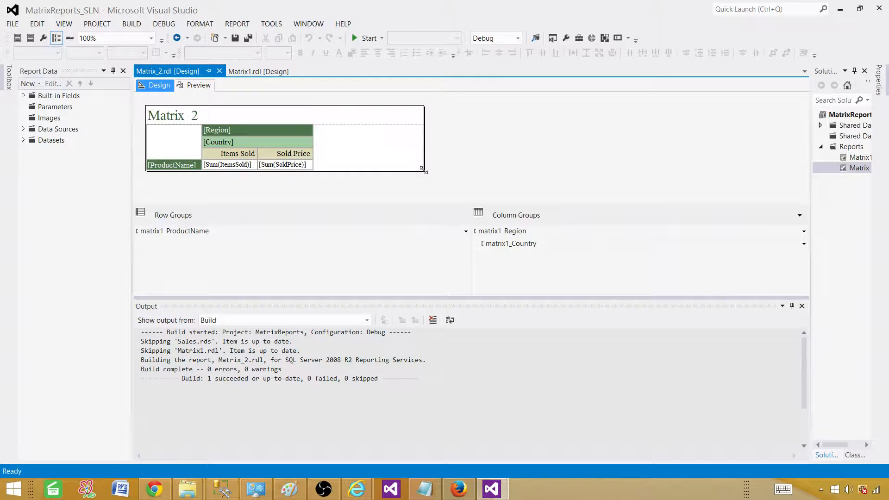
left_click(238, 129)
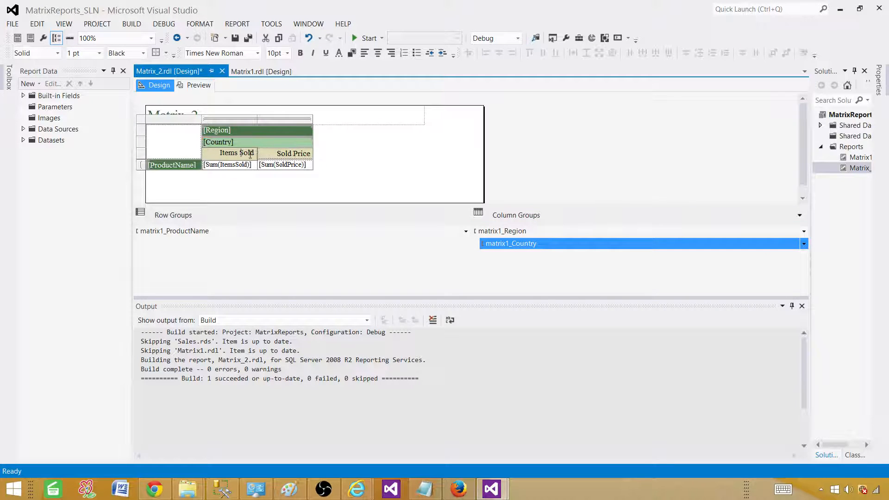
left_click(227, 165)
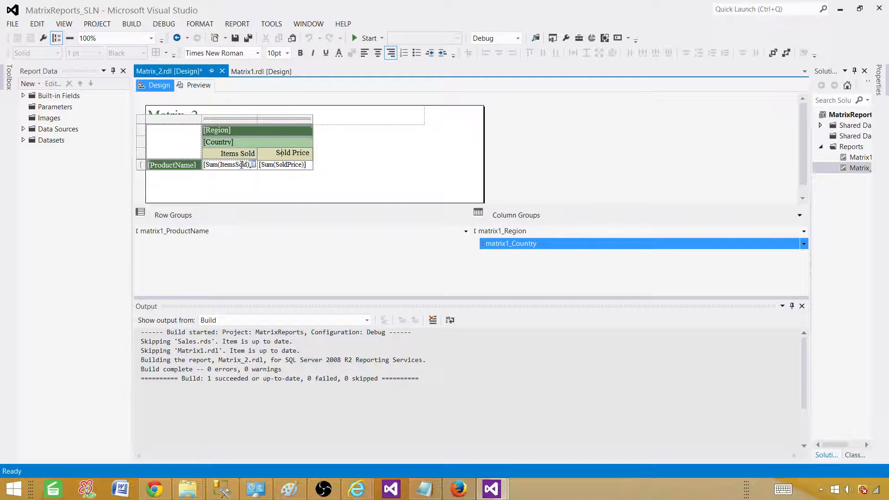
left_click(172, 165)
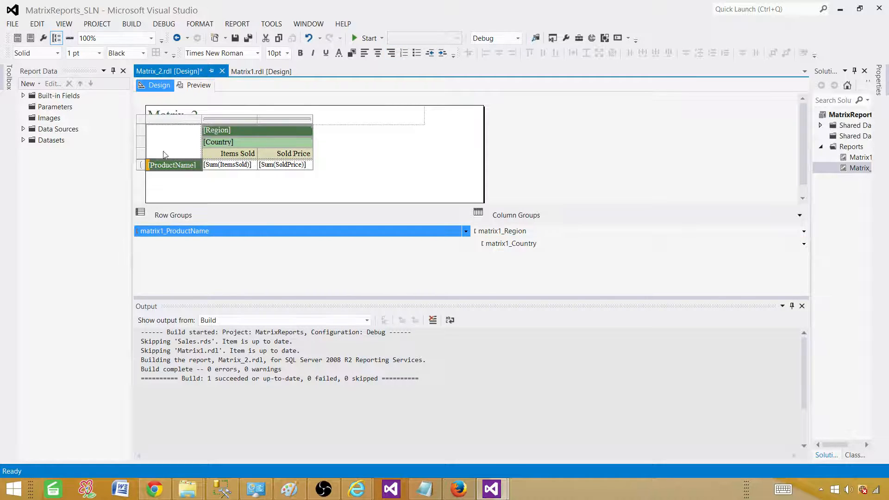
mouse_move(173, 156)
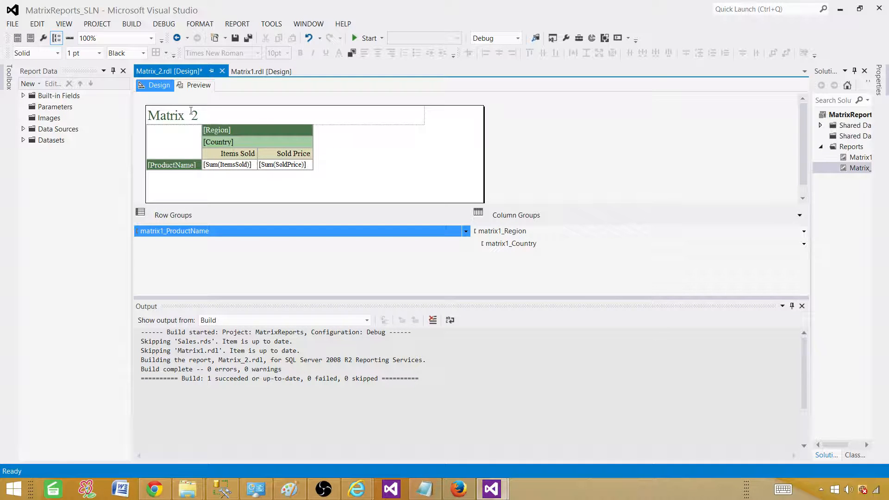
- Save Matrix_2.rdl and return to its preview
key("ctrl+s")
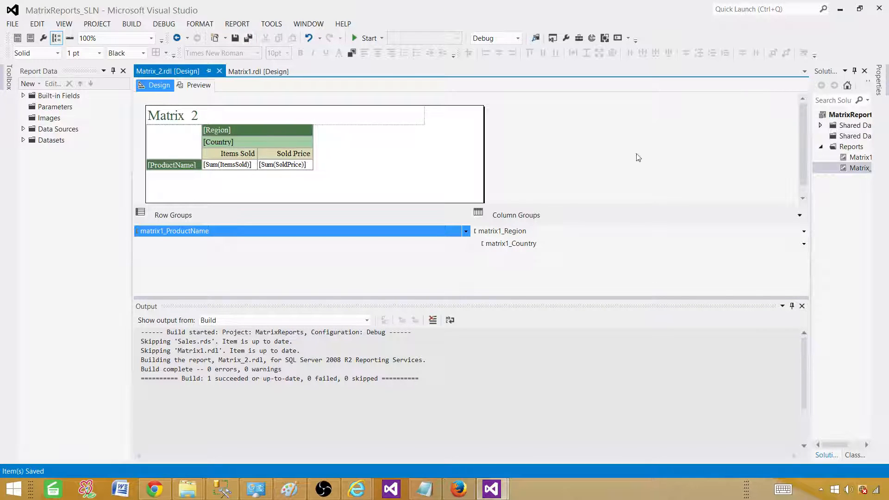
left_click(198, 86)
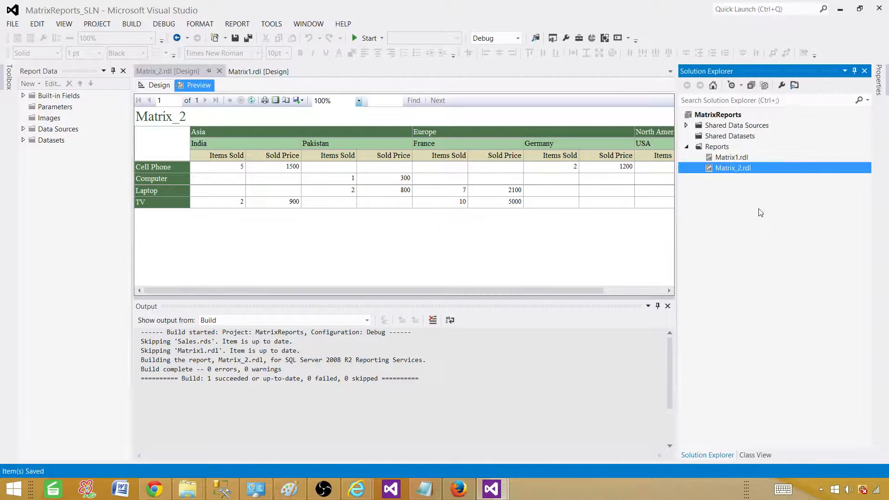
- Start a new report from the Reports folder and keep the shared Sales data source
right_click(716, 147)
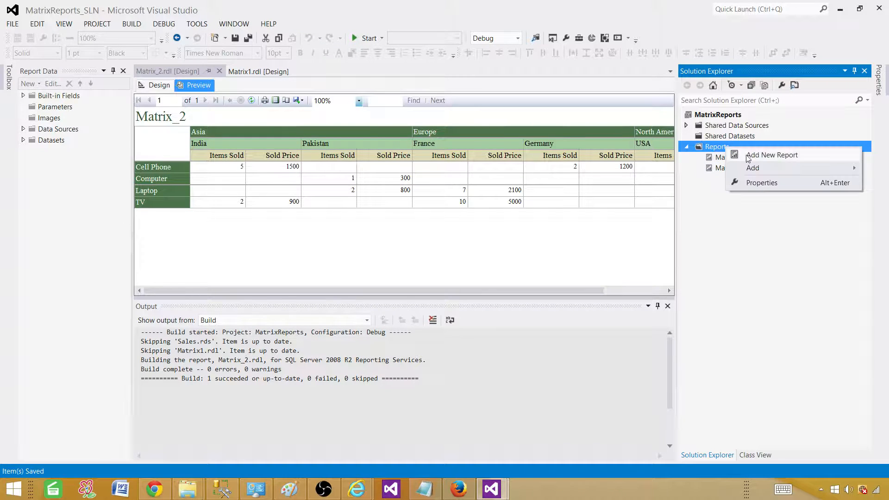
left_click(771, 155)
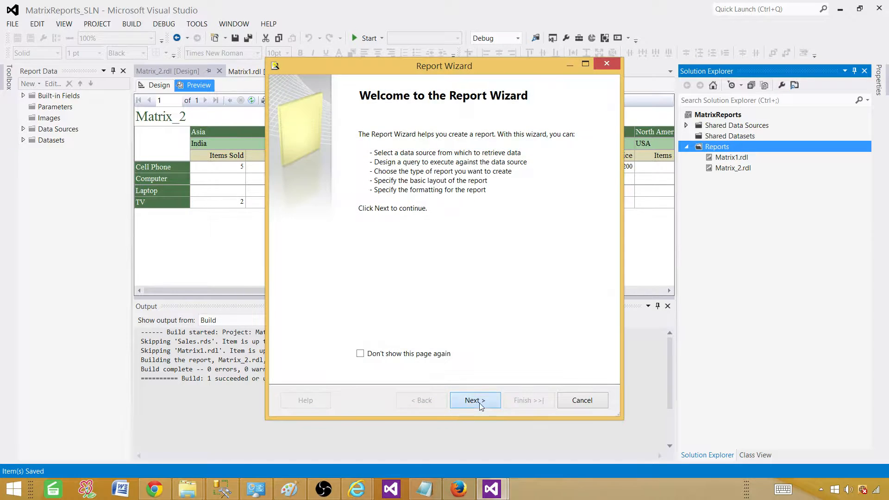
left_click(475, 400)
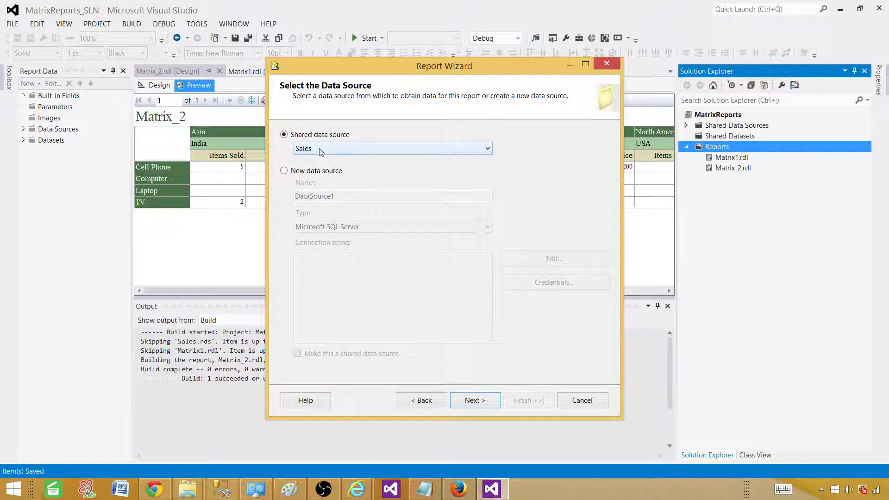
mouse_move(312, 122)
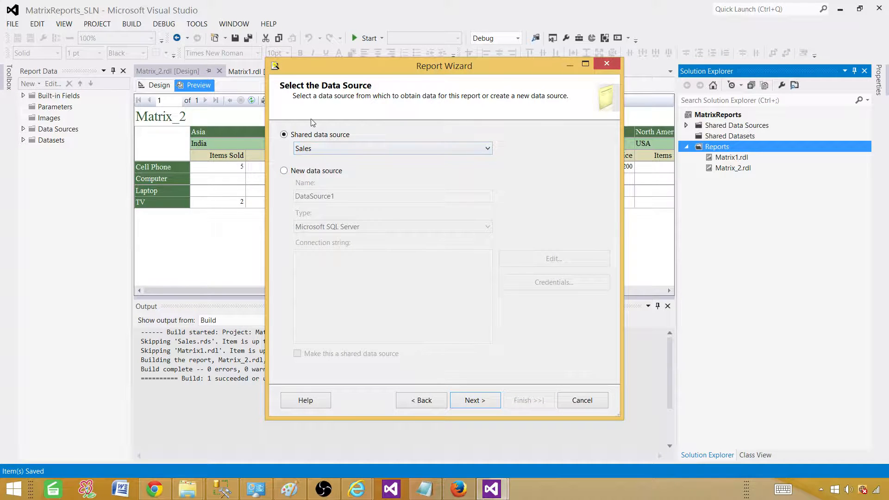
mouse_move(358, 168)
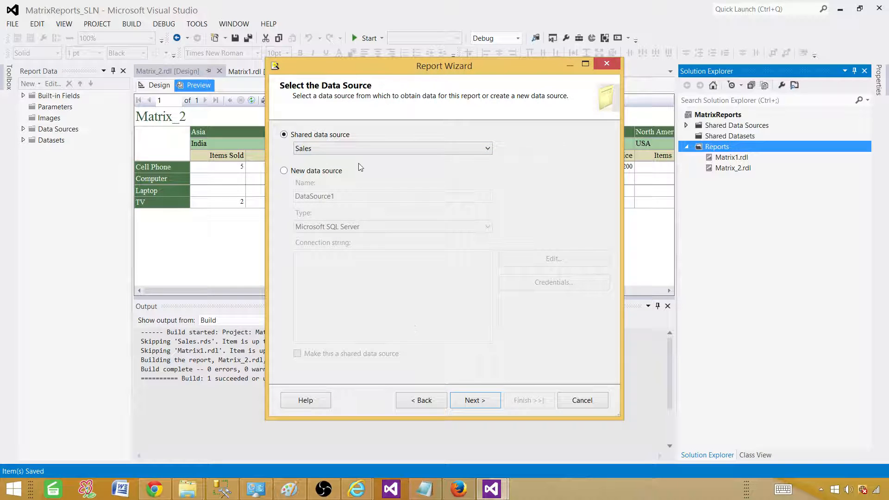
left_click(474, 400)
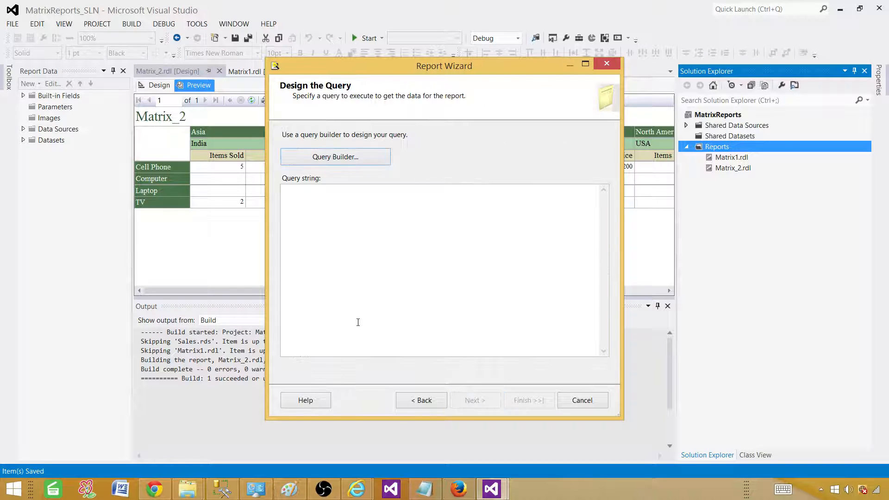
- Paste the query into Query string and choose Matrix as the report type
left_click(443, 269)
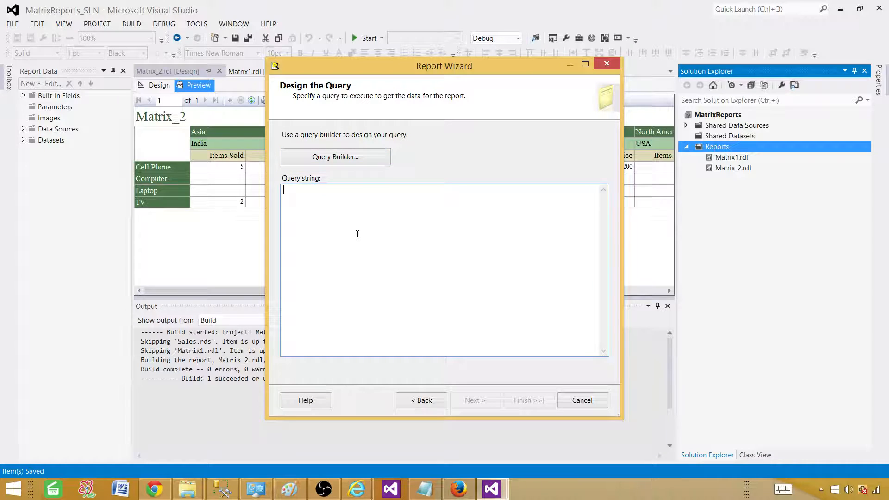
mouse_move(373, 223)
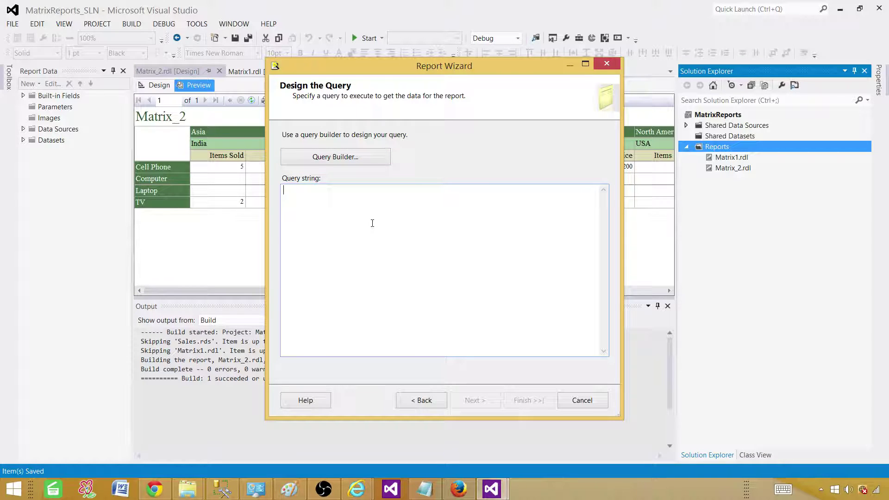
right_click(372, 224)
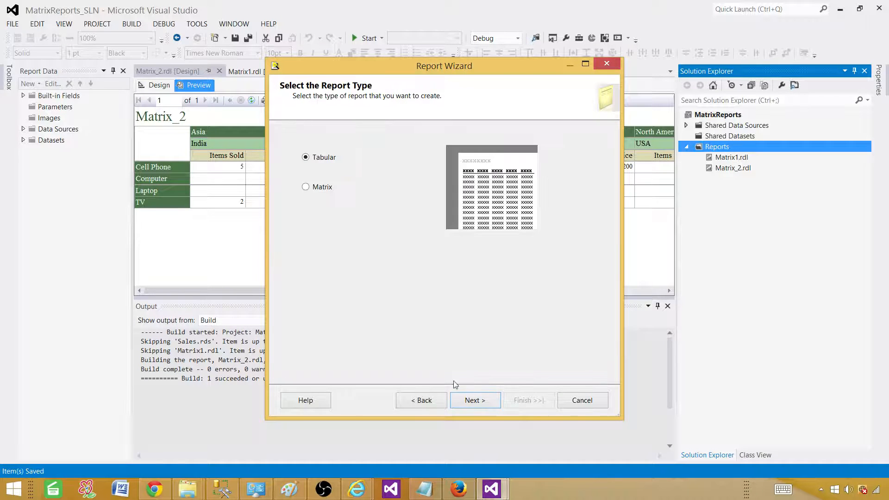
left_click(306, 186)
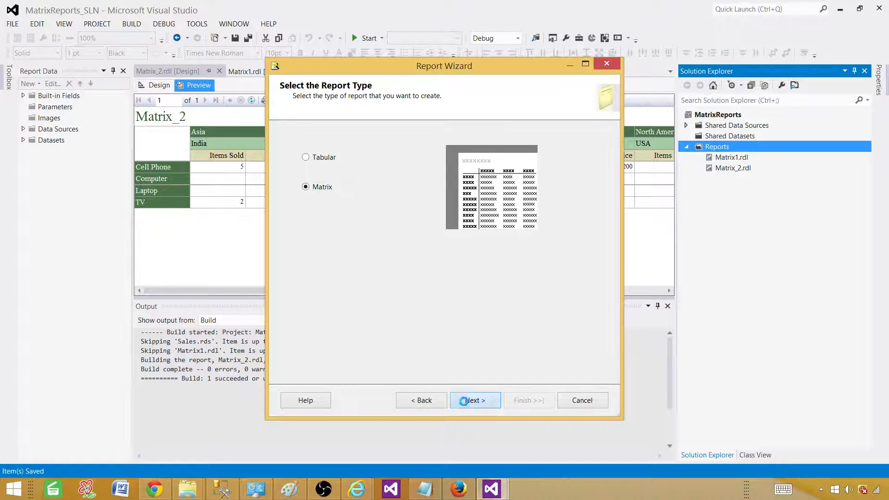
- Group the matrix columns by ProductName
left_click(475, 400)
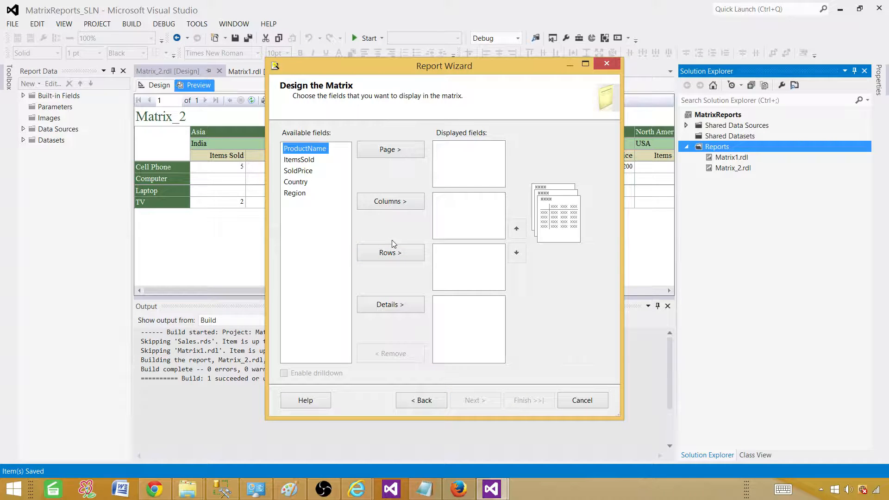
mouse_move(390, 200)
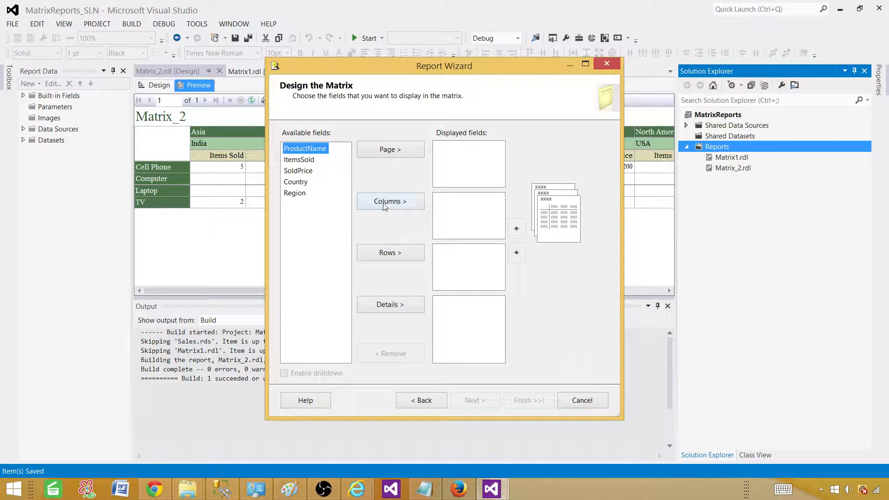
mouse_move(382, 213)
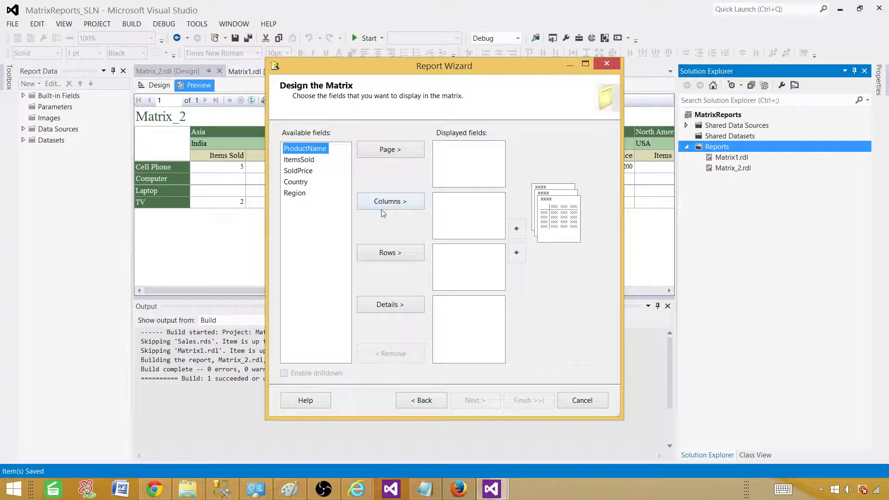
left_click(390, 201)
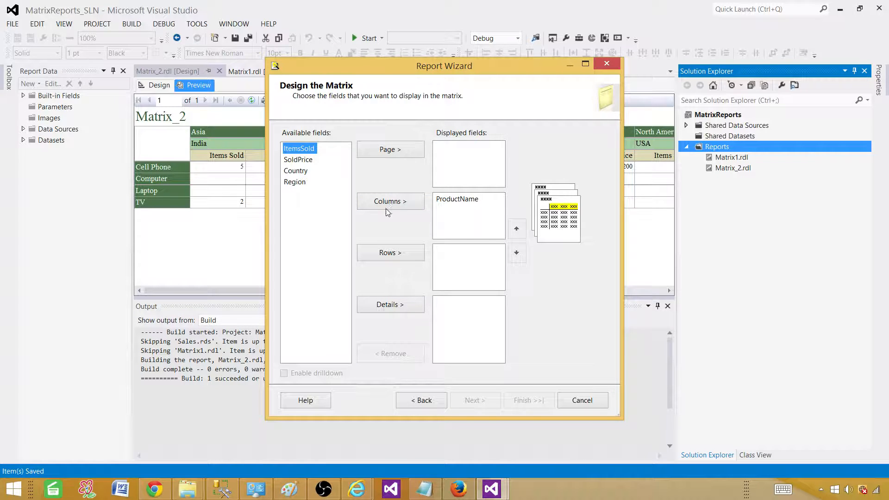
mouse_move(320, 214)
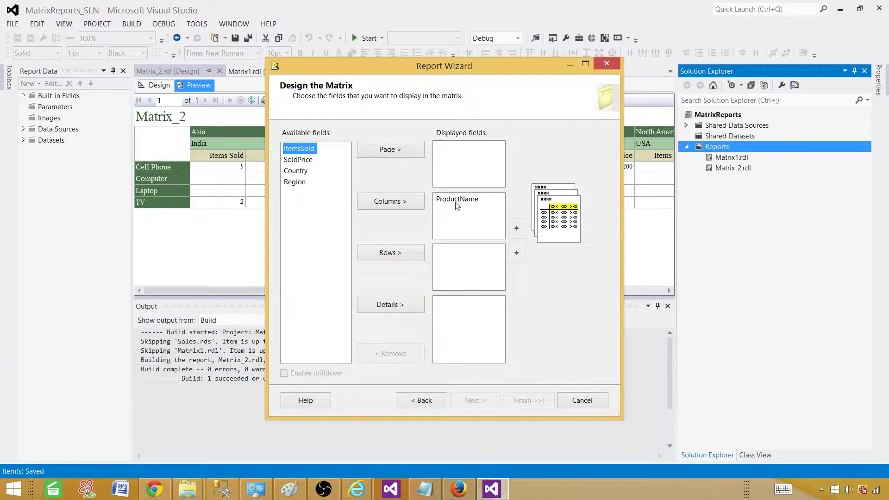
left_click(457, 198)
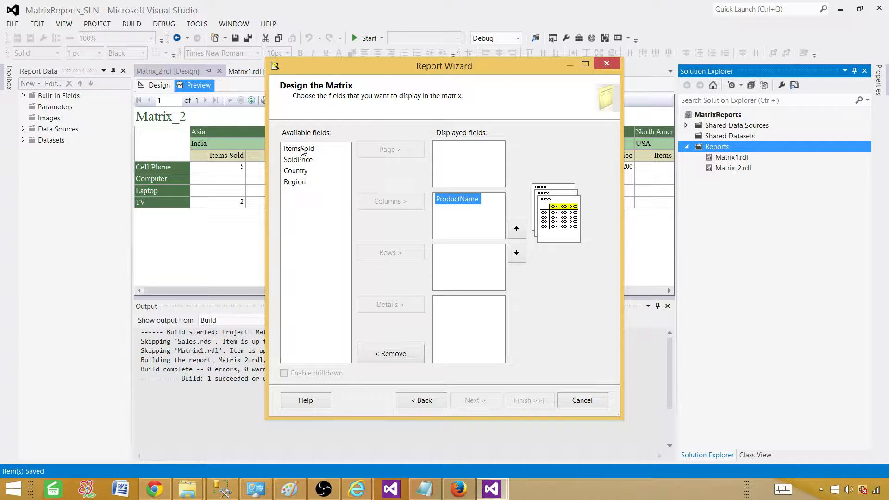
- Group rows by Region then Country with drilldown enabled
left_click(298, 148)
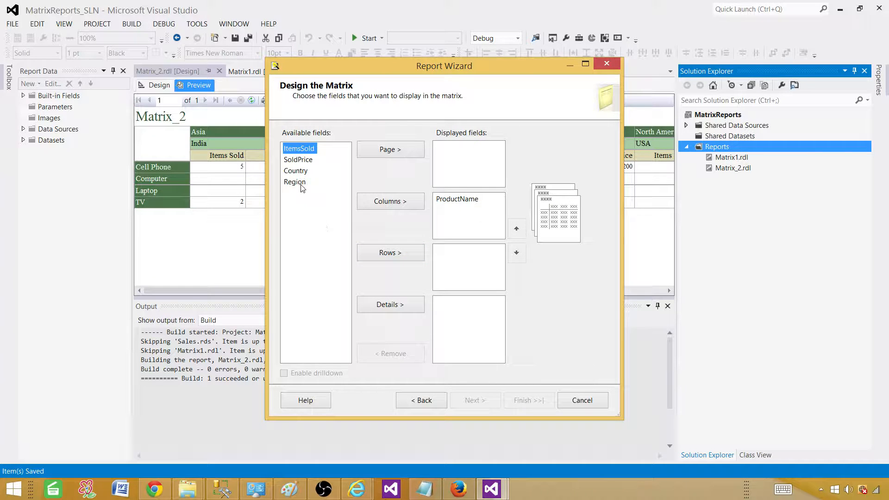
left_click(390, 252)
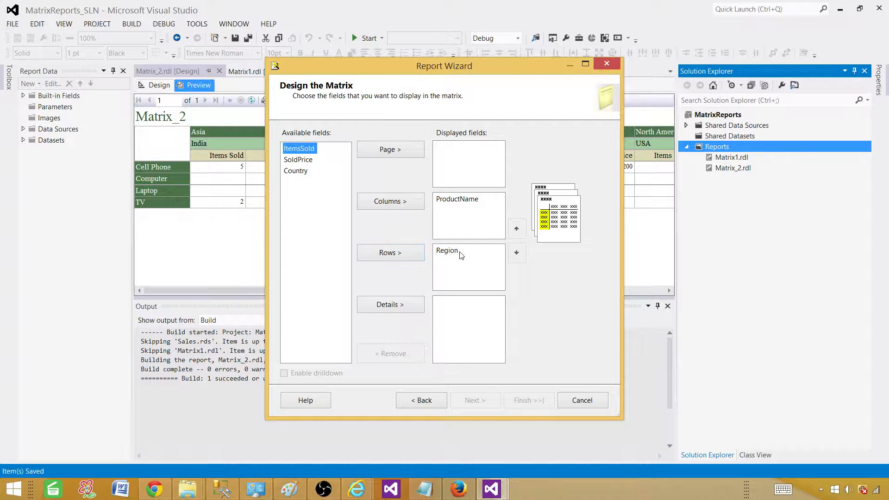
left_click(296, 170)
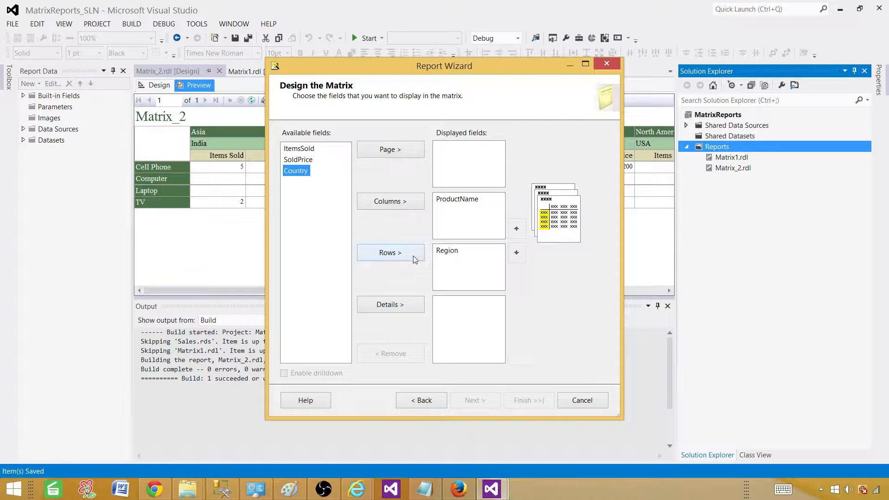
left_click(390, 252)
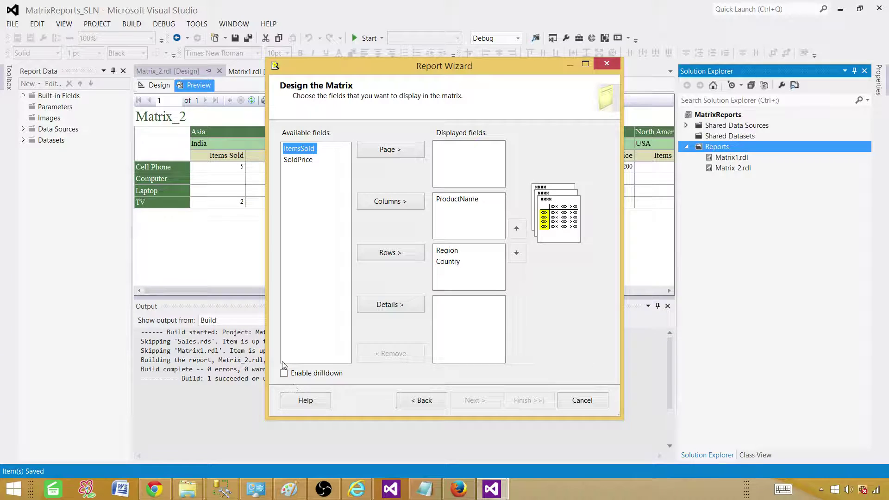
left_click(284, 373)
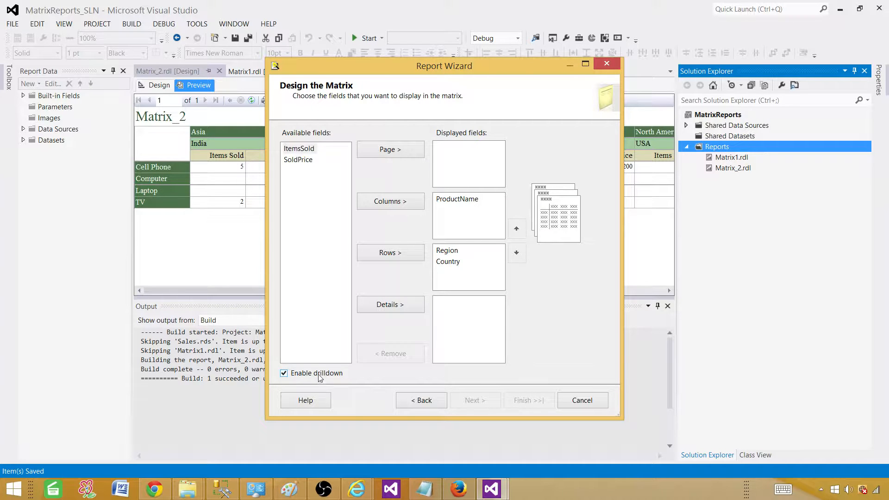
- Add ItemsSold and SoldPrice as details and continue to style selection
left_click(390, 305)
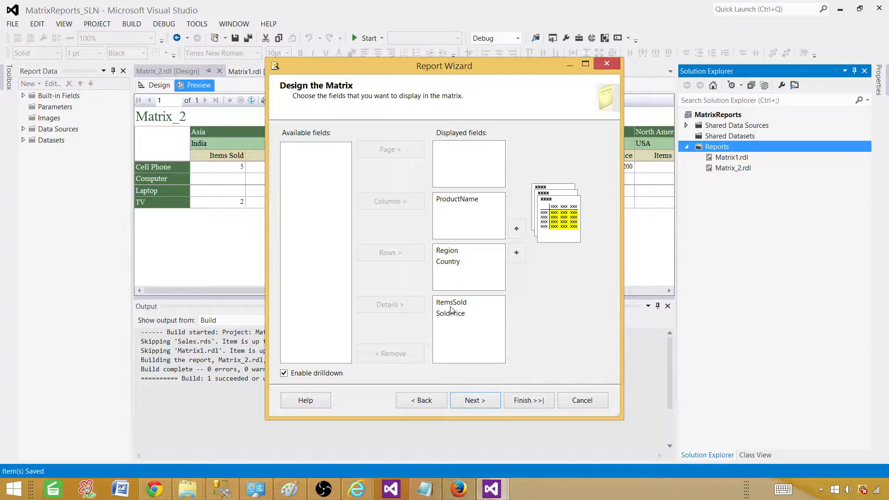
left_click(474, 400)
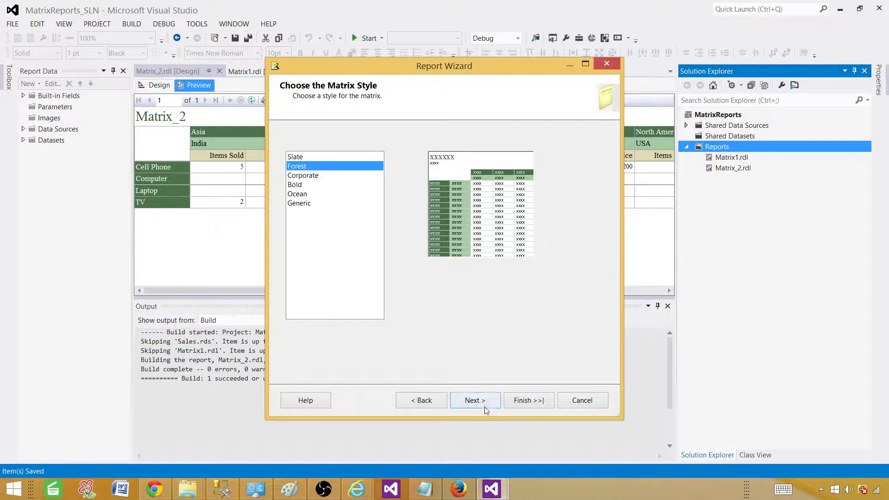
- Accept Forest style, name the report Matrix_DrillDown with Preview report checked, and finish
left_click(475, 400)
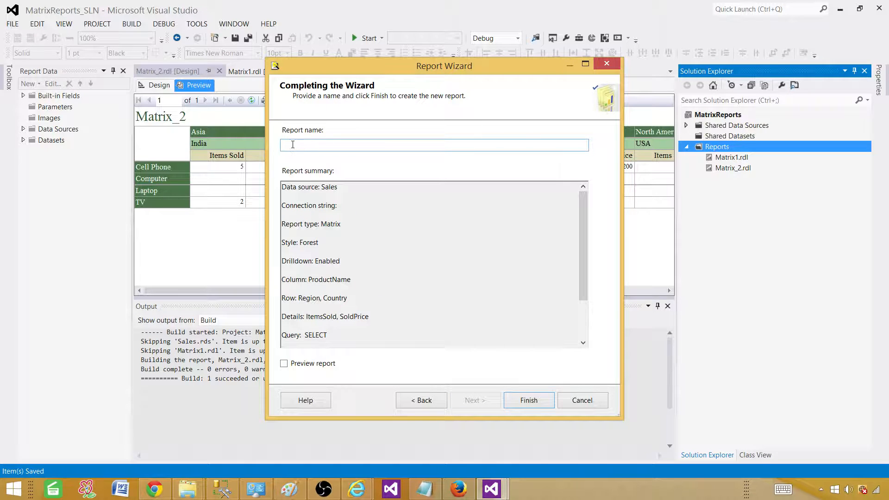
type("Matrix_Drill")
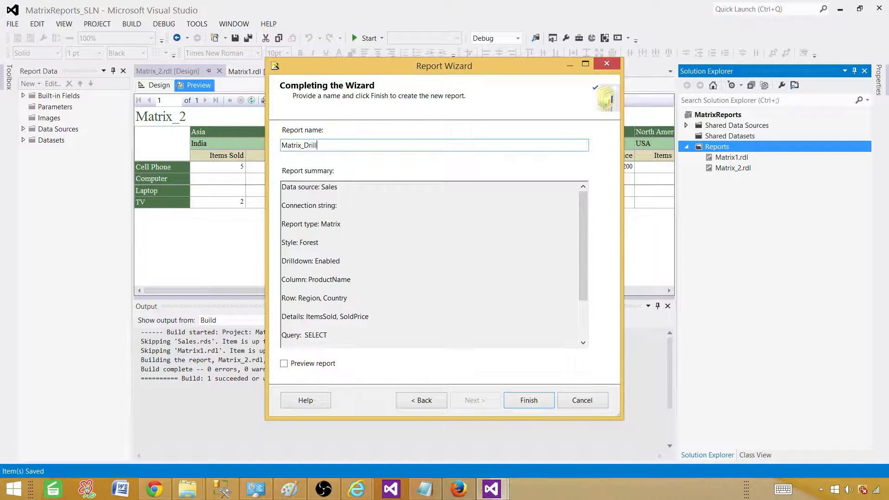
type("Down")
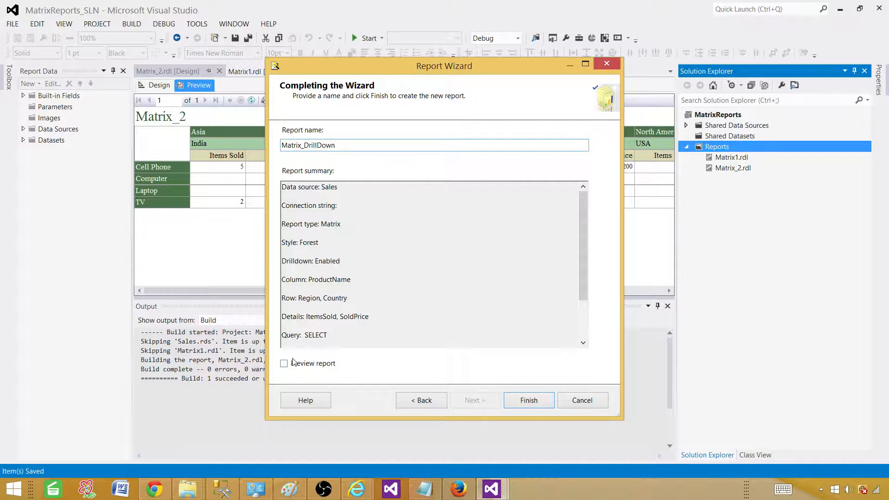
left_click(284, 363)
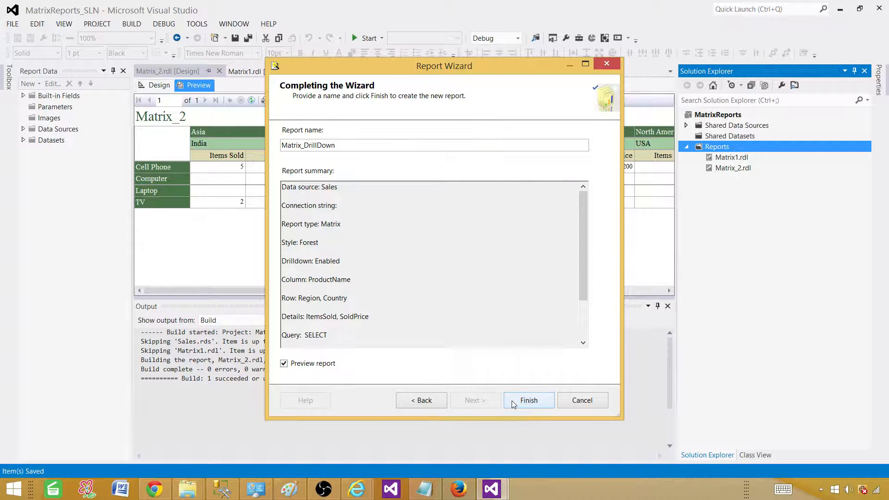
left_click(527, 400)
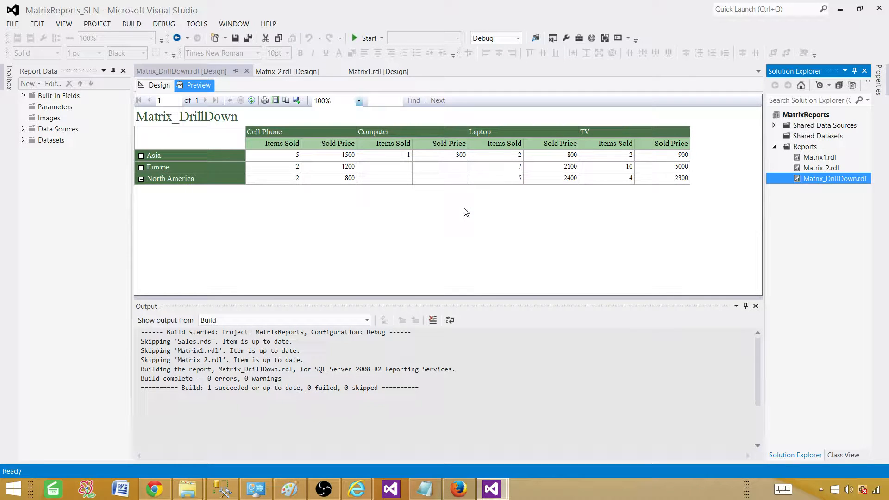
mouse_move(333, 165)
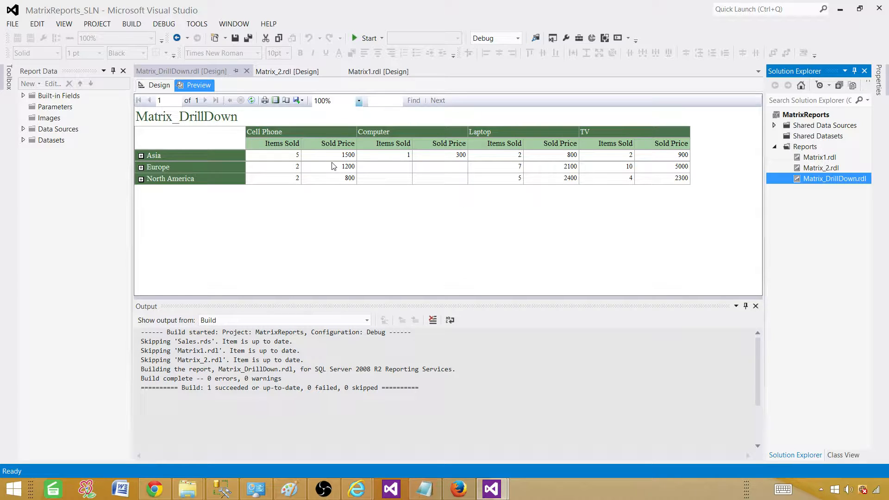
mouse_move(191, 140)
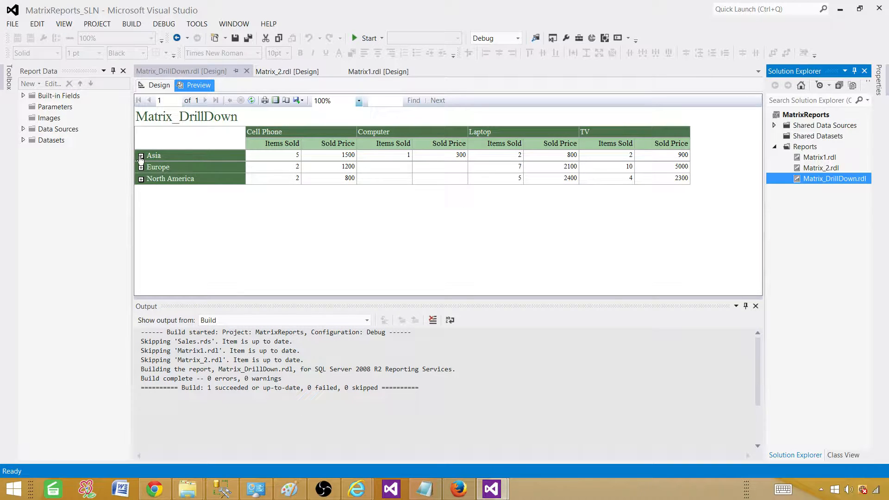
- Expand Asia, Europe and North America to show their countries, then collapse Asia
left_click(141, 155)
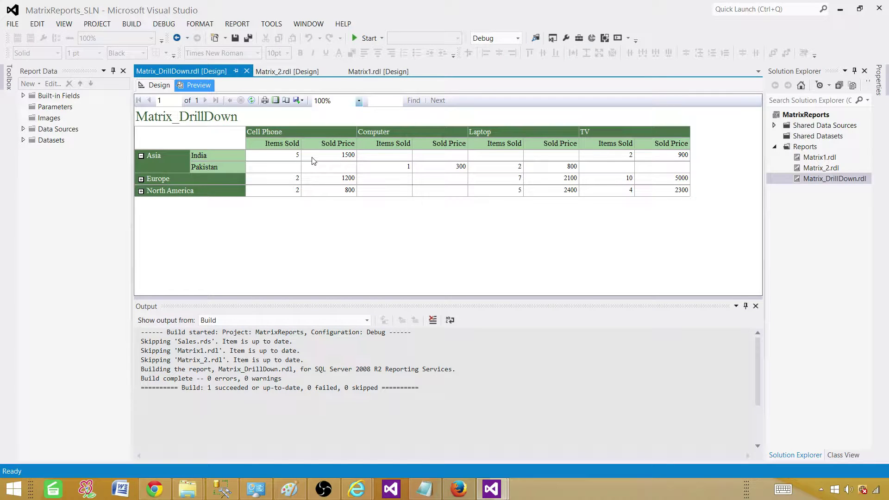
mouse_move(284, 138)
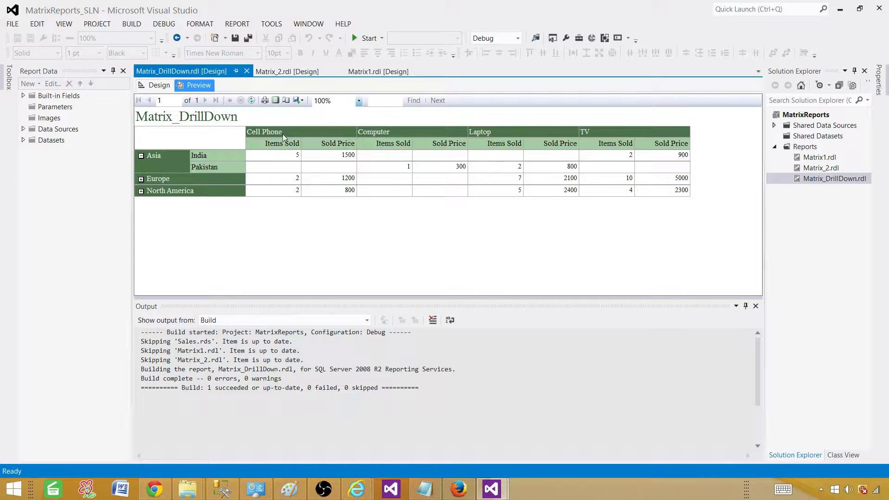
mouse_move(287, 162)
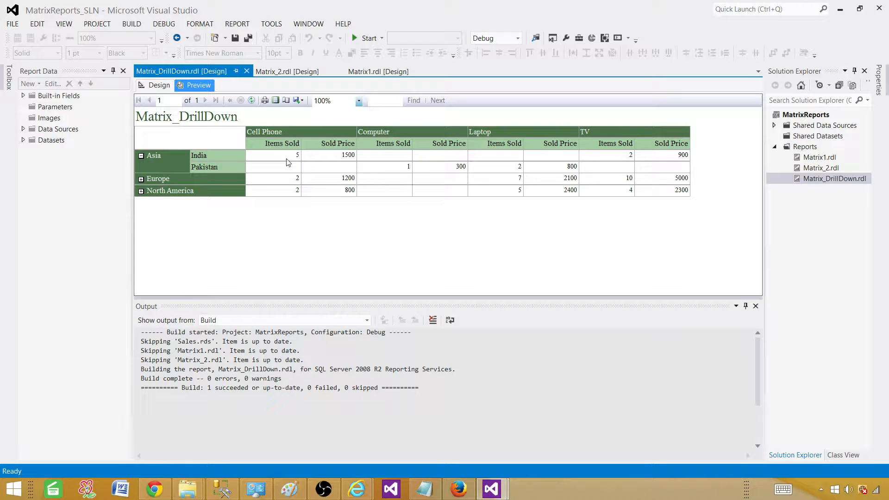
mouse_move(352, 159)
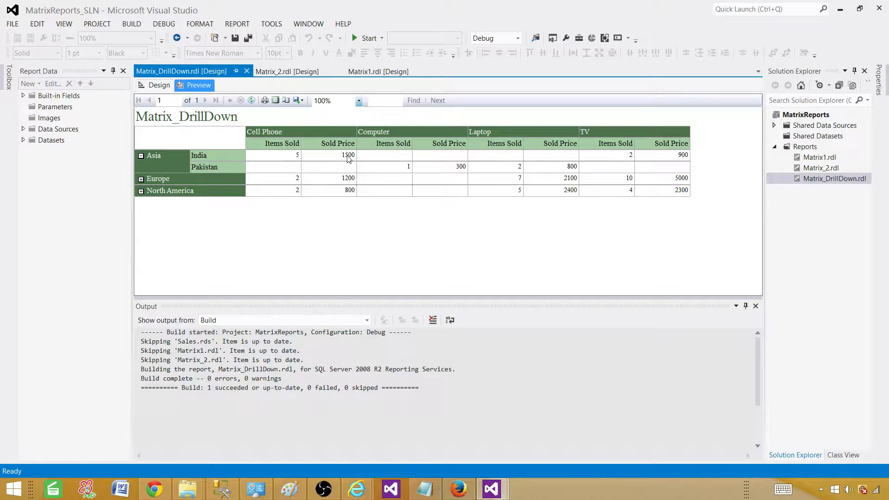
mouse_move(379, 136)
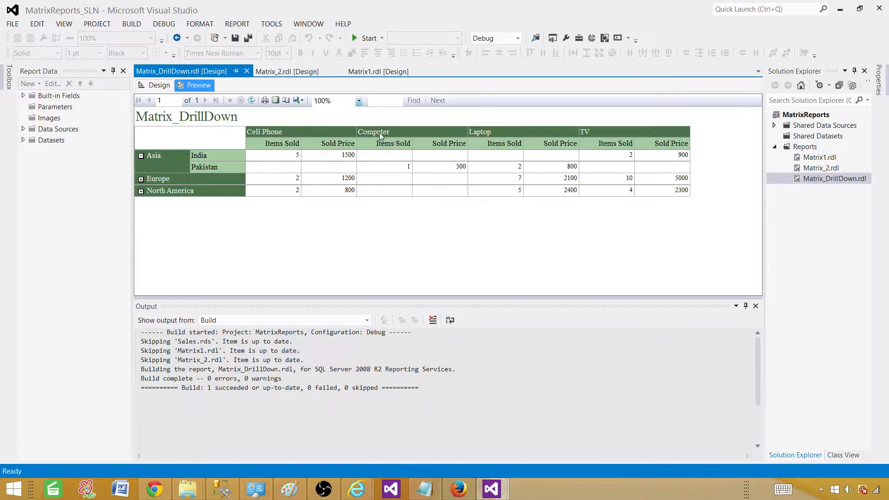
mouse_move(674, 157)
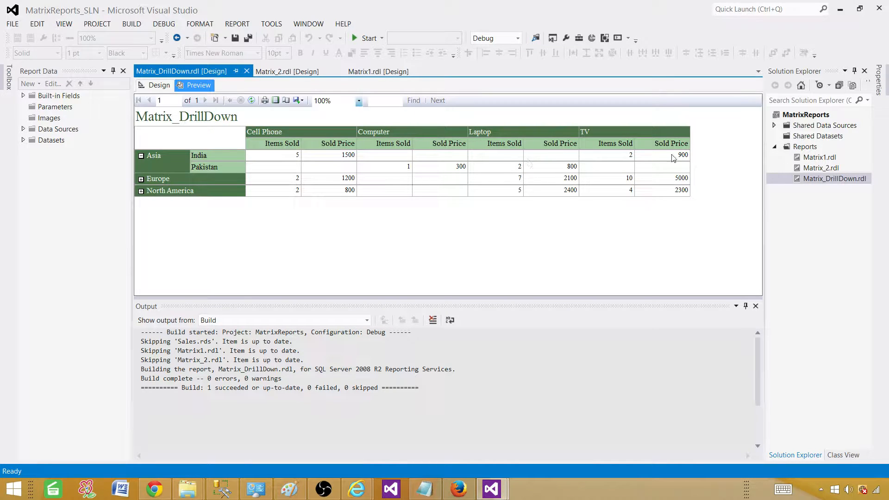
left_click(141, 179)
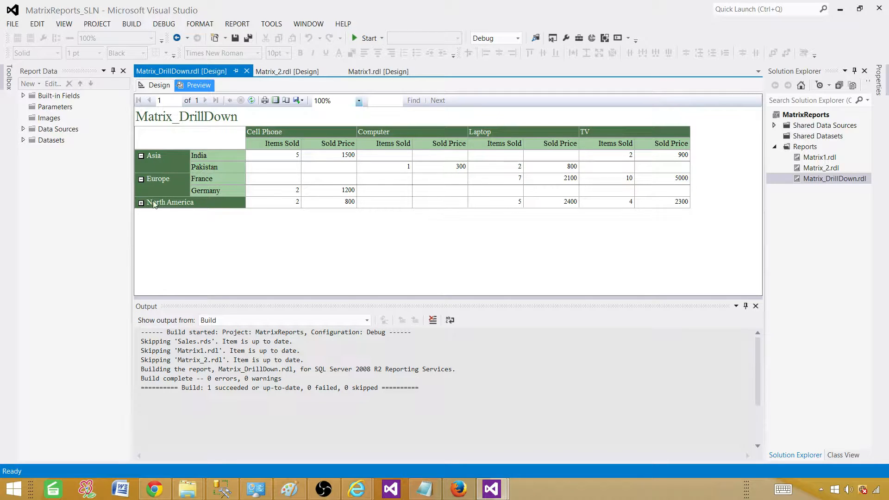
left_click(141, 203)
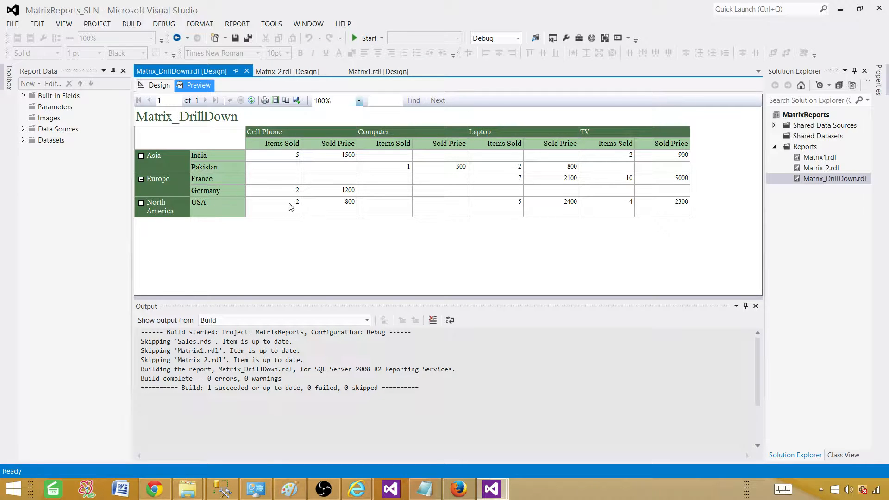
mouse_move(601, 214)
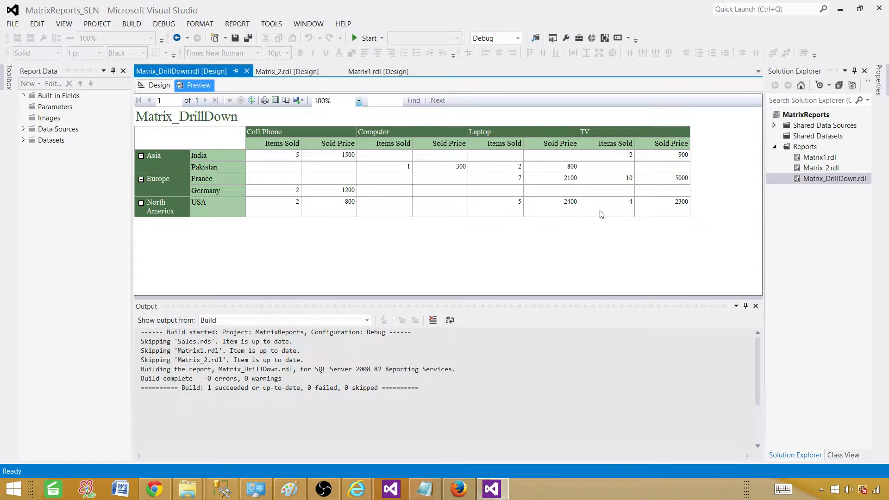
mouse_move(252, 166)
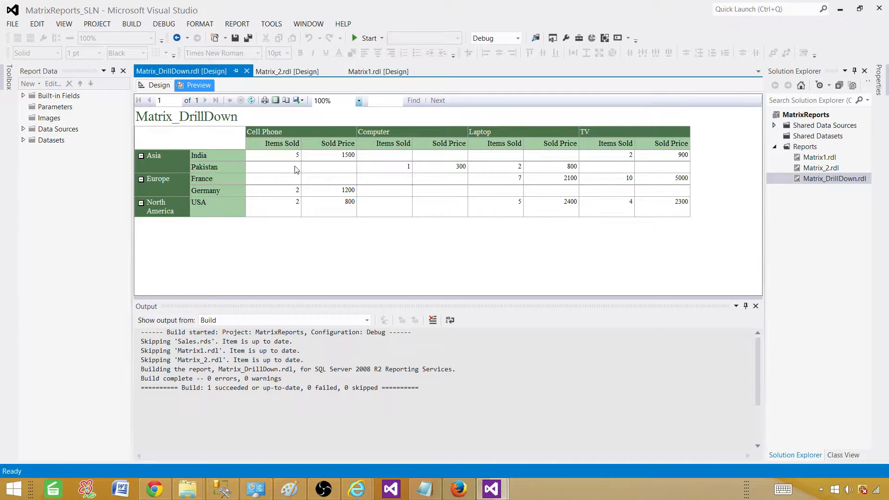
mouse_move(284, 170)
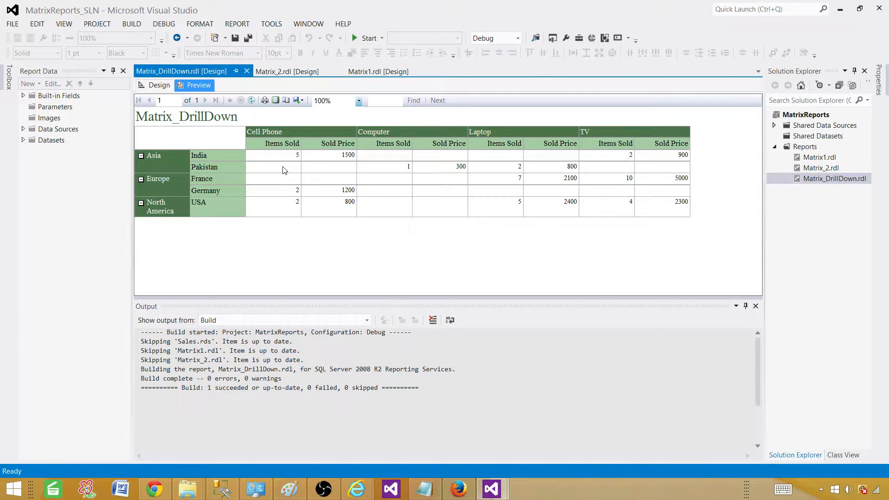
mouse_move(291, 165)
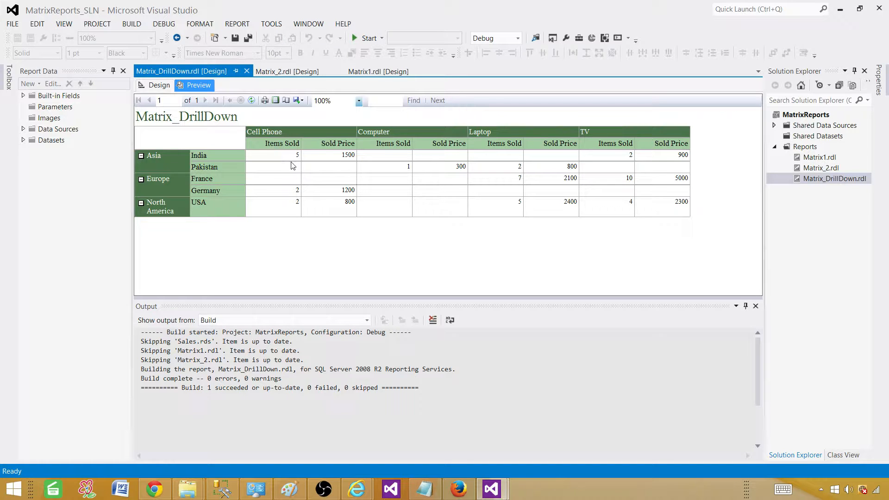
mouse_move(284, 173)
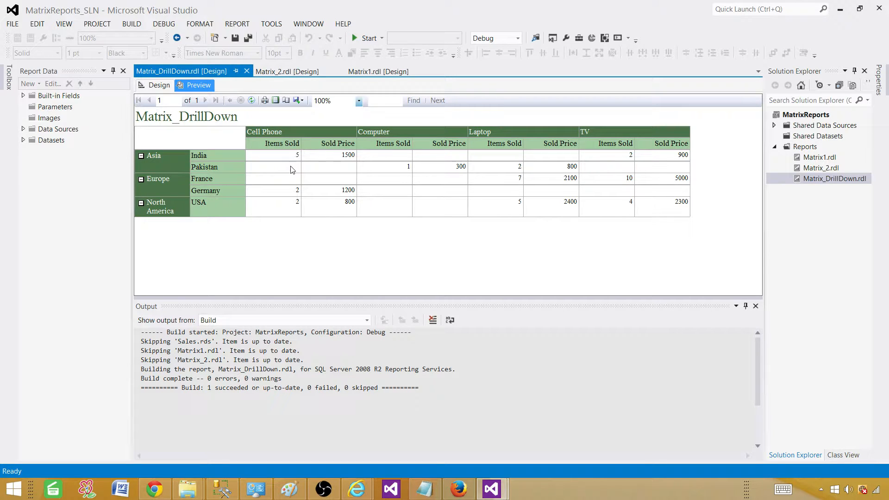
mouse_move(484, 152)
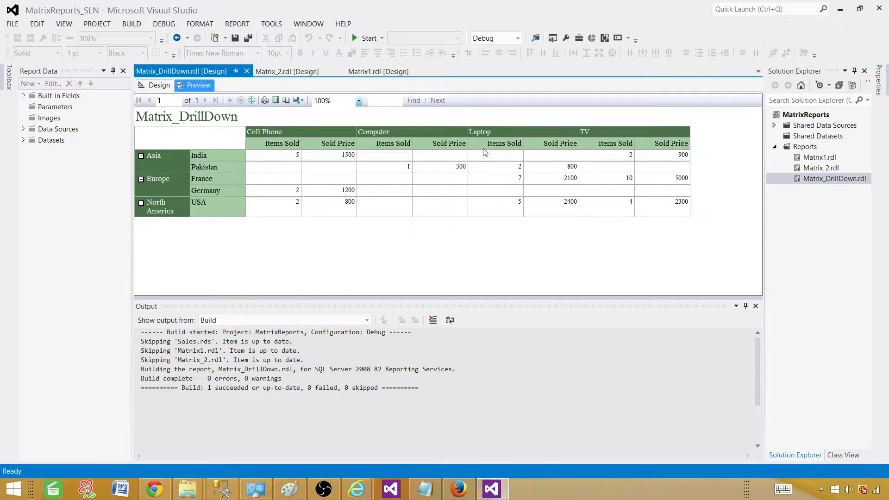
left_click(141, 155)
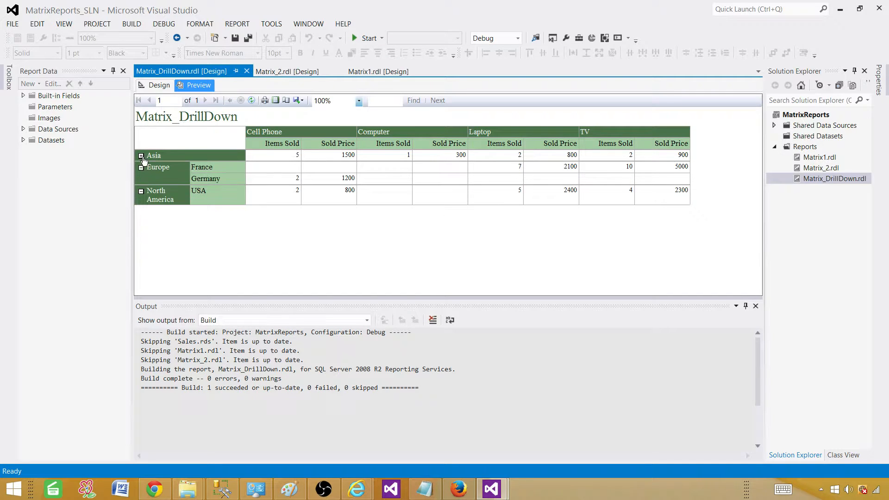
- Collapse Europe's country rows into a single regional total
left_click(141, 167)
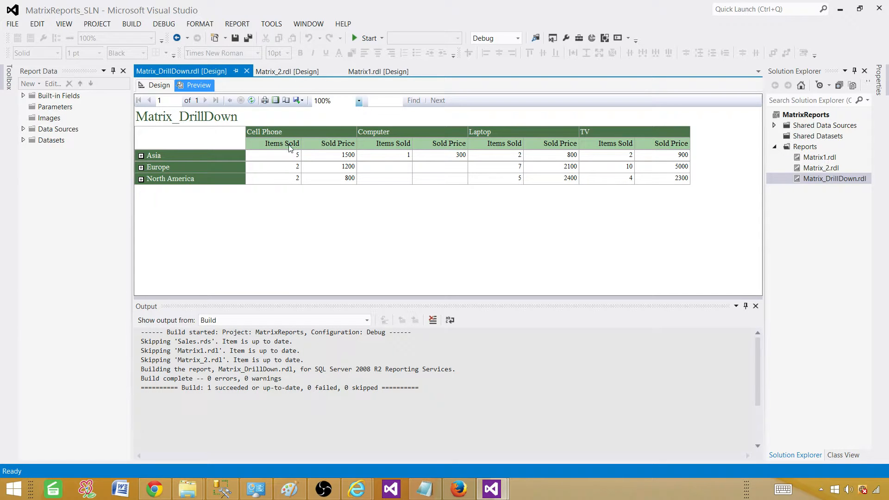
mouse_move(273, 194)
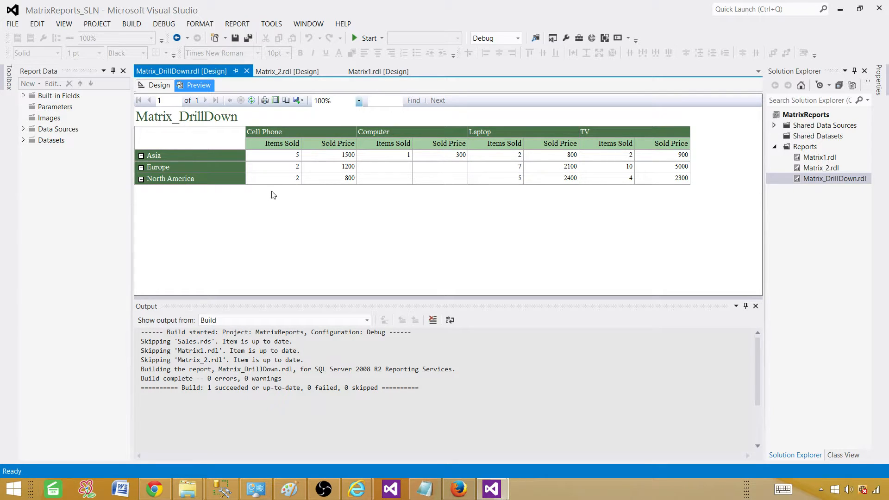
mouse_move(328, 150)
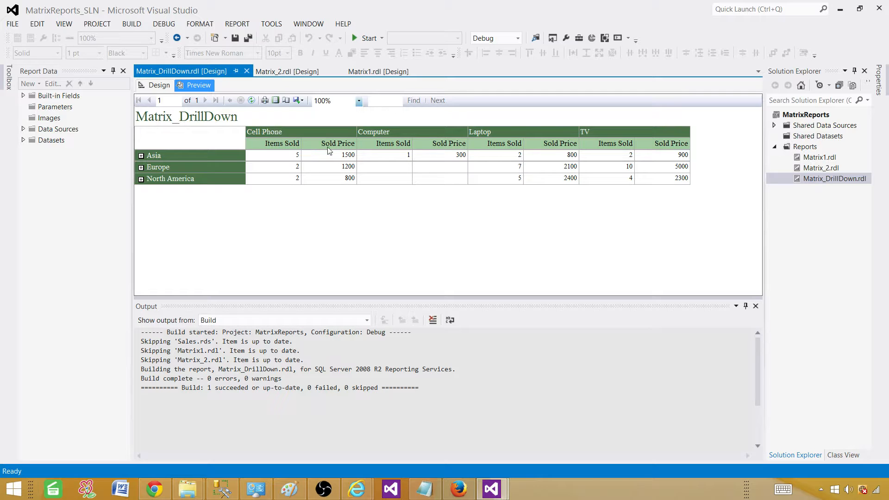
mouse_move(390, 206)
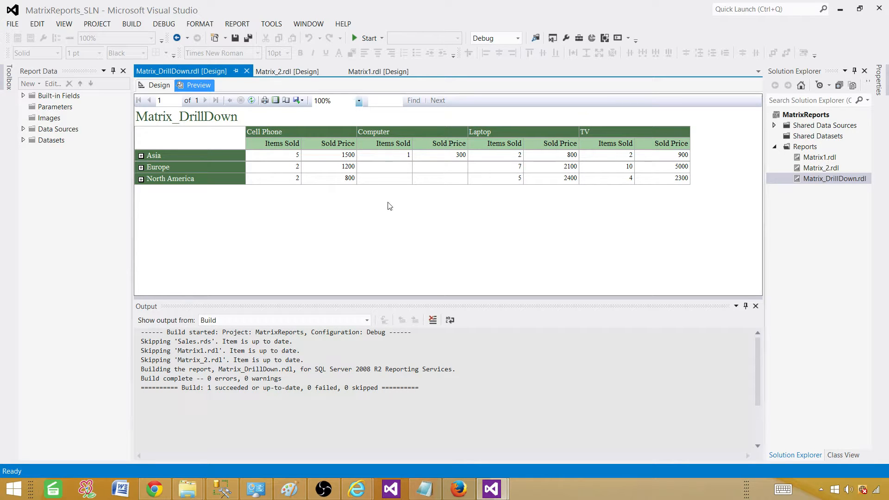
mouse_move(272, 194)
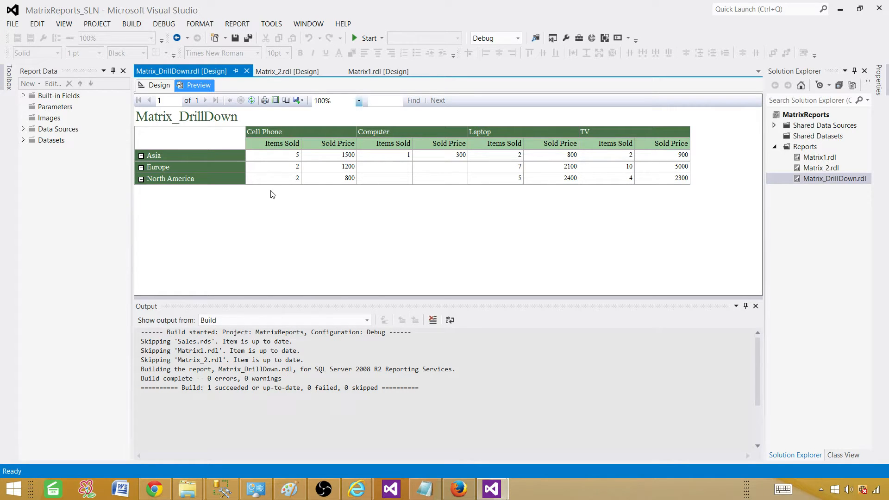
mouse_move(705, 182)
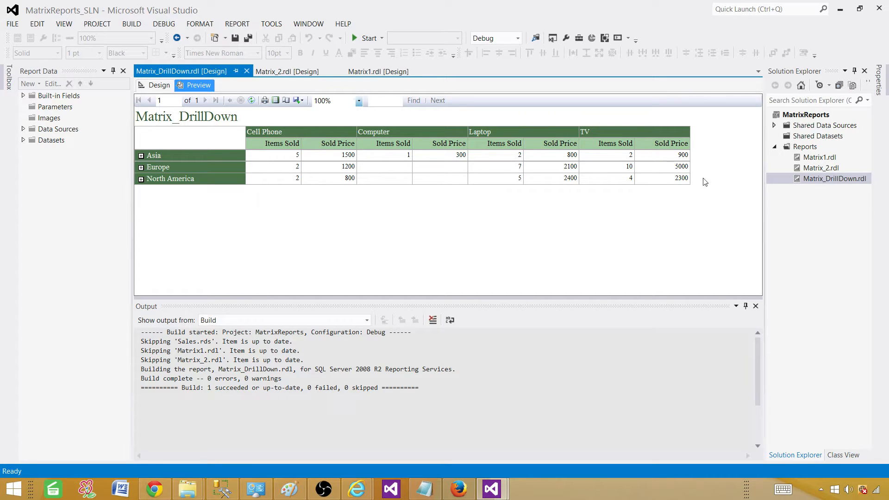
mouse_move(693, 160)
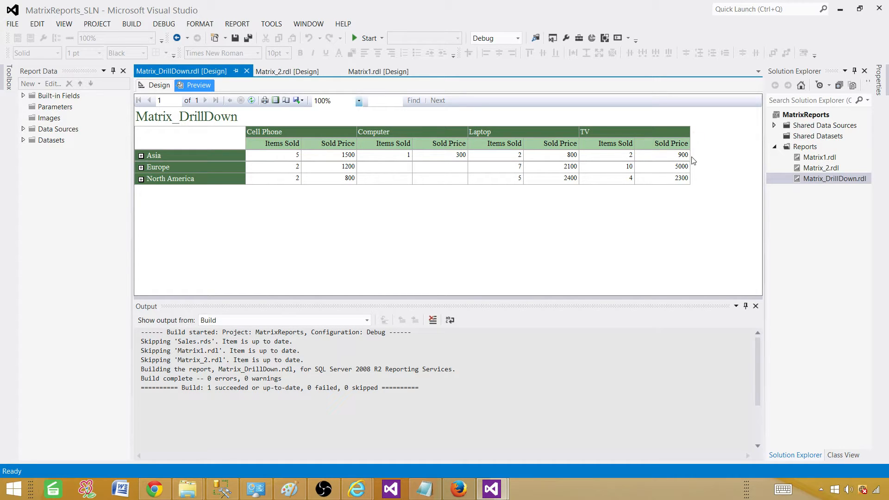
mouse_move(448, 160)
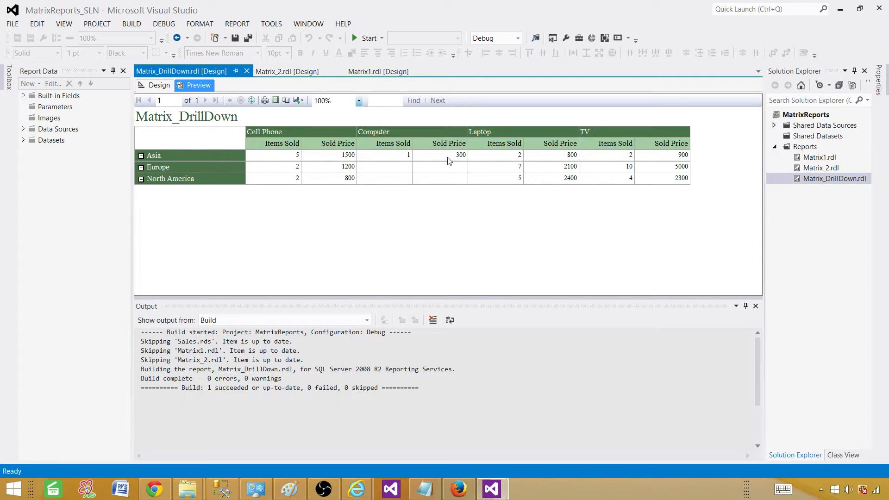
mouse_move(682, 159)
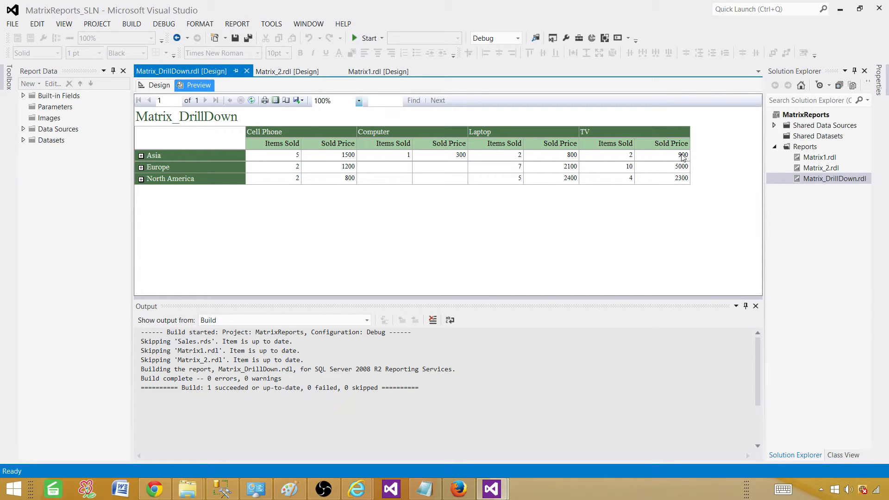
mouse_move(703, 157)
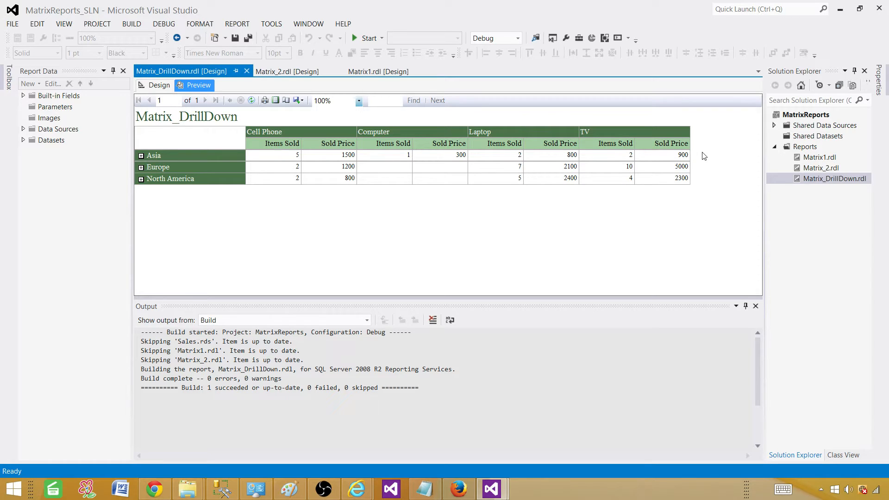
mouse_move(216, 166)
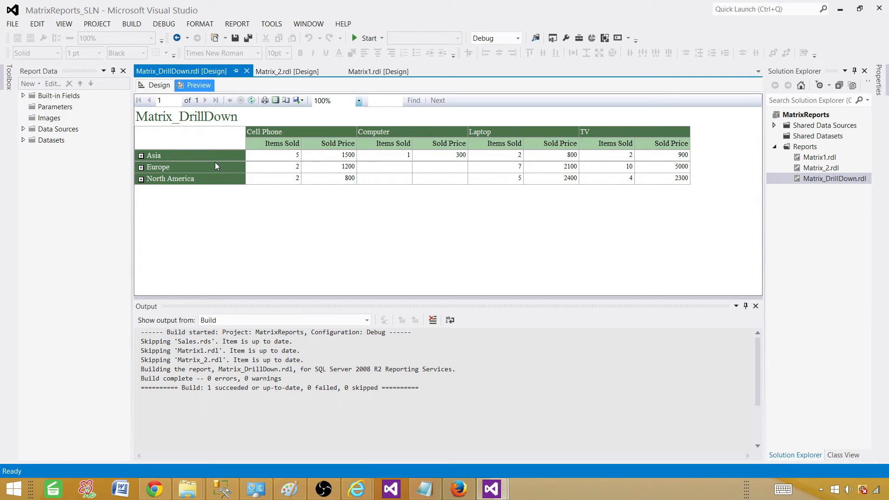
mouse_move(277, 247)
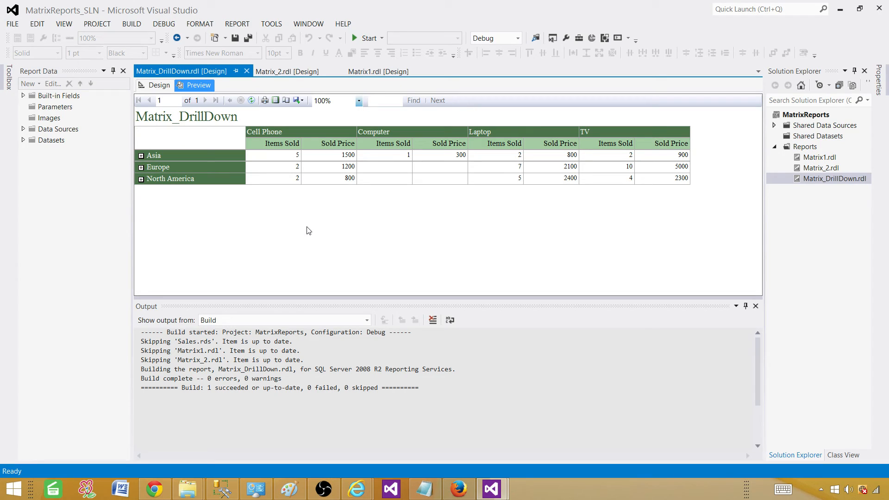
mouse_move(602, 498)
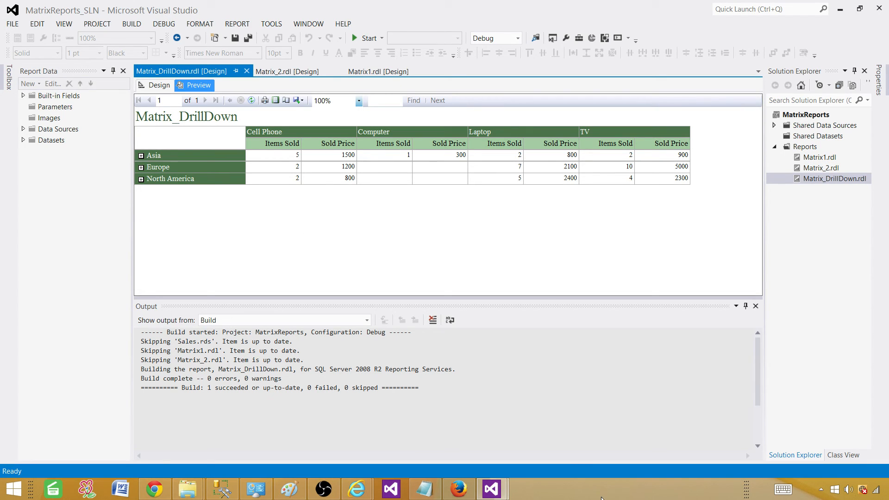